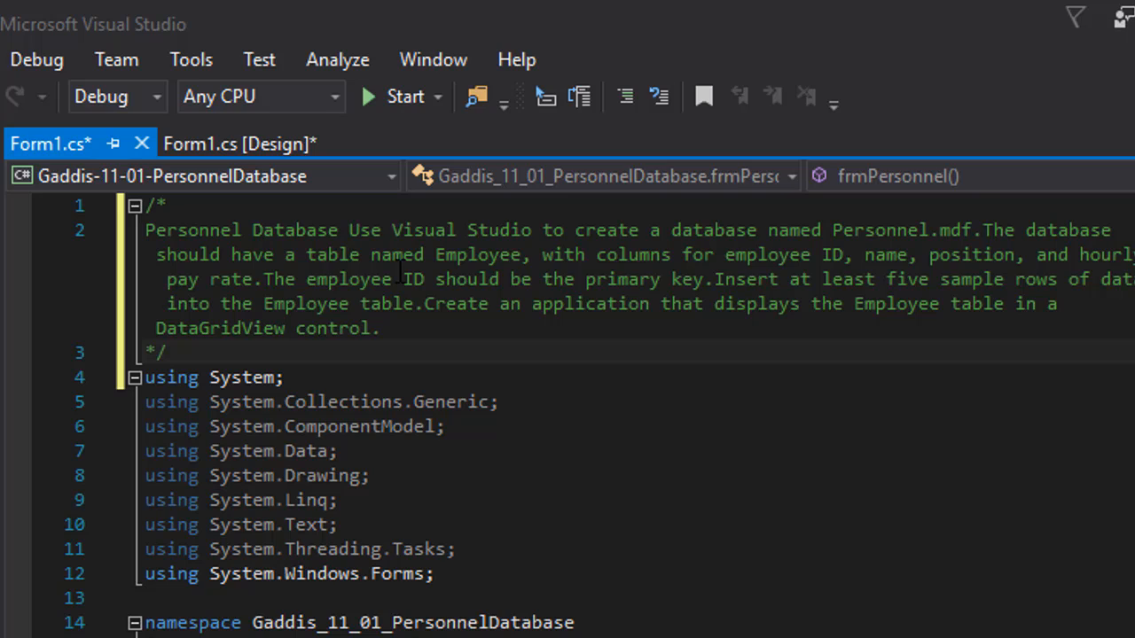
mouse_move(743, 255)
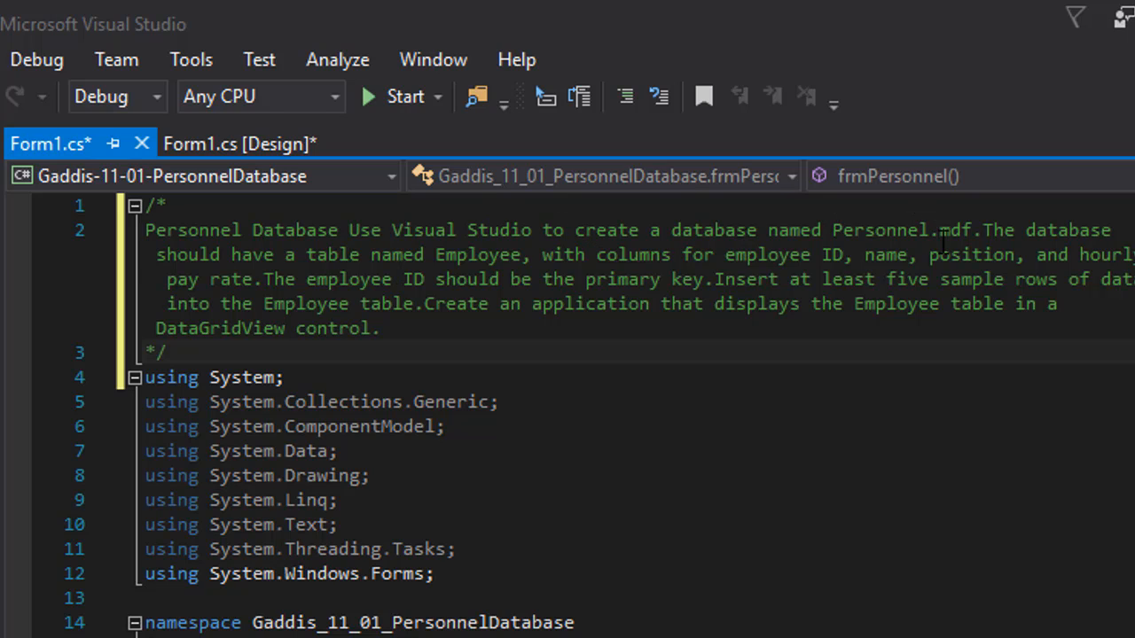
mouse_move(1050, 262)
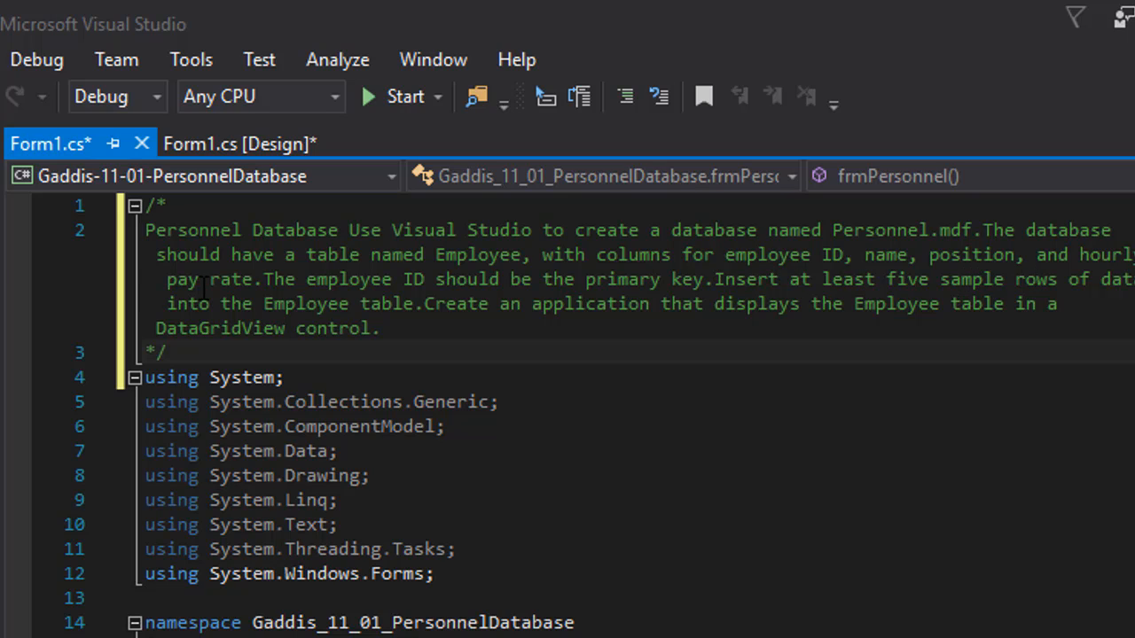
mouse_move(506, 301)
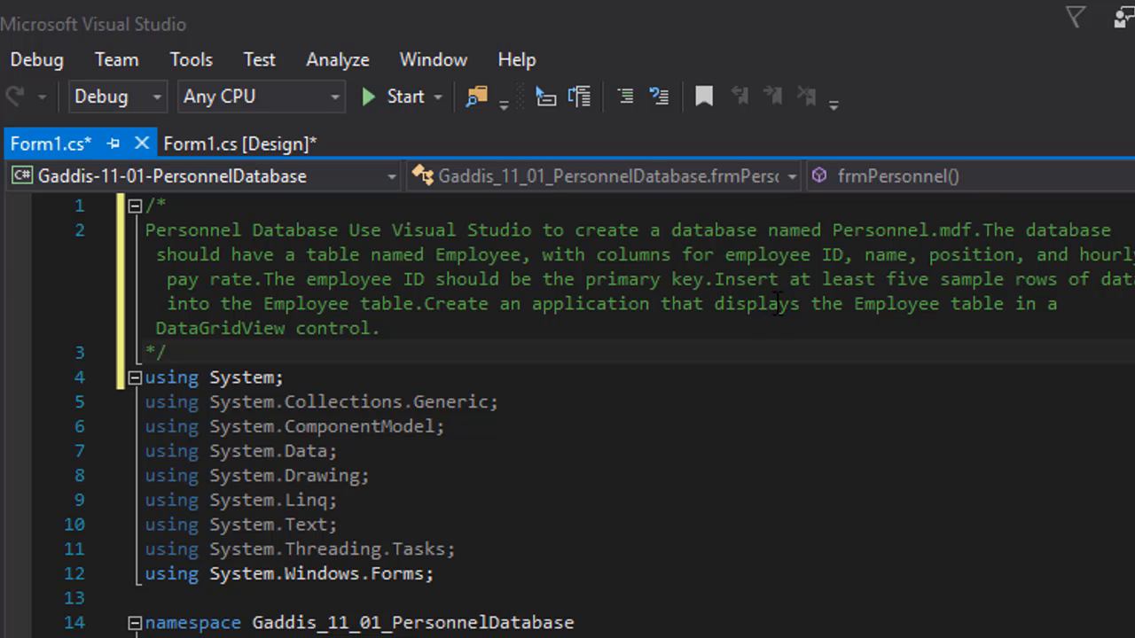
mouse_move(1088, 311)
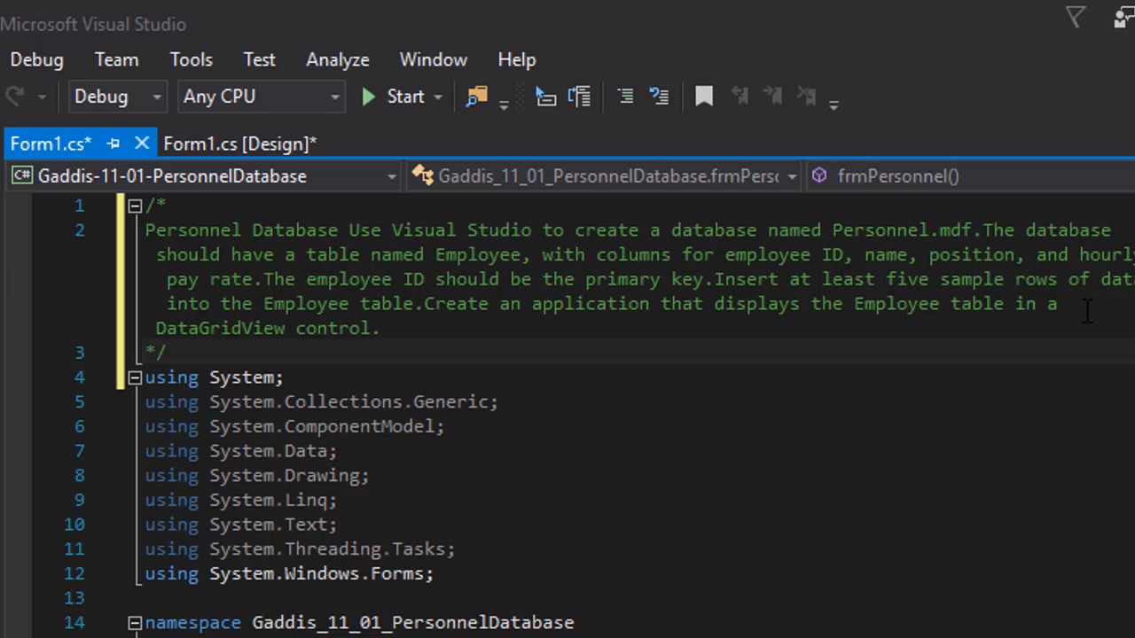
mouse_move(395, 279)
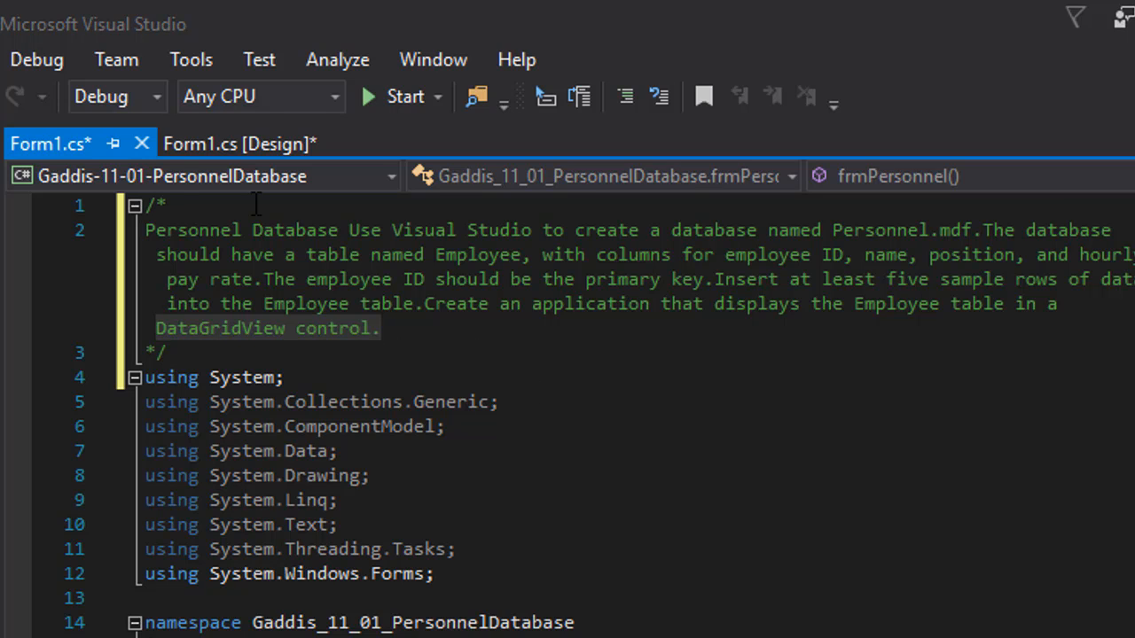
- Show the empty Personnel Database form in the Form1.cs designer
click(238, 143)
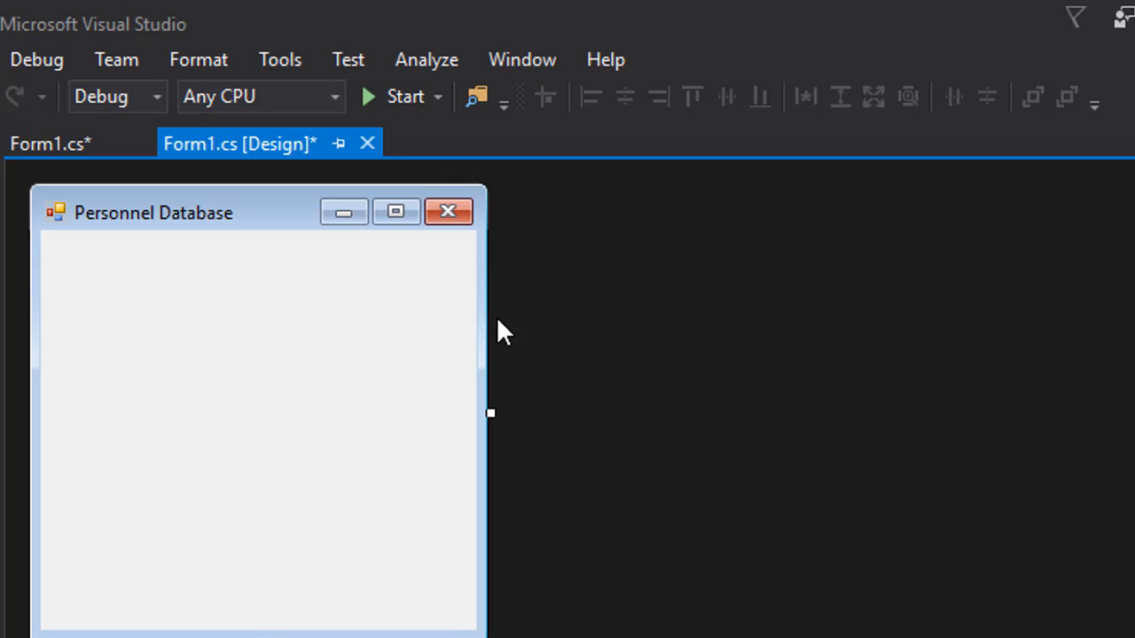
mouse_move(607, 416)
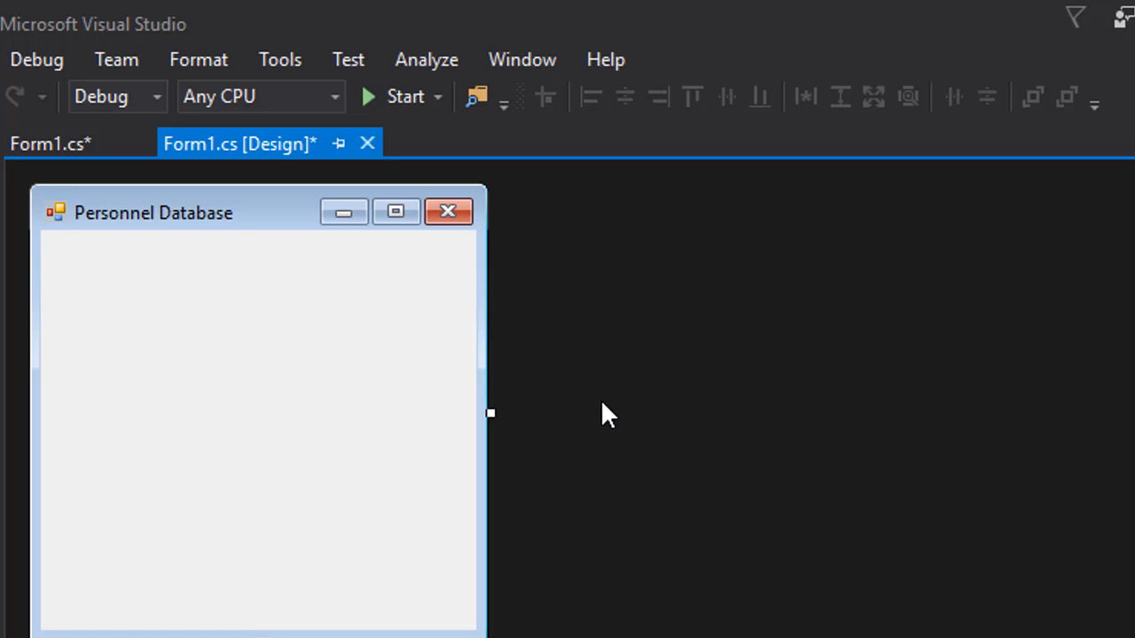
mouse_move(577, 420)
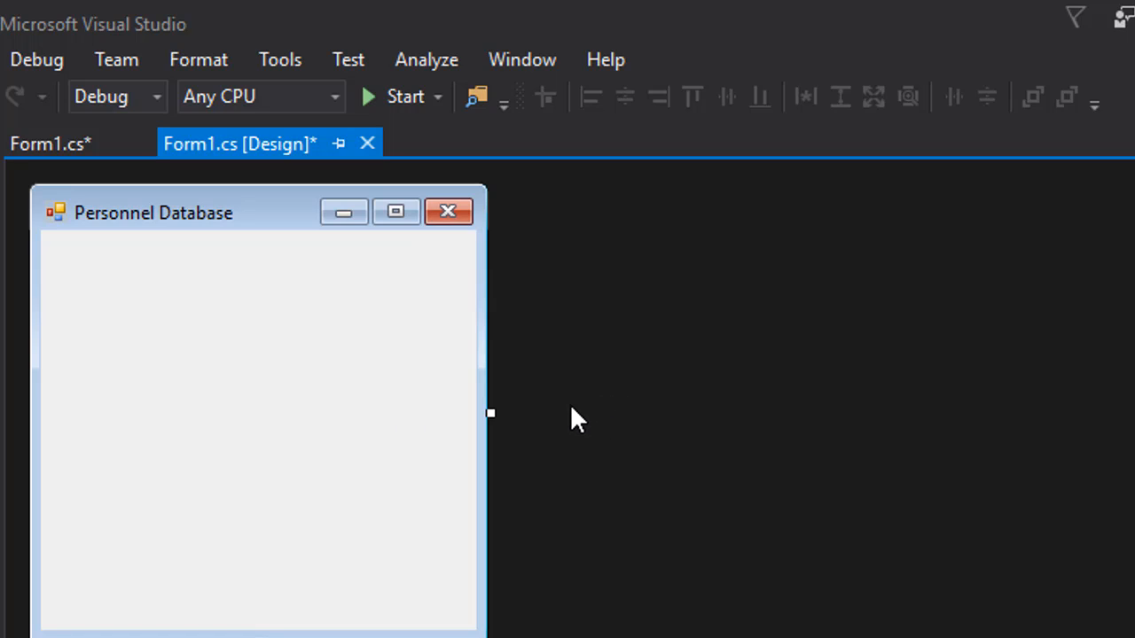
mouse_move(559, 416)
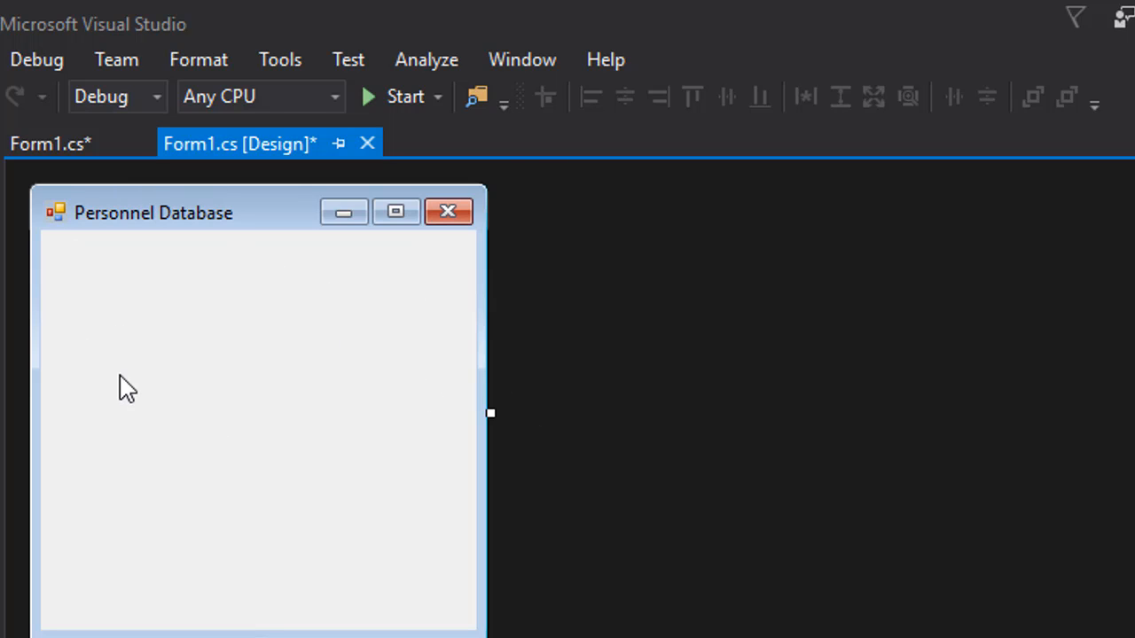
mouse_move(169, 348)
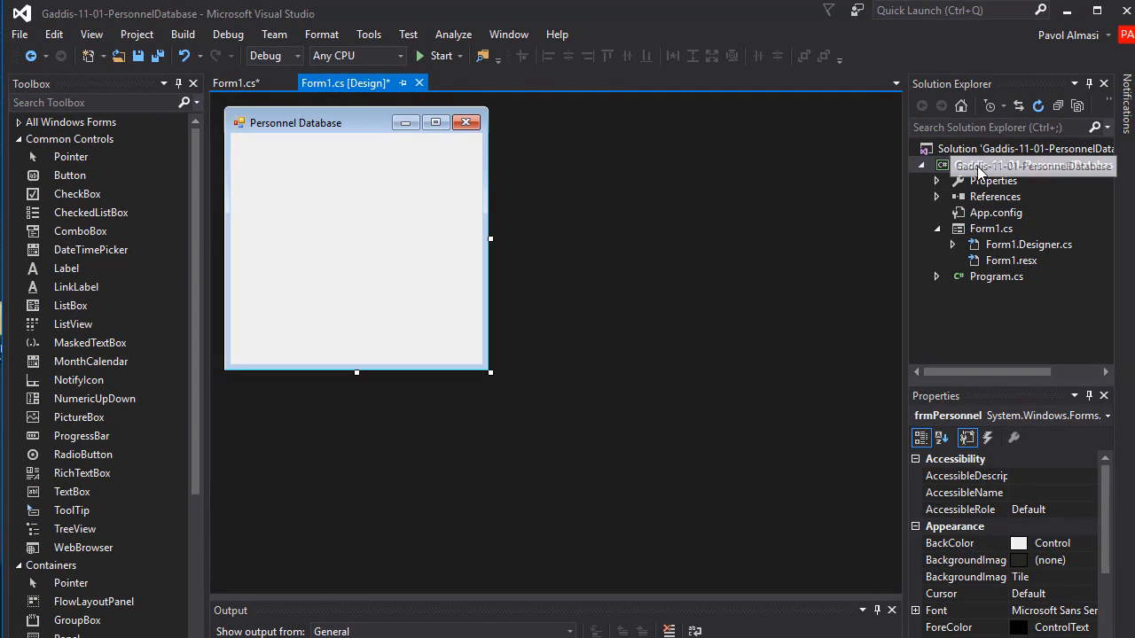
- Add a Service-based Database item named Personnel.mdf to the project
right_click(1029, 165)
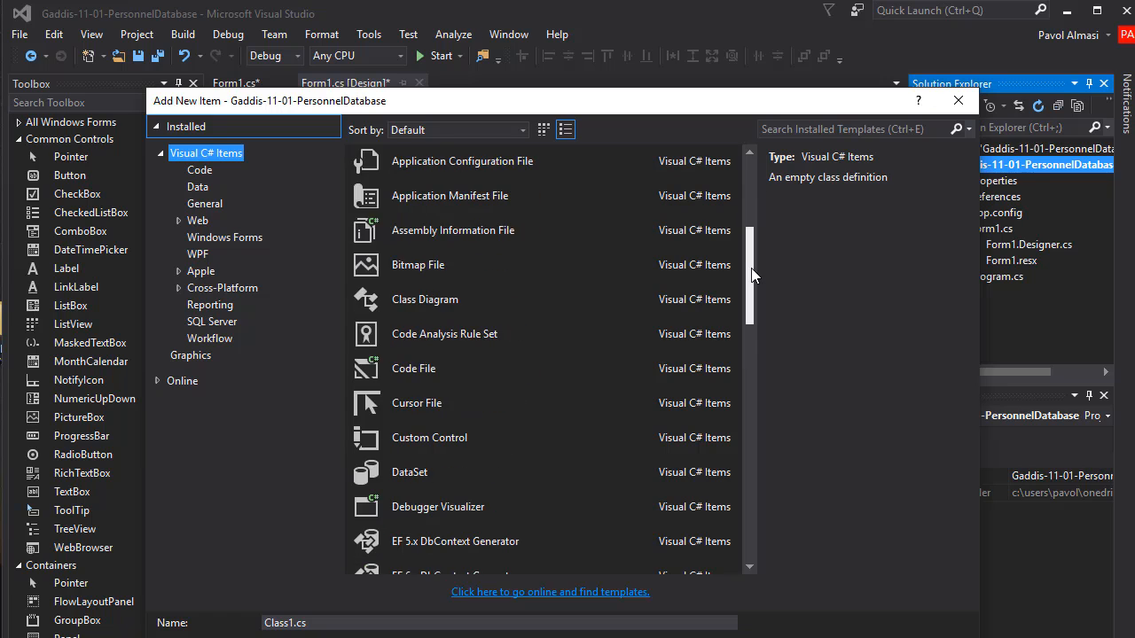
scroll(down, 3)
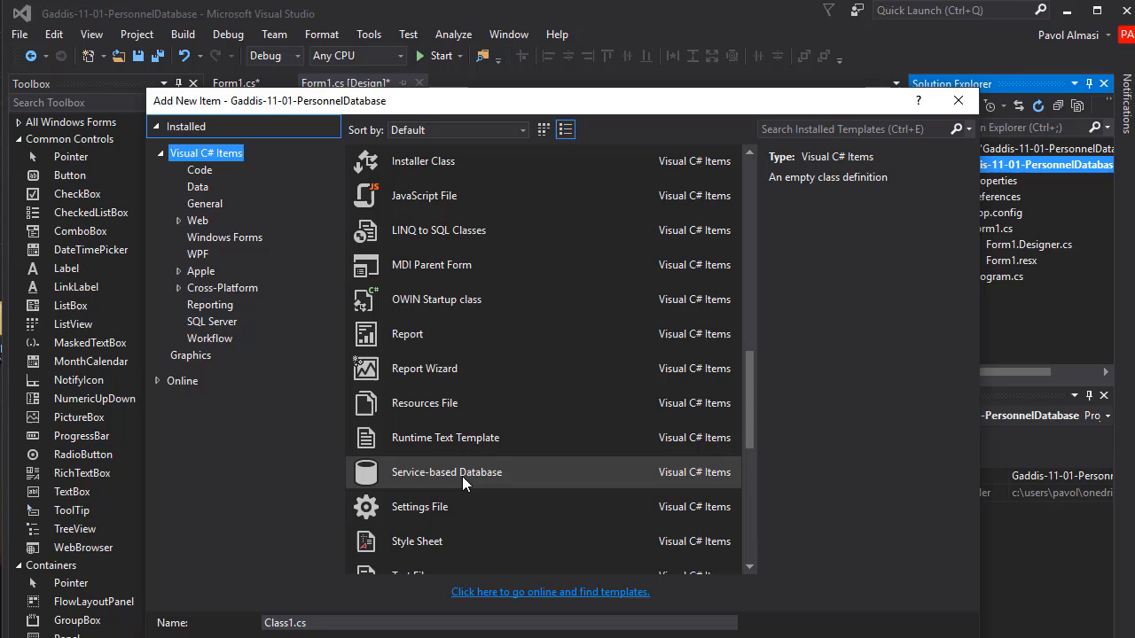
click(446, 471)
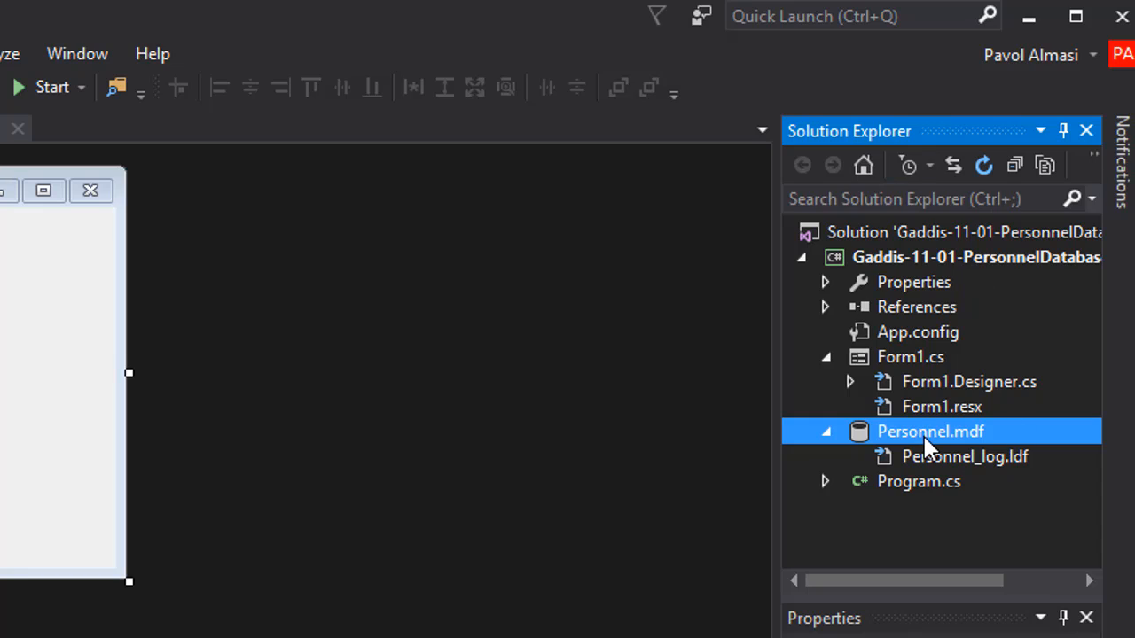
mouse_move(931, 438)
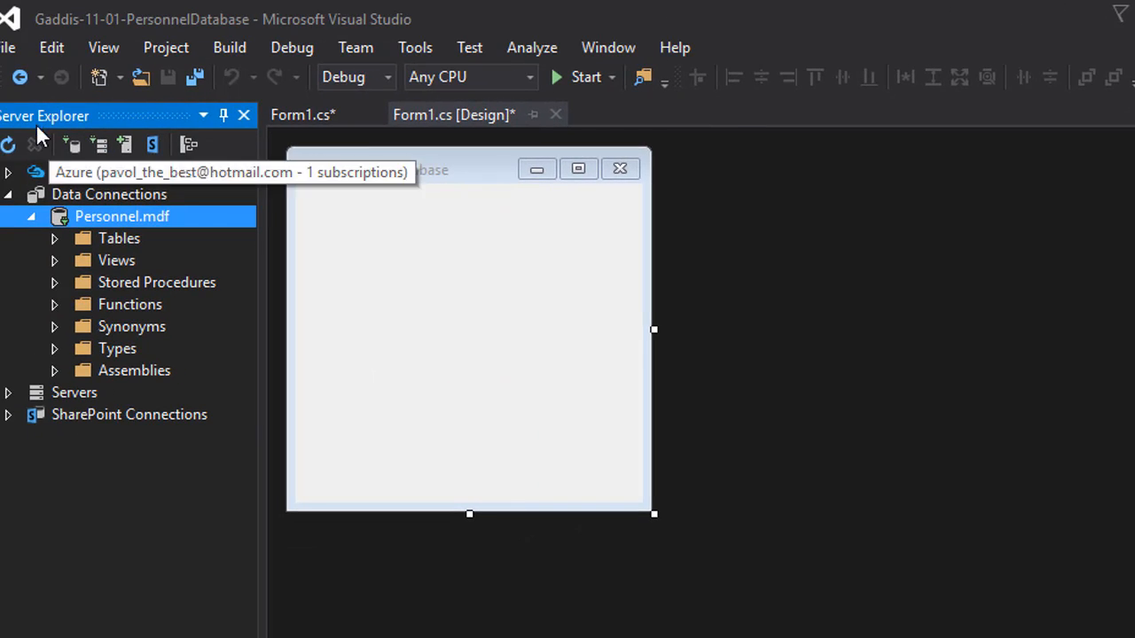
mouse_move(55, 249)
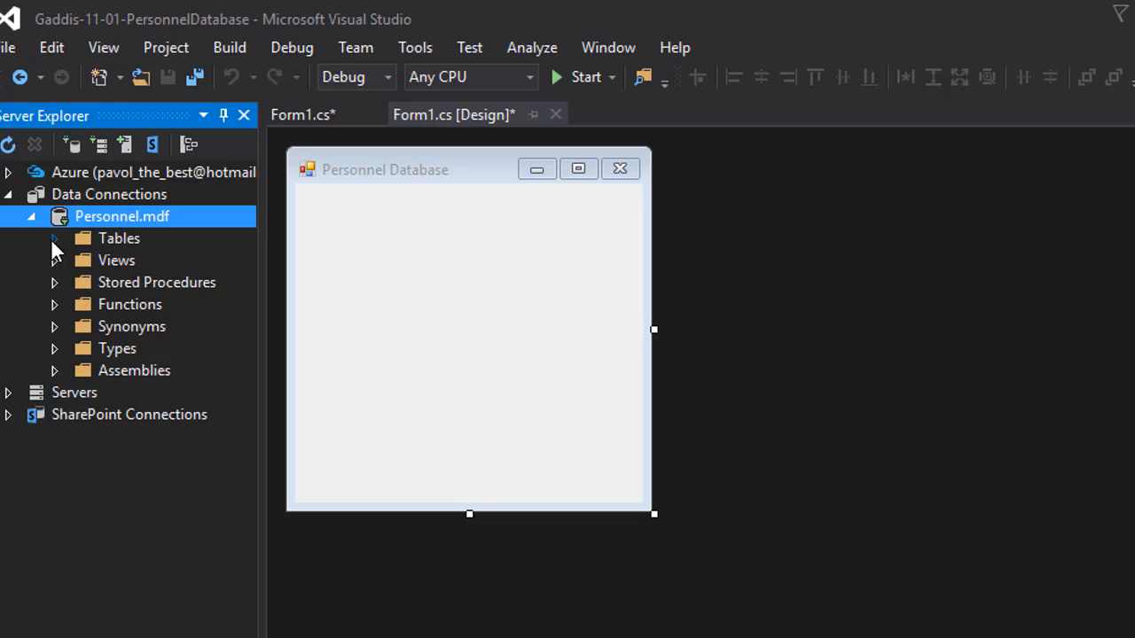
mouse_move(131, 248)
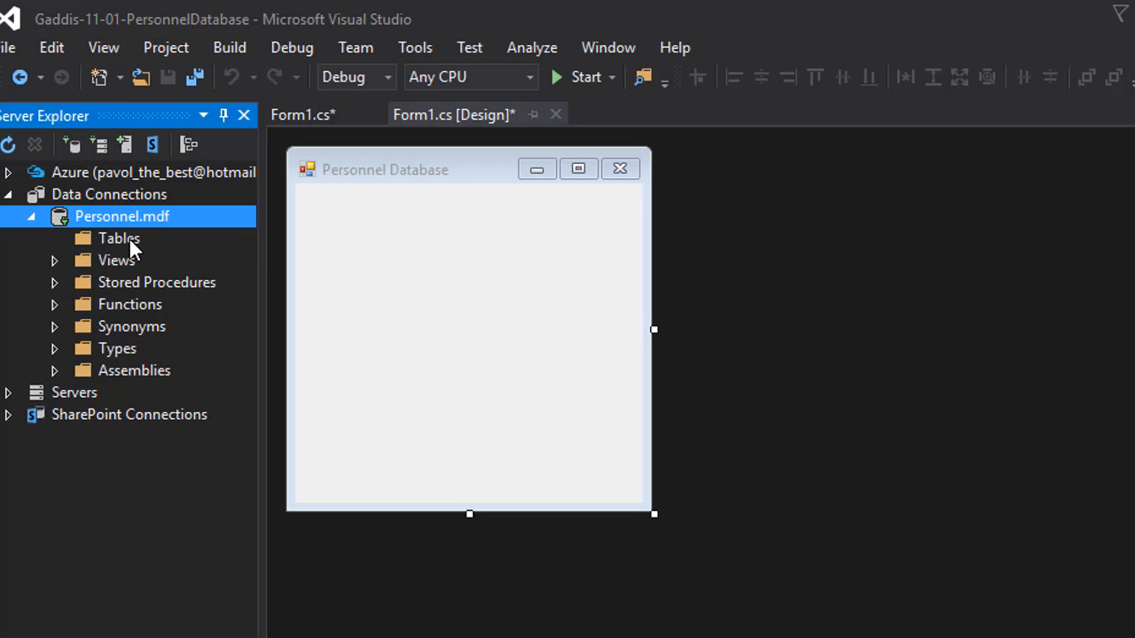
- Start a new table design in Personnel.mdf from the Tables node's menu
right_click(118, 238)
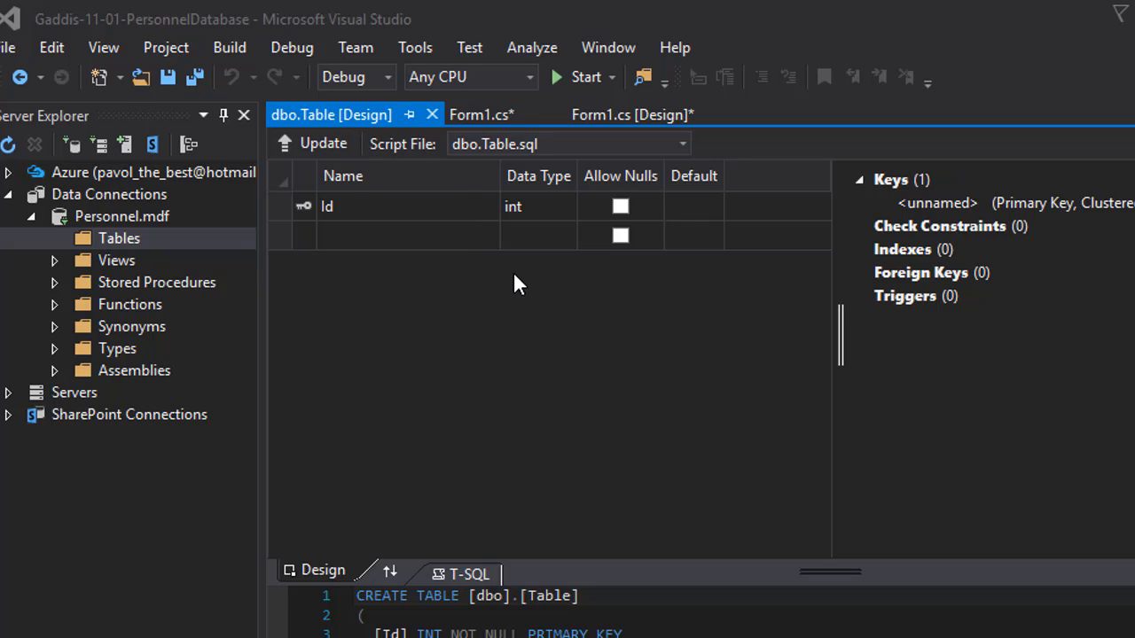
mouse_move(344, 220)
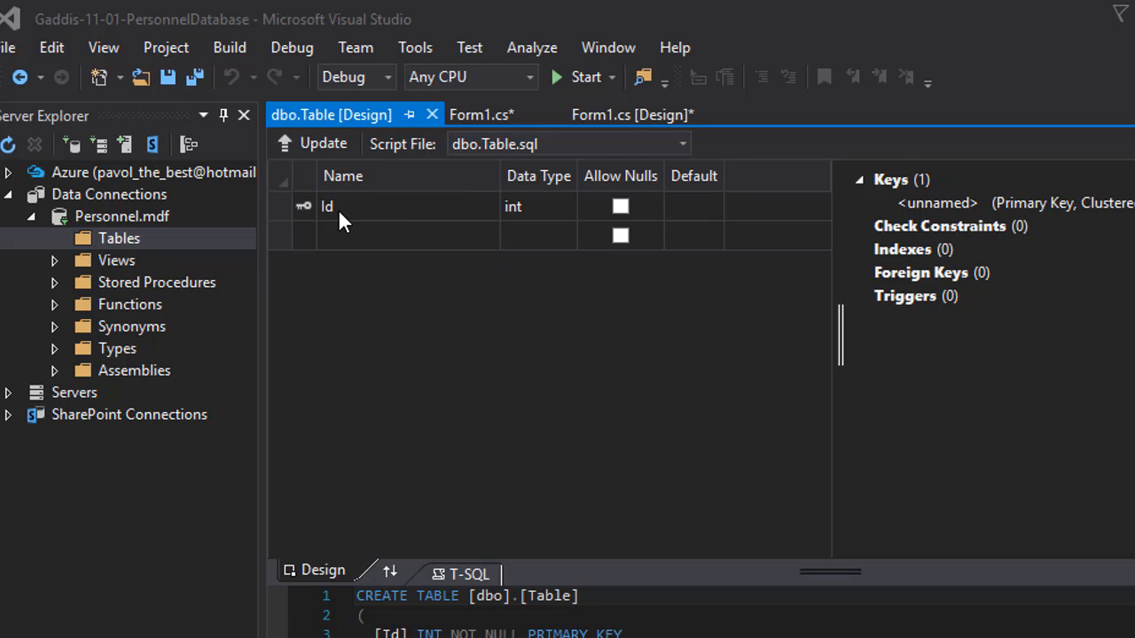
mouse_move(362, 224)
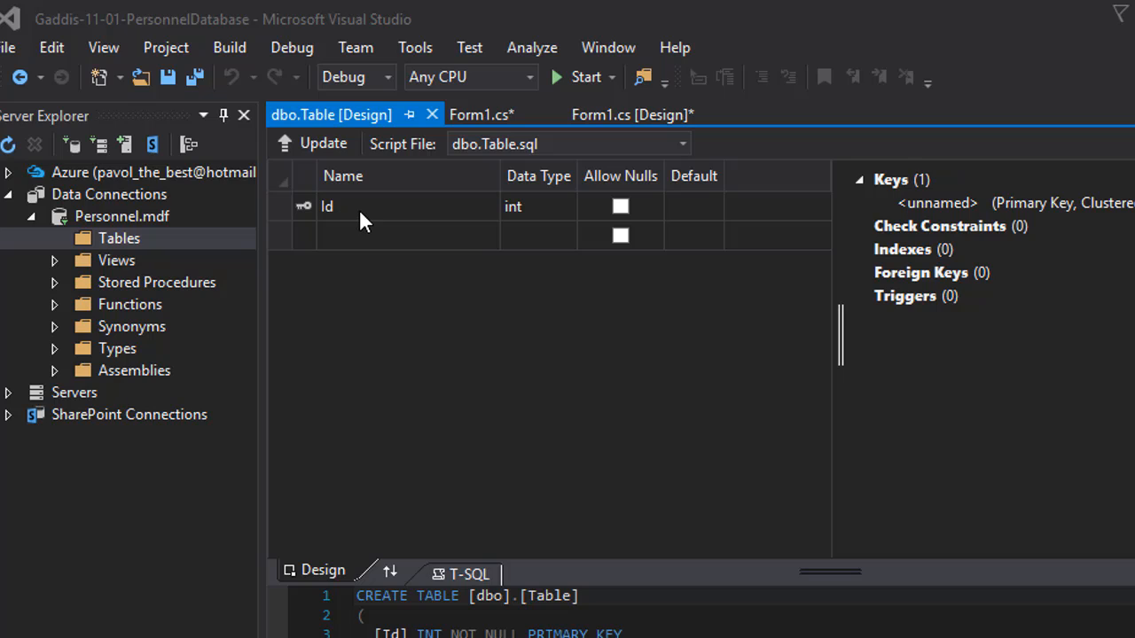
mouse_move(393, 257)
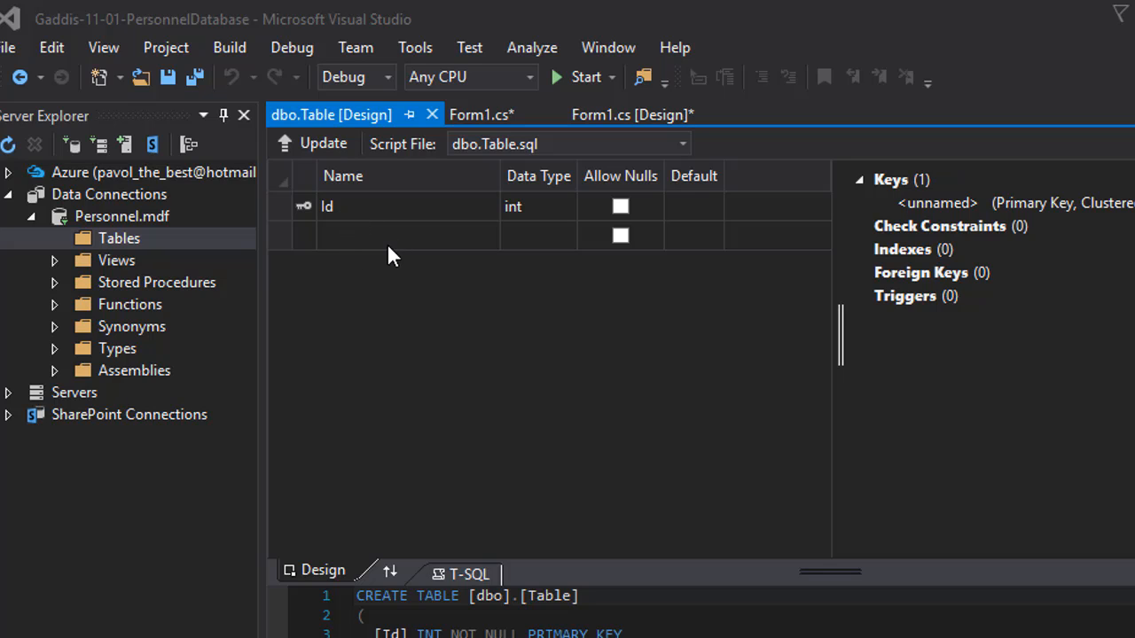
mouse_move(409, 224)
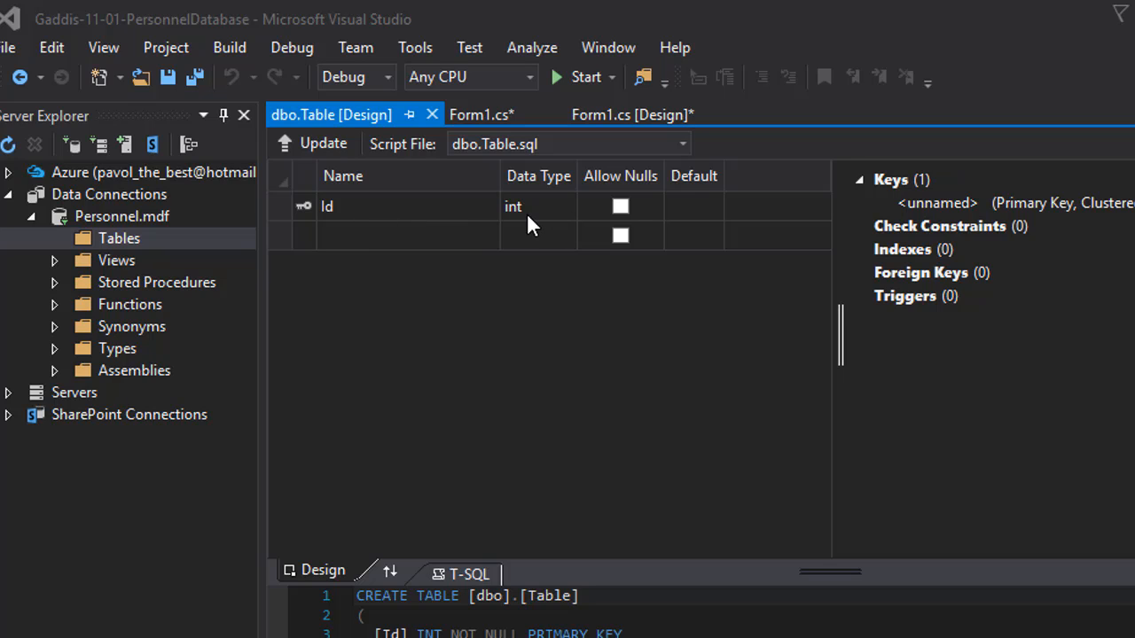
mouse_move(620, 213)
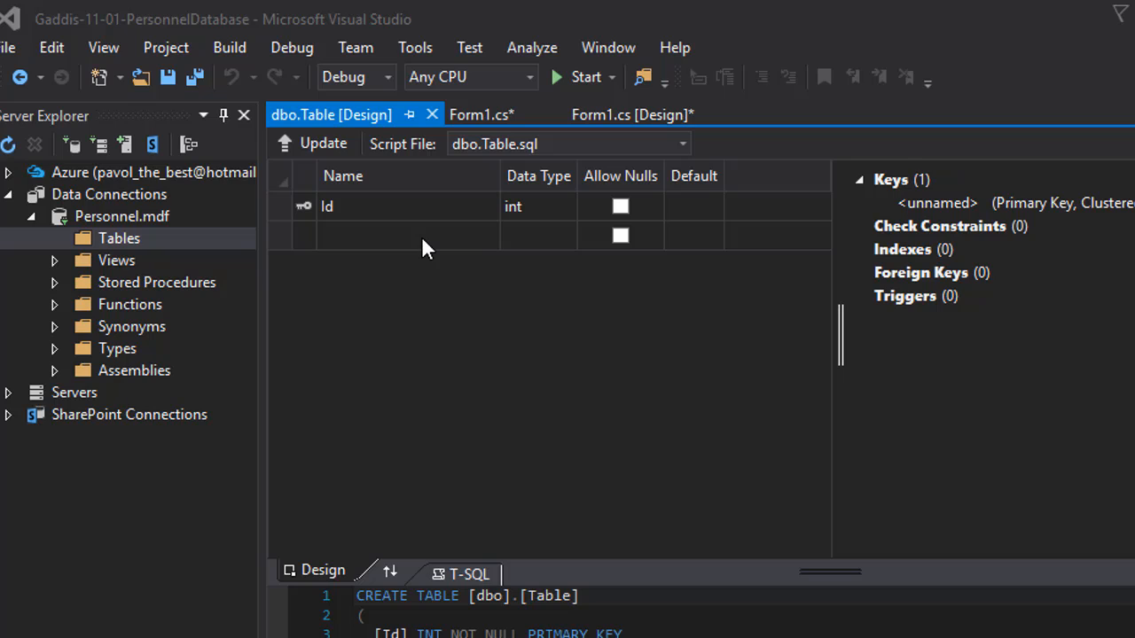
- Add a non-nullable Name column of type varchar(50) below Id
click(407, 235)
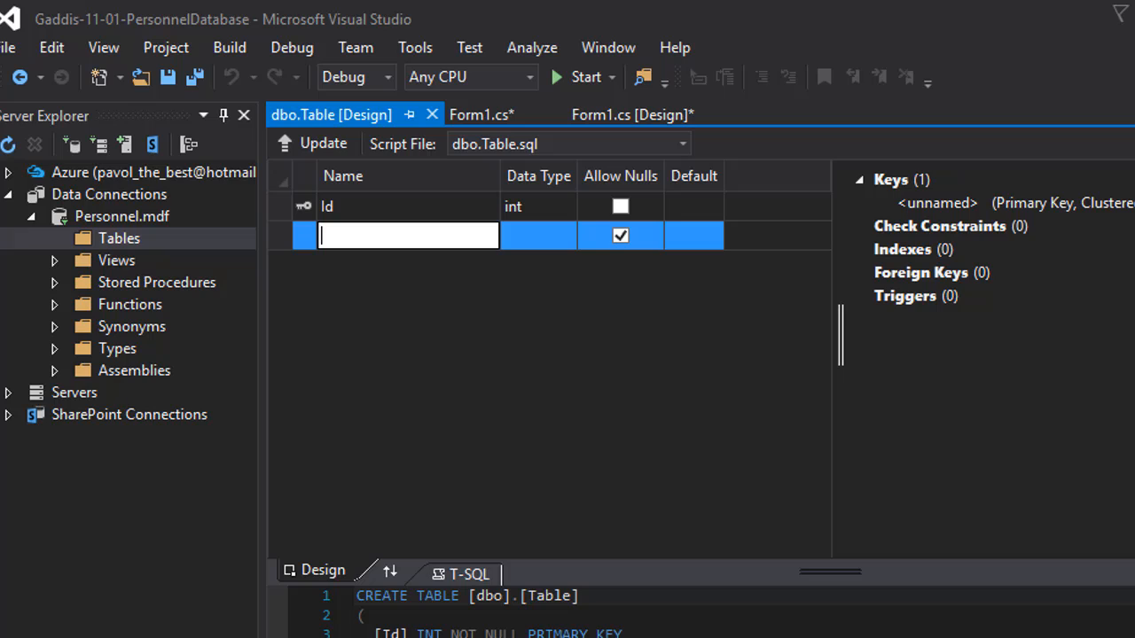
text(Name)
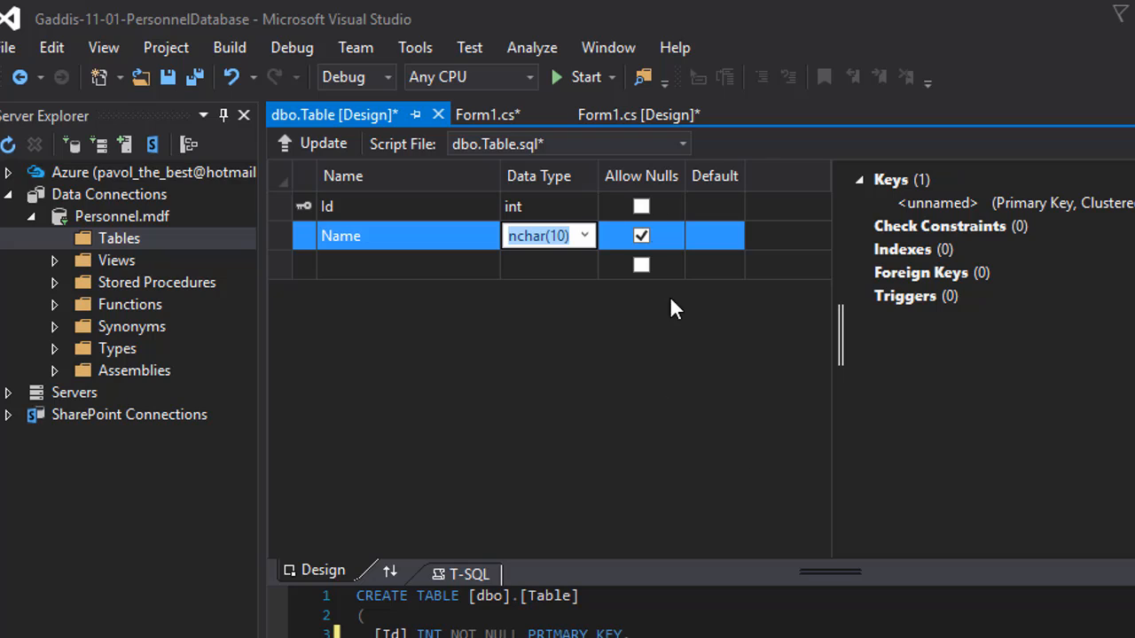
click(583, 235)
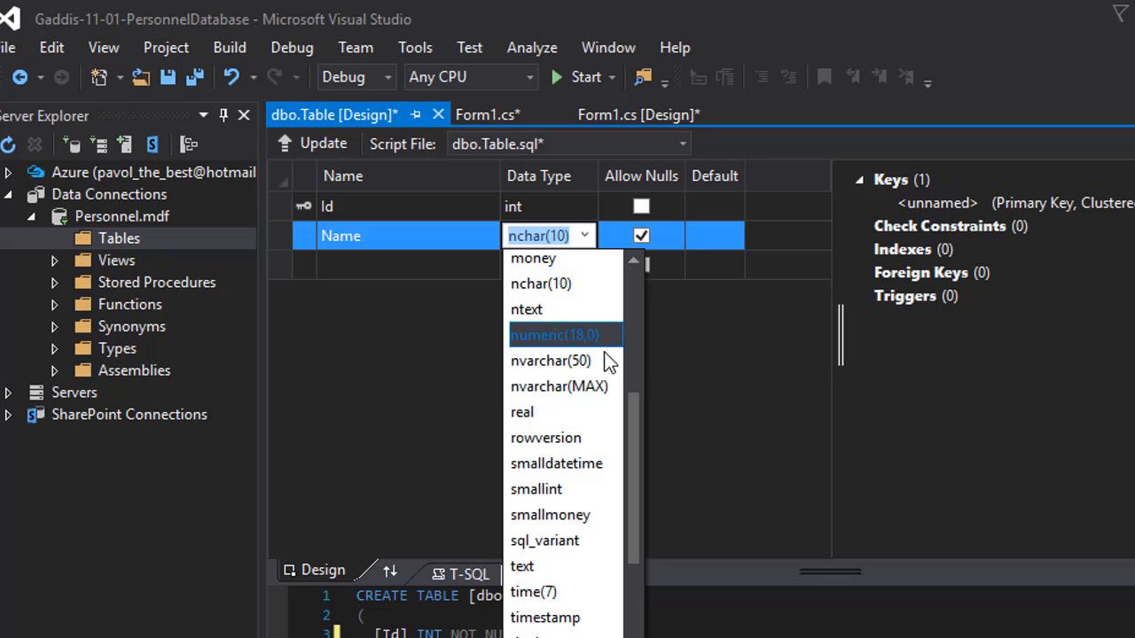
mouse_move(572, 386)
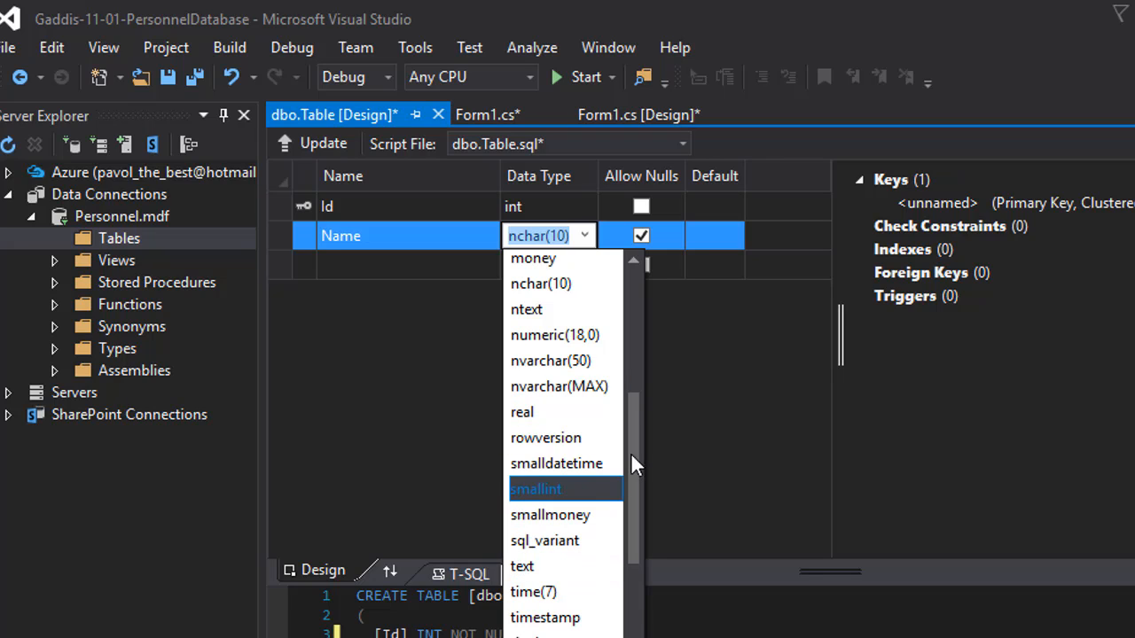
scroll(down, 3)
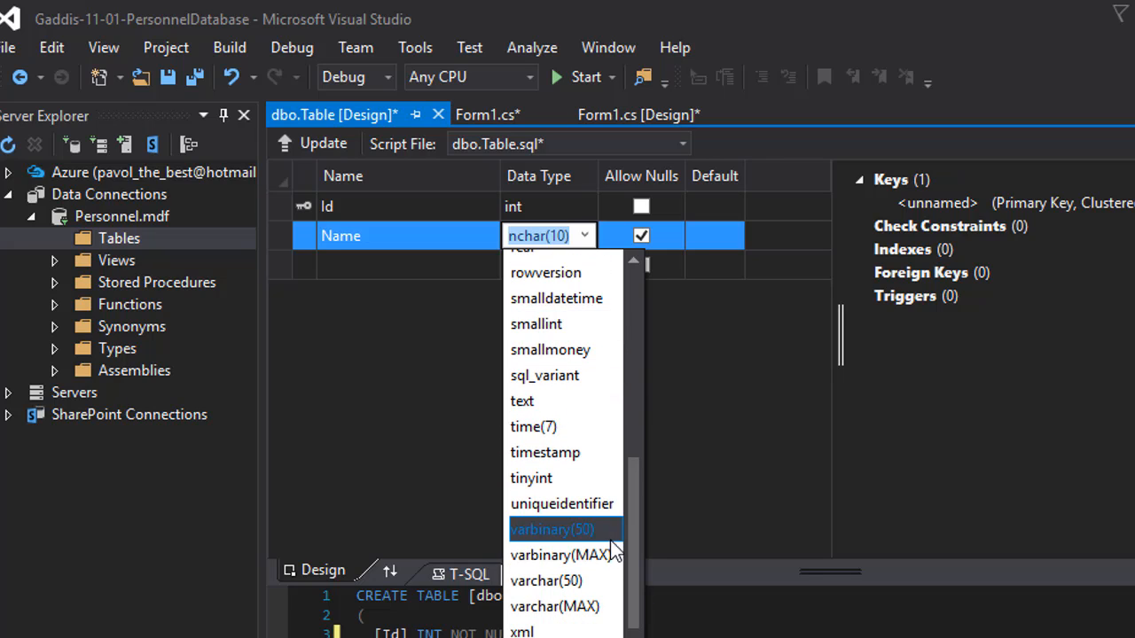
click(546, 581)
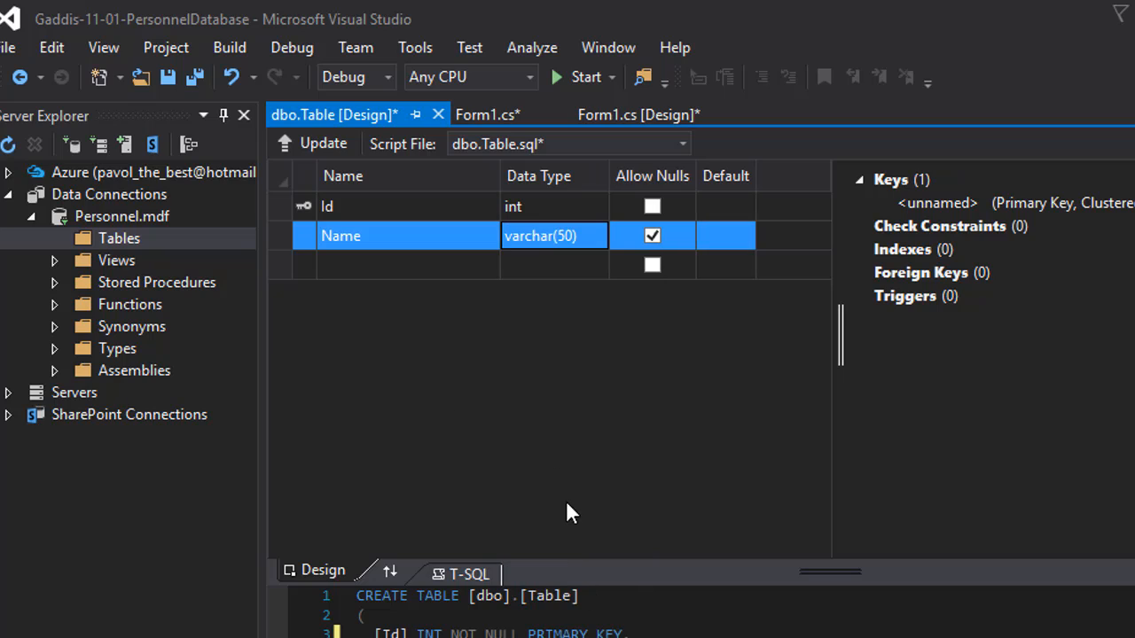
mouse_move(584, 558)
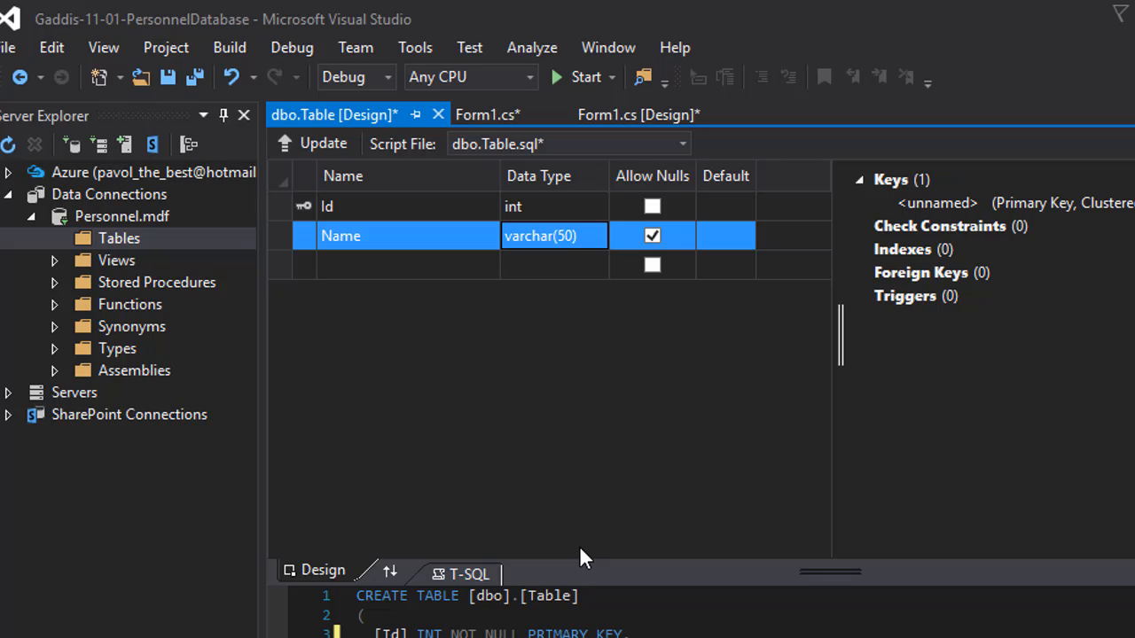
mouse_move(523, 260)
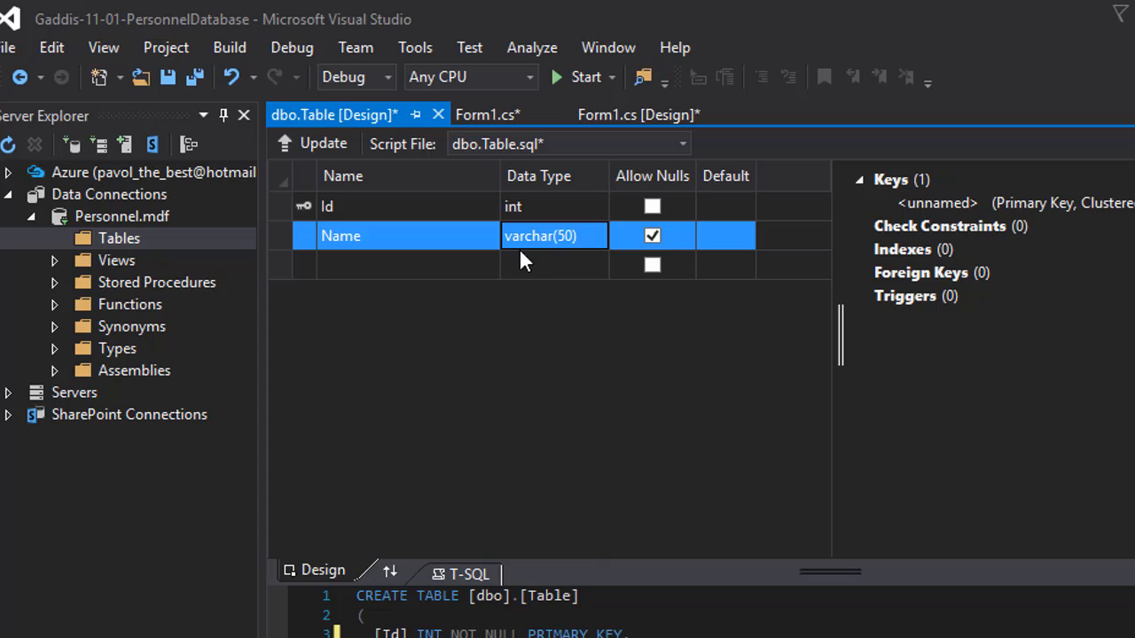
mouse_move(665, 257)
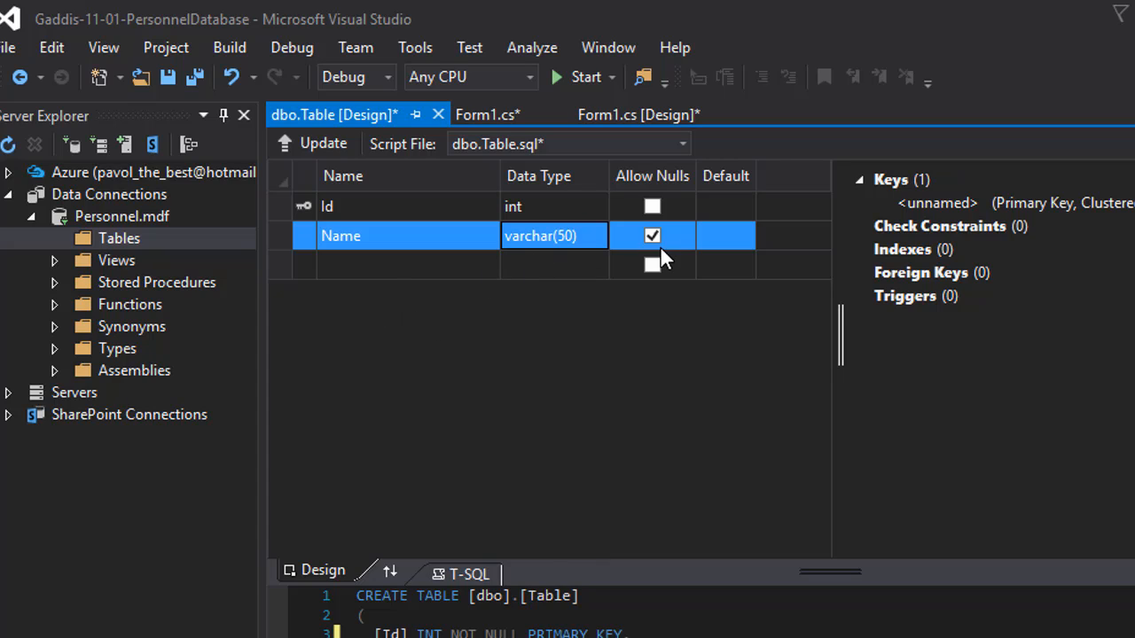
click(652, 235)
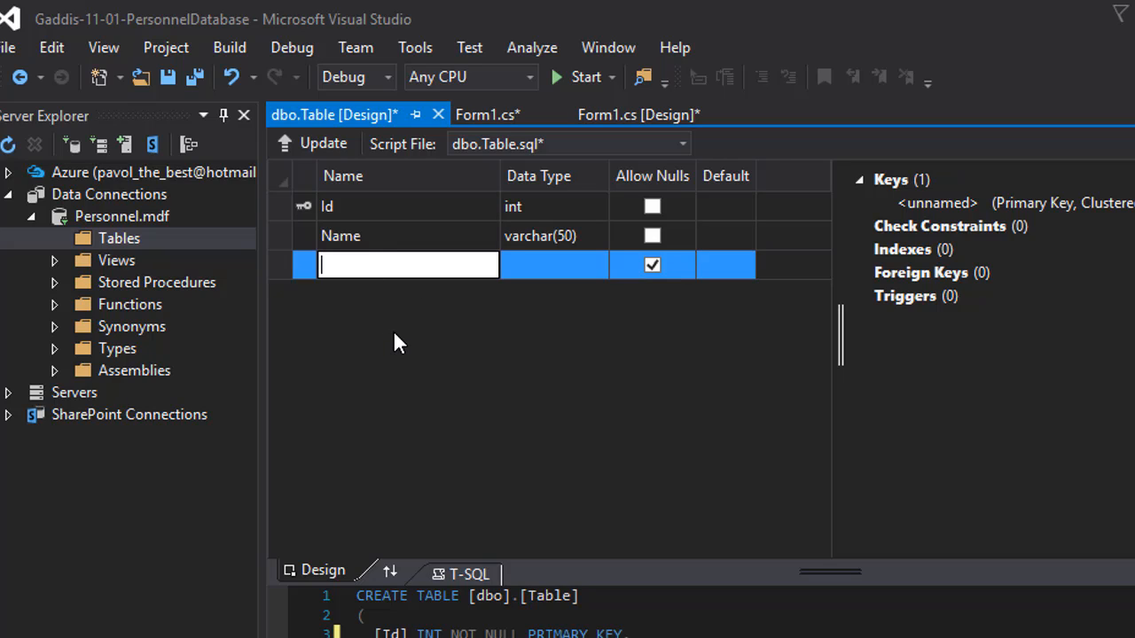
- Add a Position column and pick varchar(50) as its data type
text(Position)
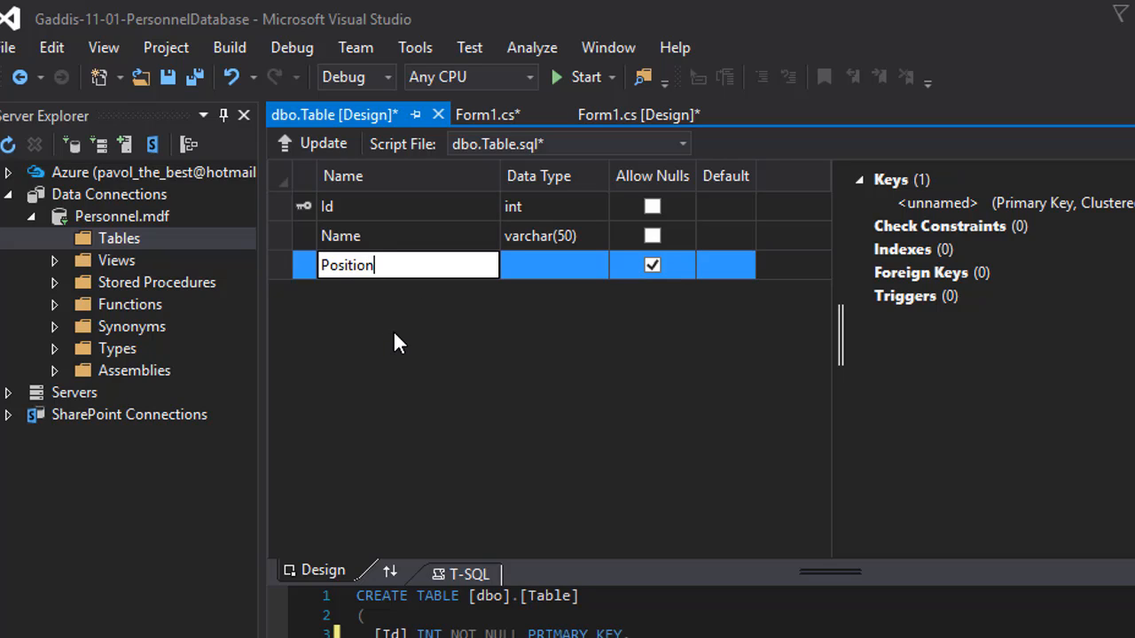
click(553, 265)
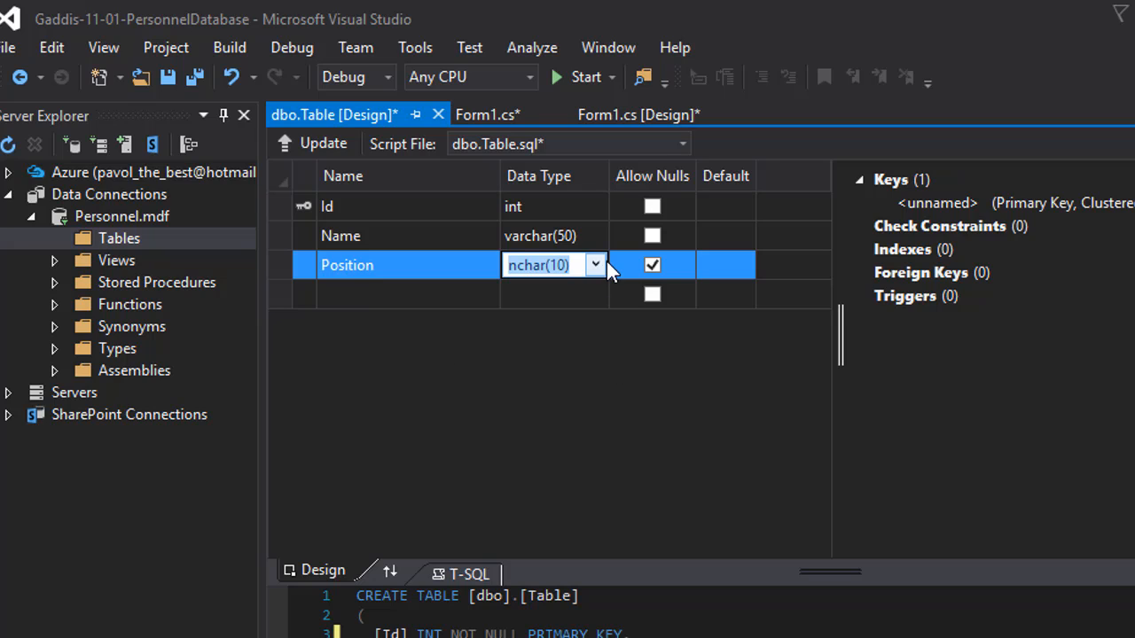
click(595, 265)
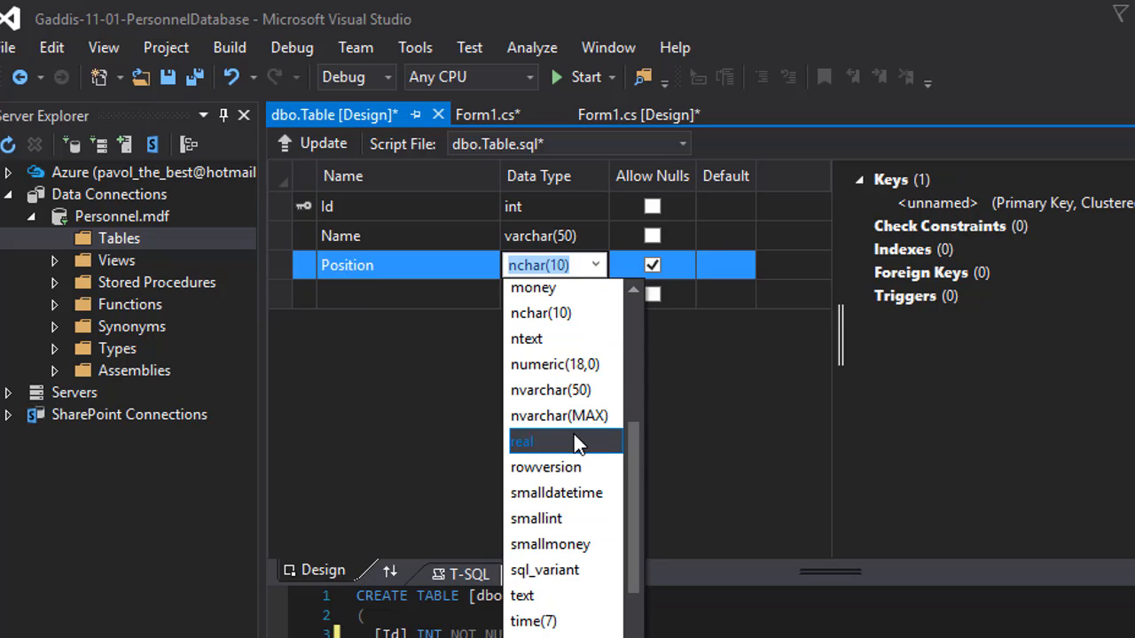
scroll(down, 3)
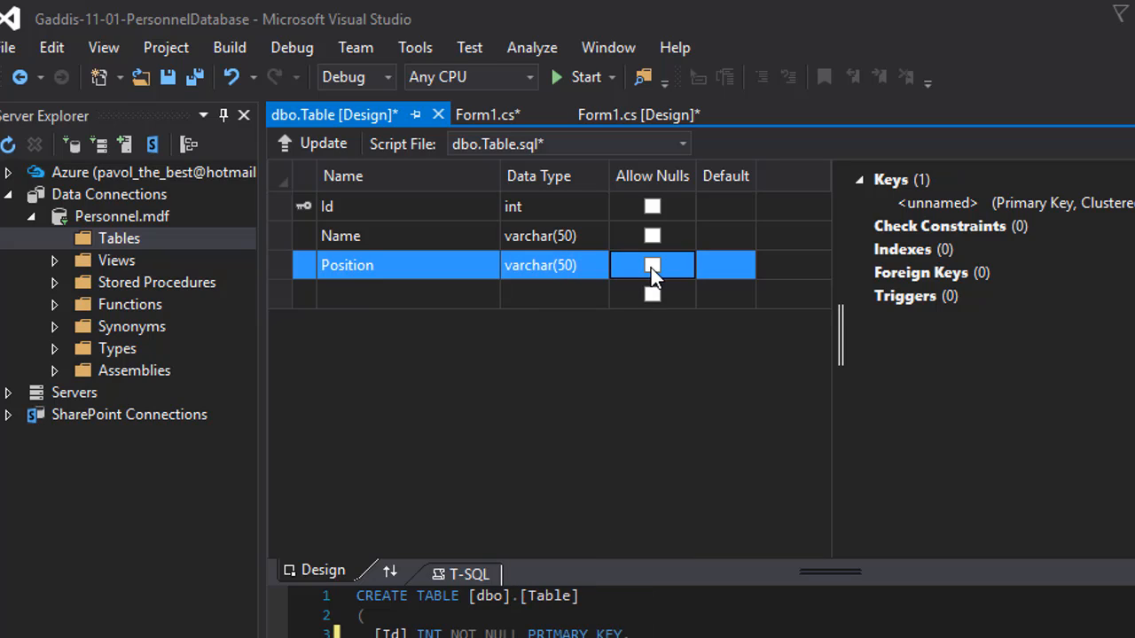
mouse_move(393, 300)
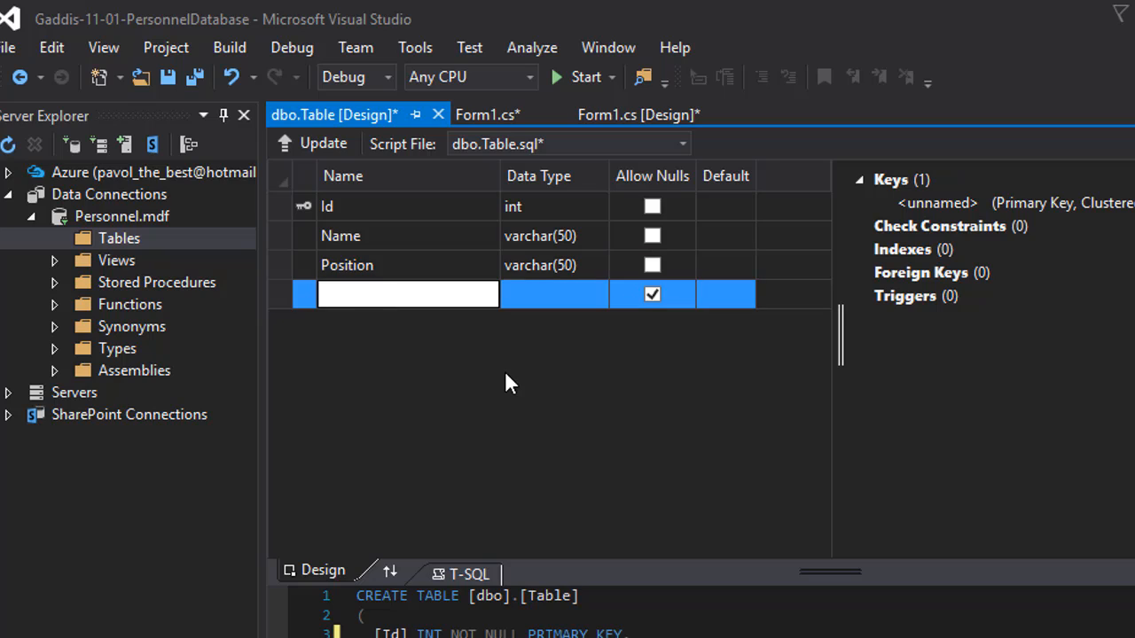
- Add the HourlyPay column with the money data type
text(Hourl)
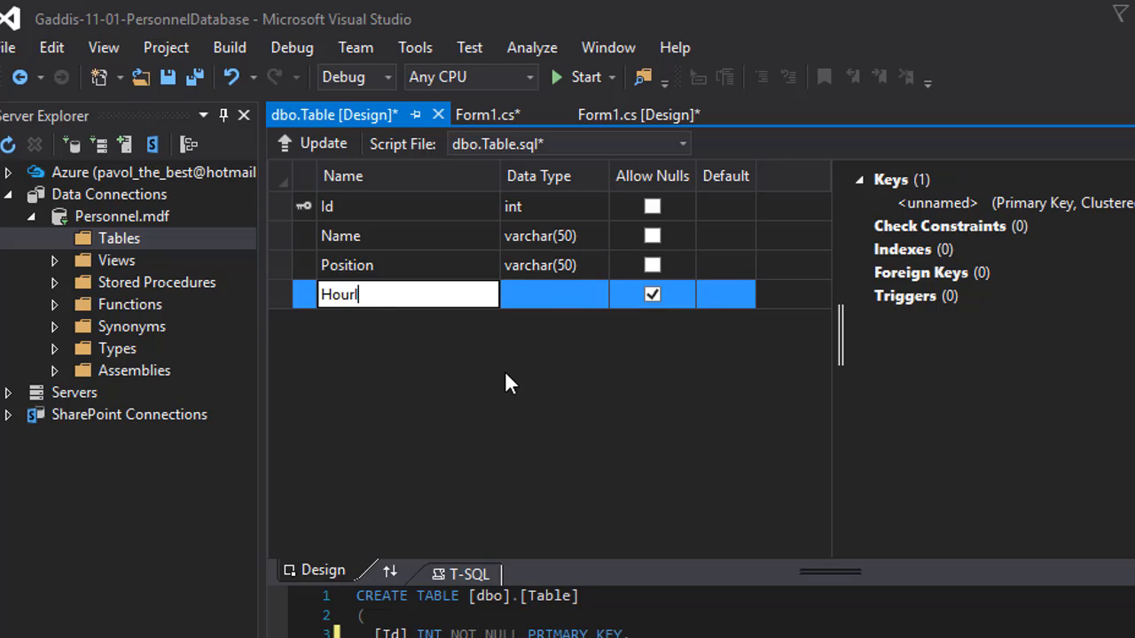
text(yPay)
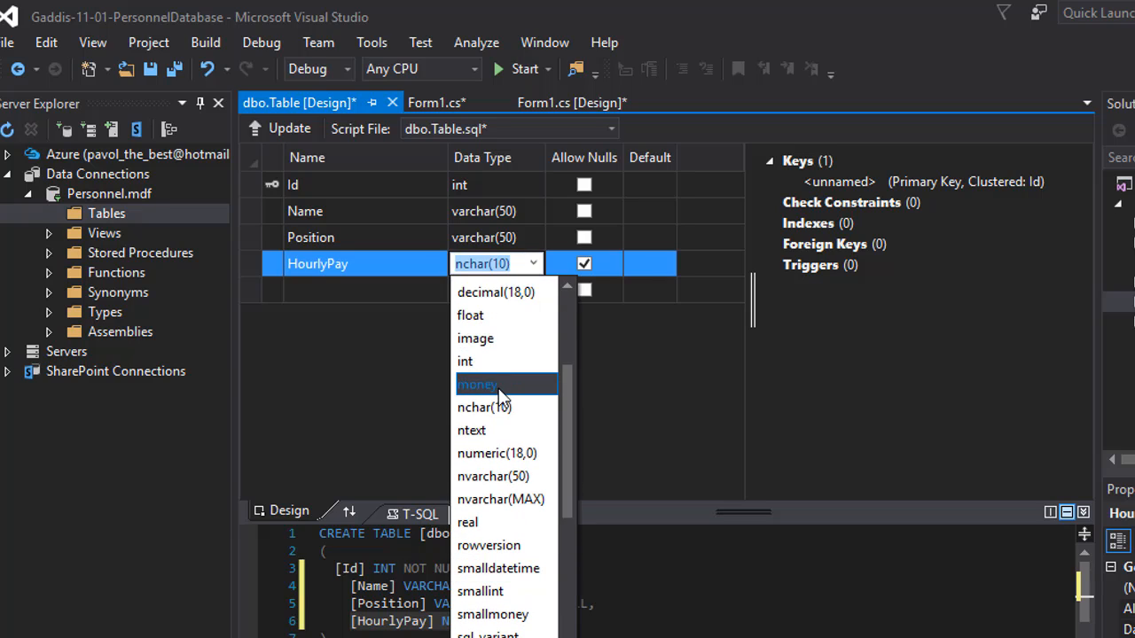
click(478, 384)
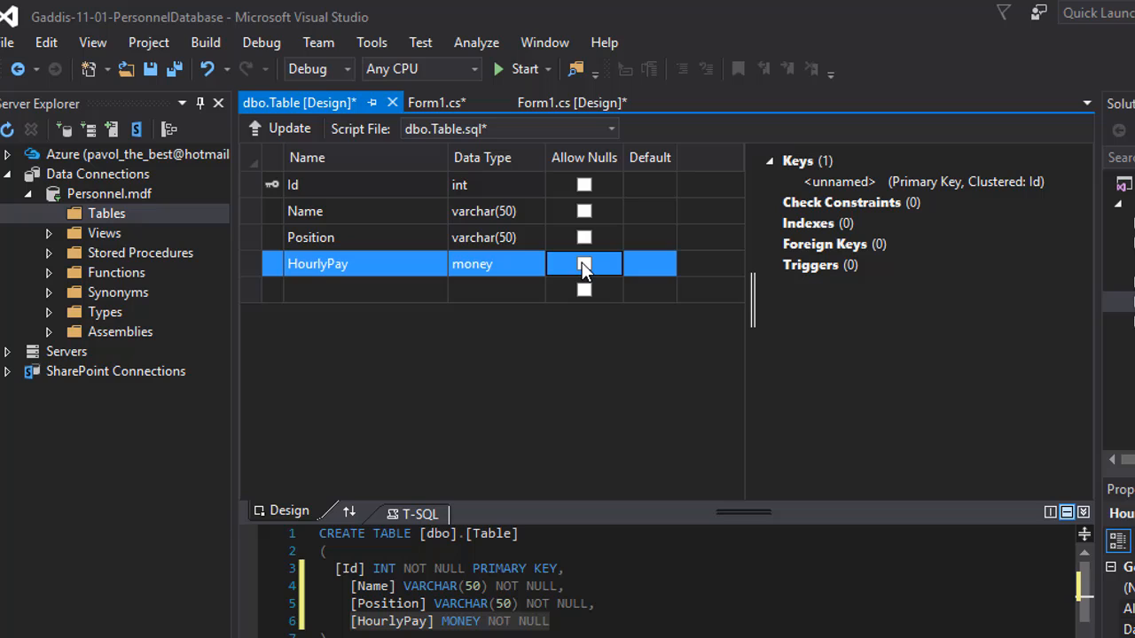
mouse_move(257, 129)
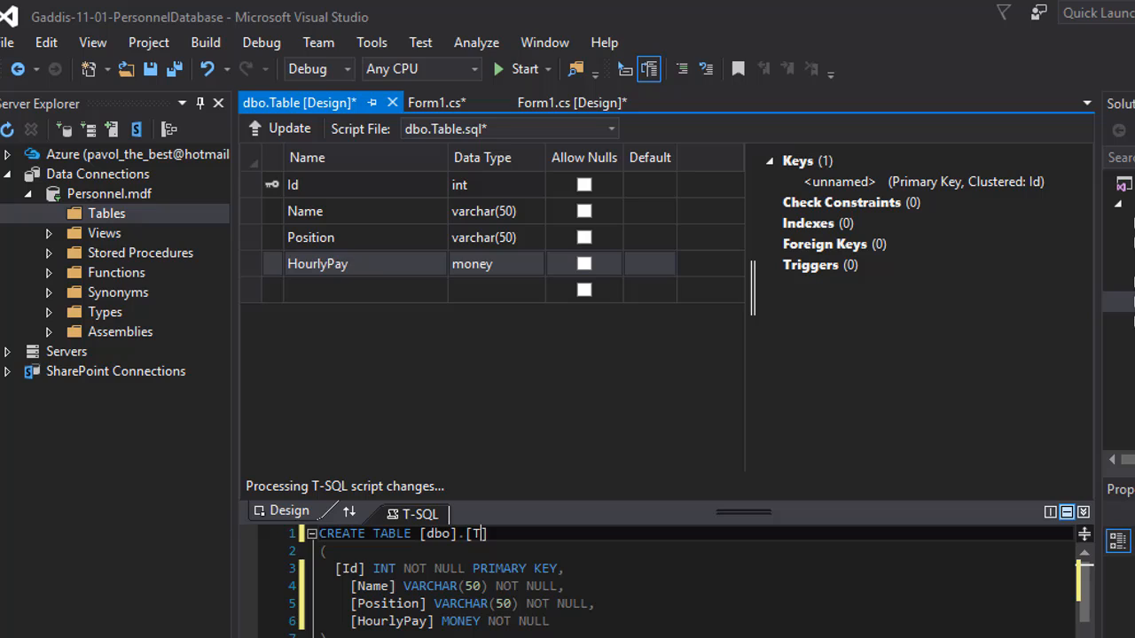
- Change [Table] to [Employee] in the CREATE TABLE script
key(Backspace)
text(Emplo)
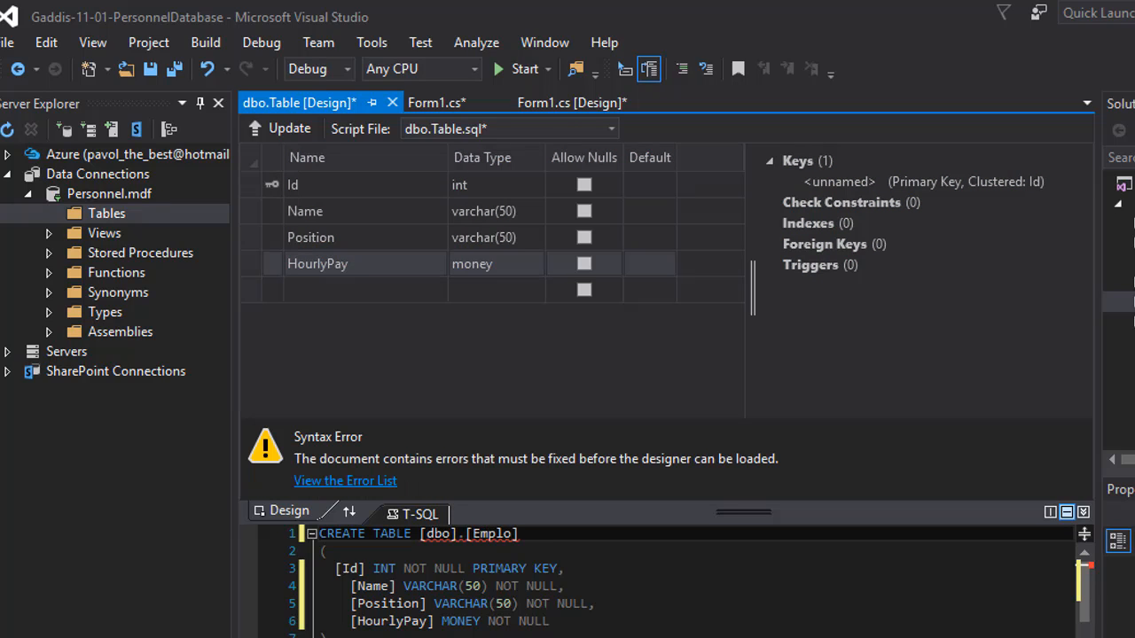
text(yee)
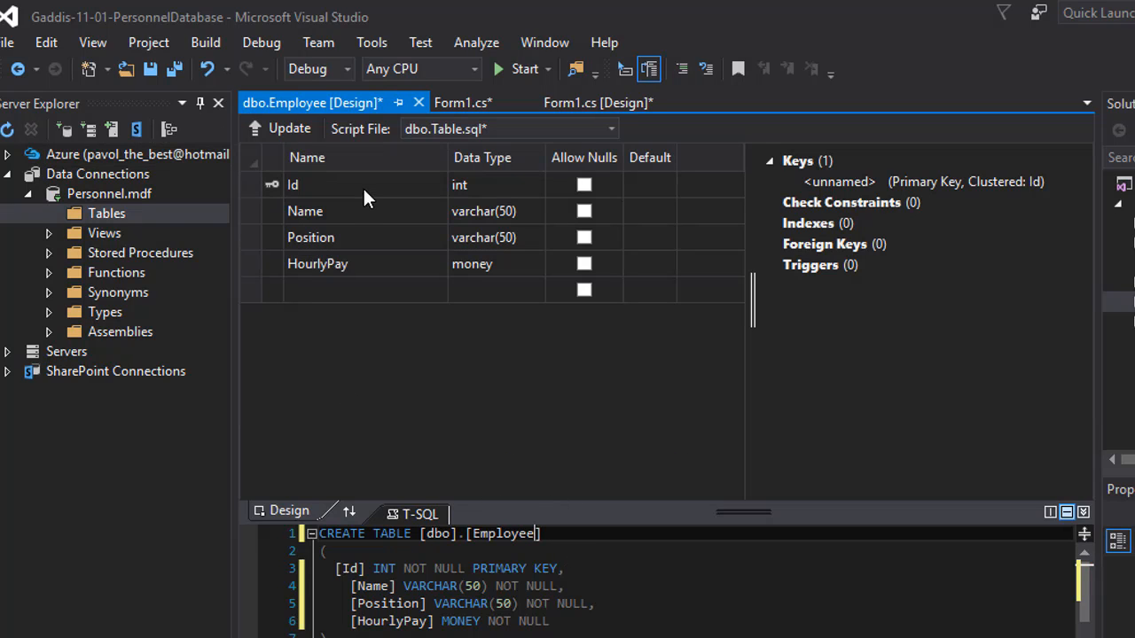
mouse_move(289, 128)
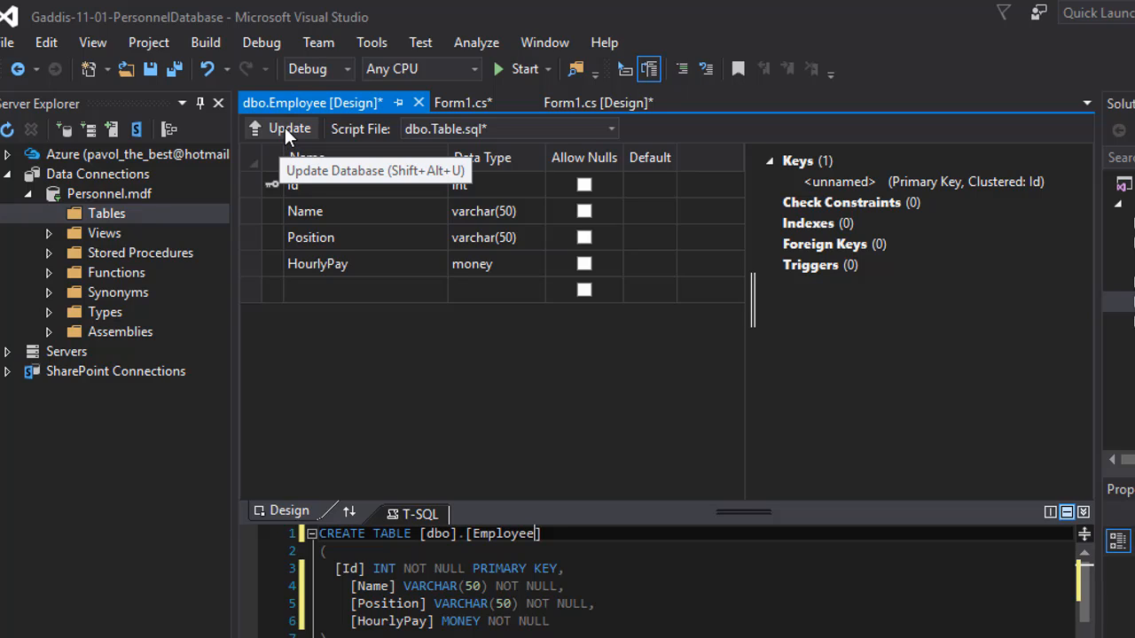
mouse_move(288, 133)
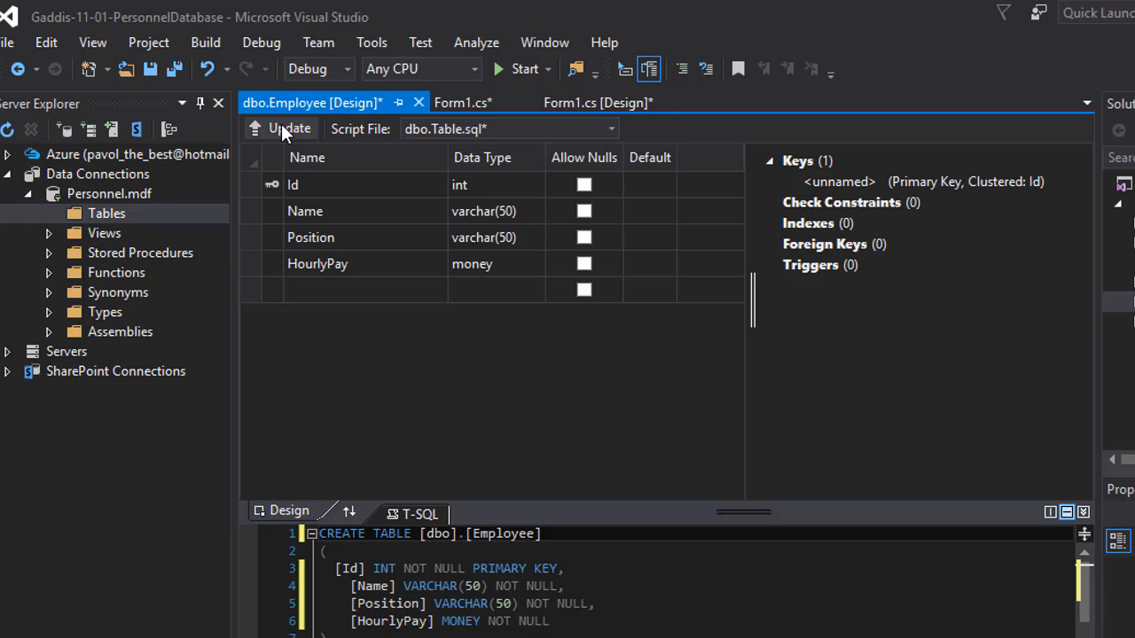
- Apply the design and confirm Update Database to create the Employee table
click(289, 129)
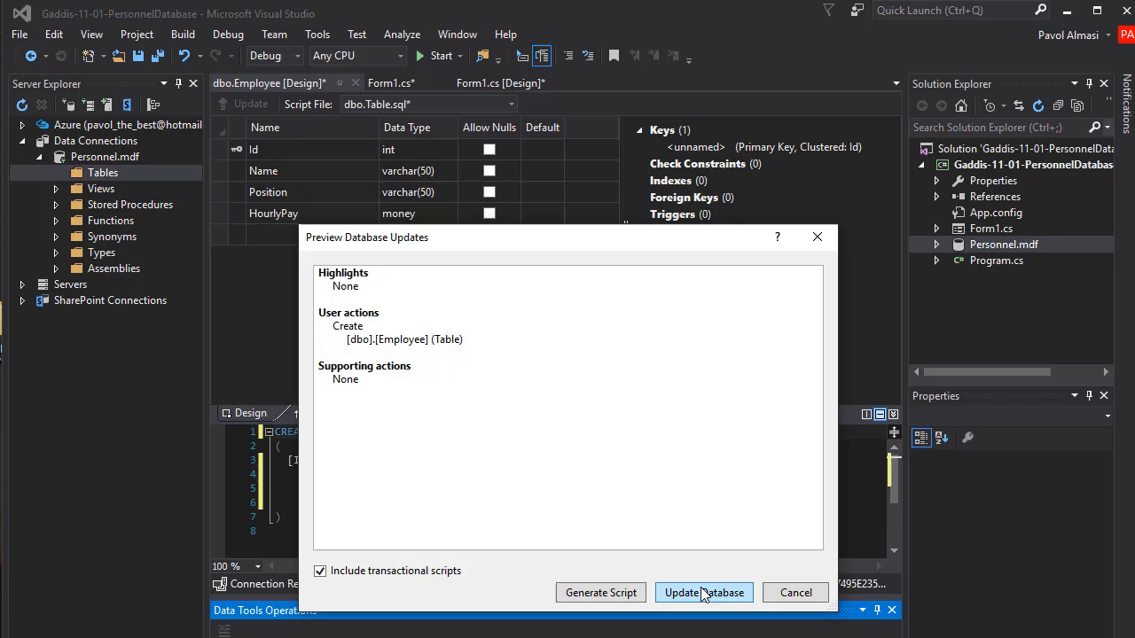
click(703, 592)
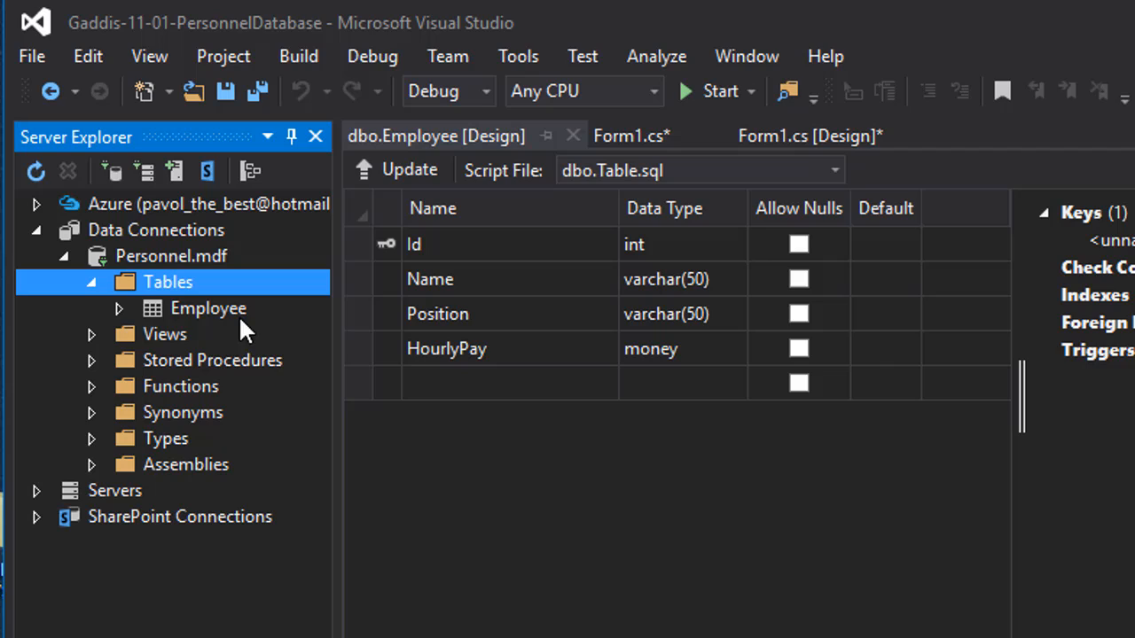
mouse_move(186, 319)
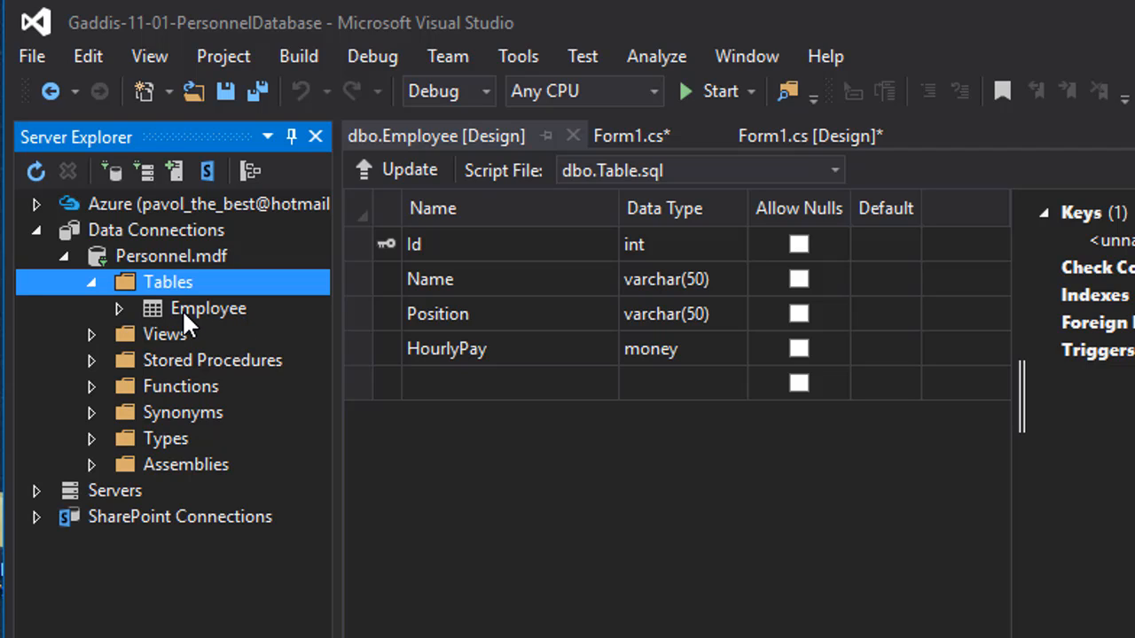
- Bring up the Employee table's context menu in Server Explorer
right_click(209, 307)
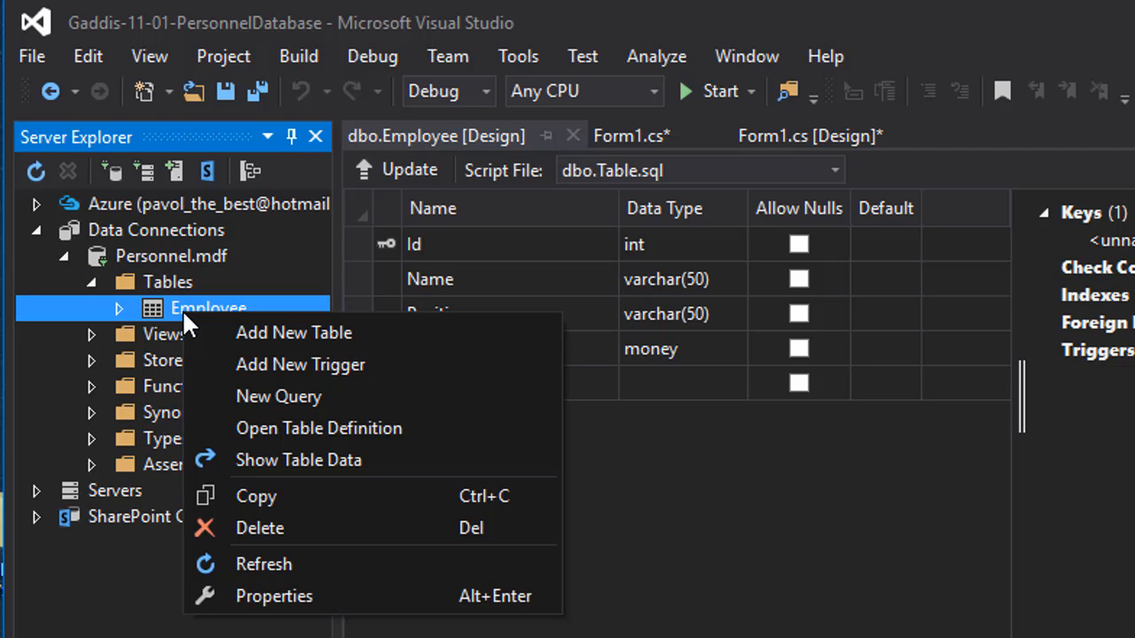
mouse_move(293, 333)
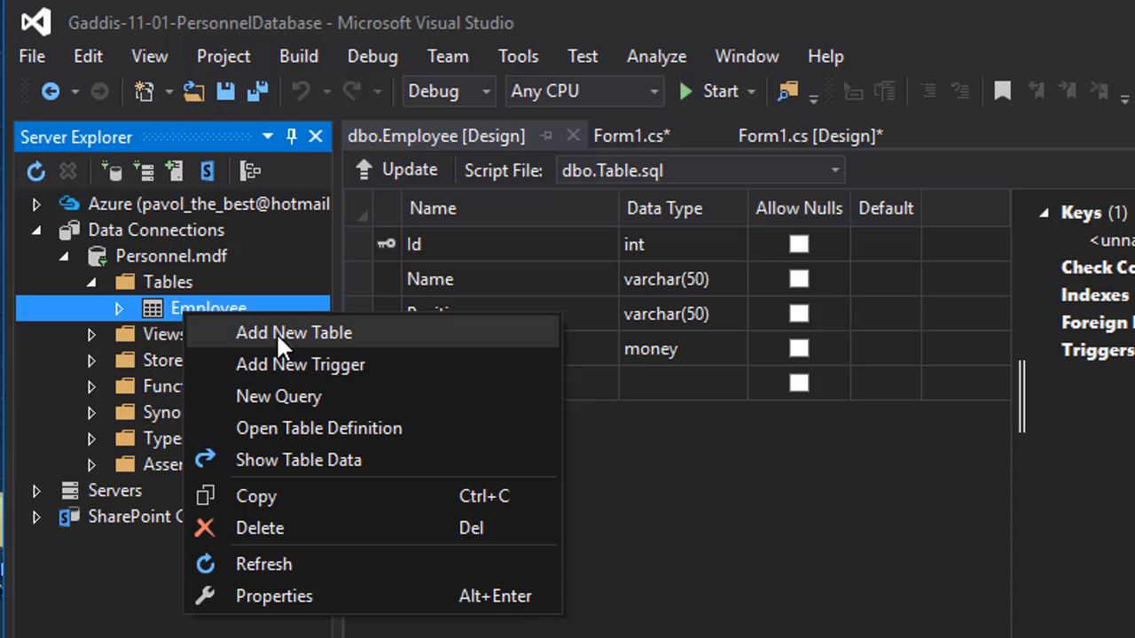
mouse_move(388, 461)
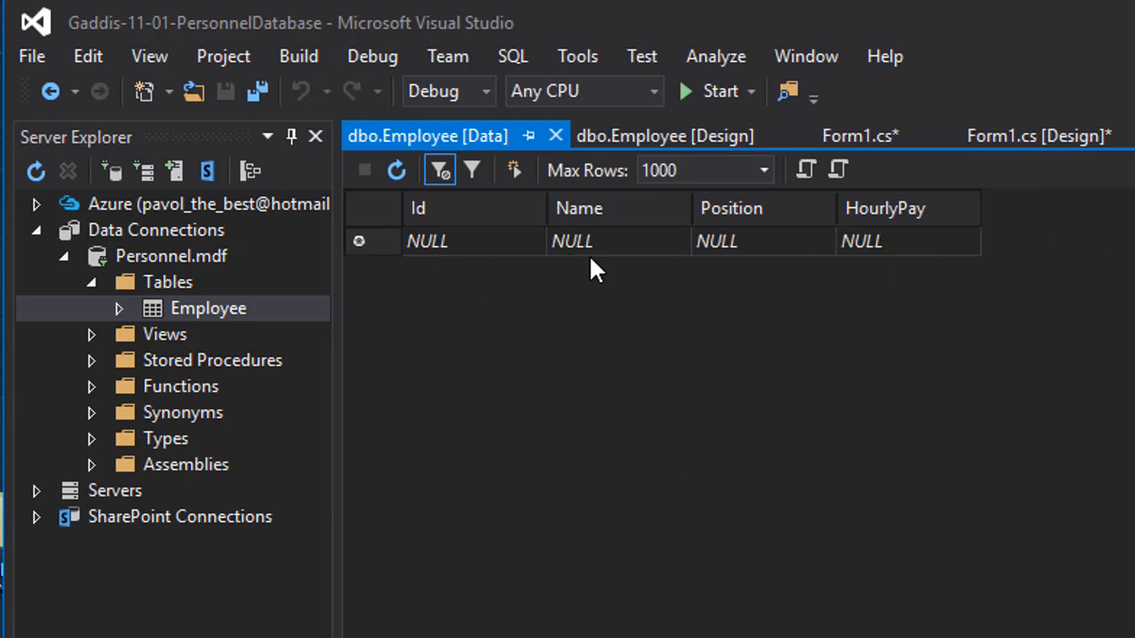
- Enter the first employee row: Pavol, Programmer, hourly pay 150
click(428, 241)
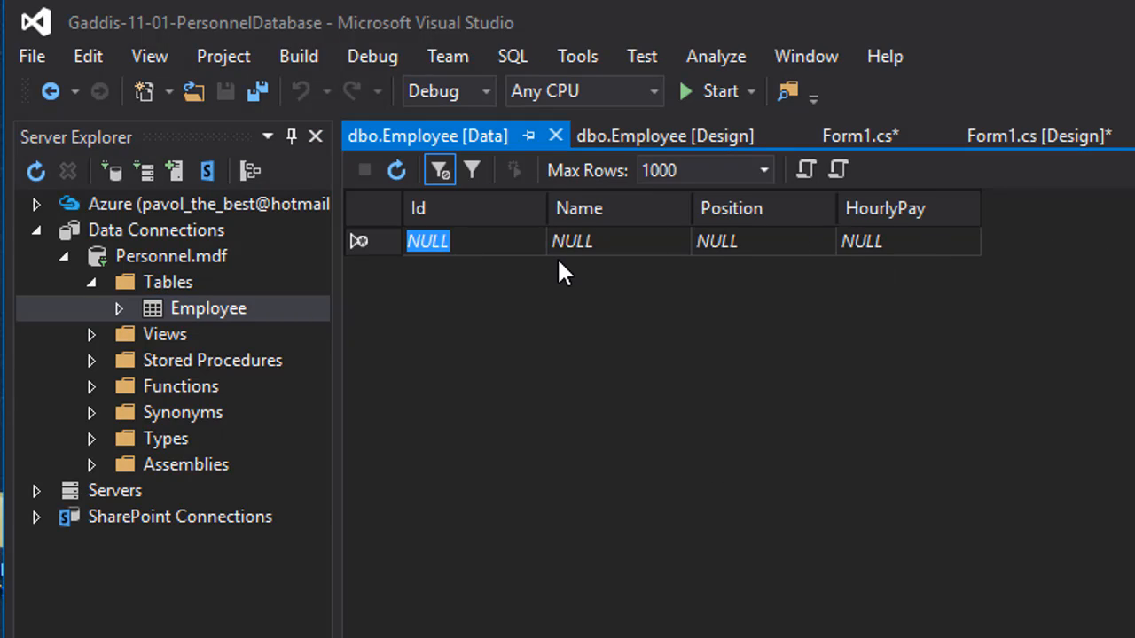
text(2)
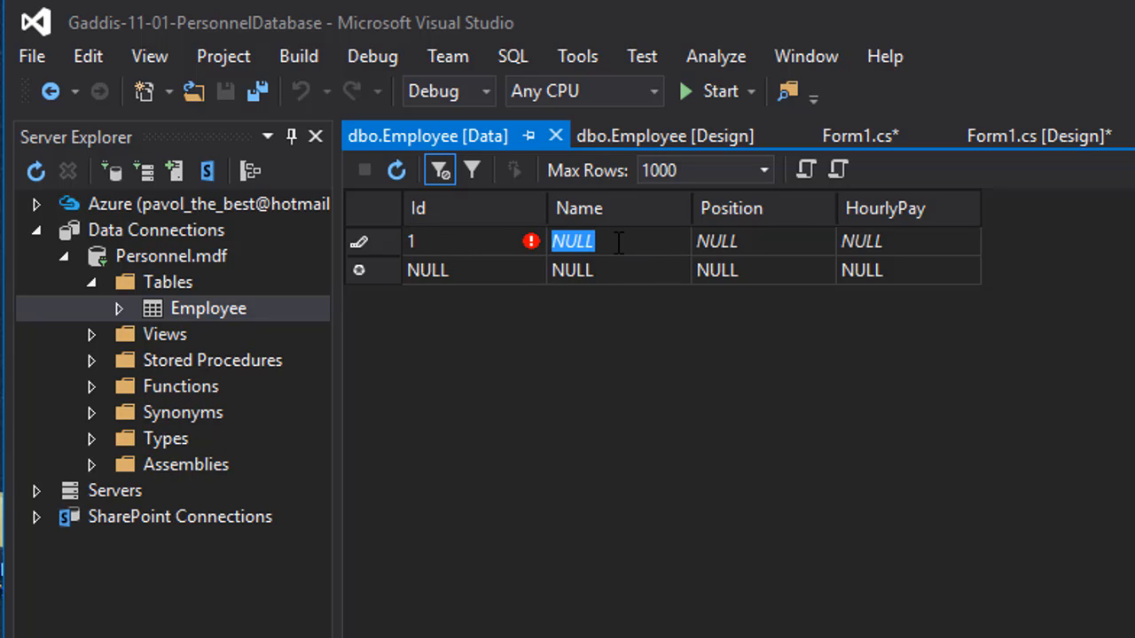
text(Pavol)
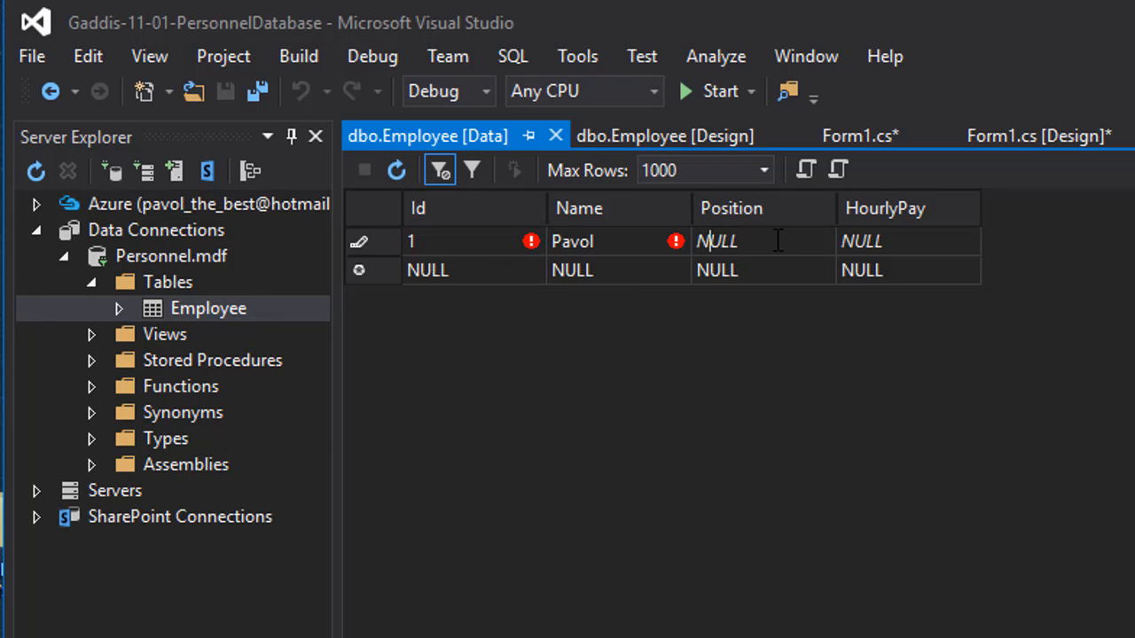
text(Programmer)
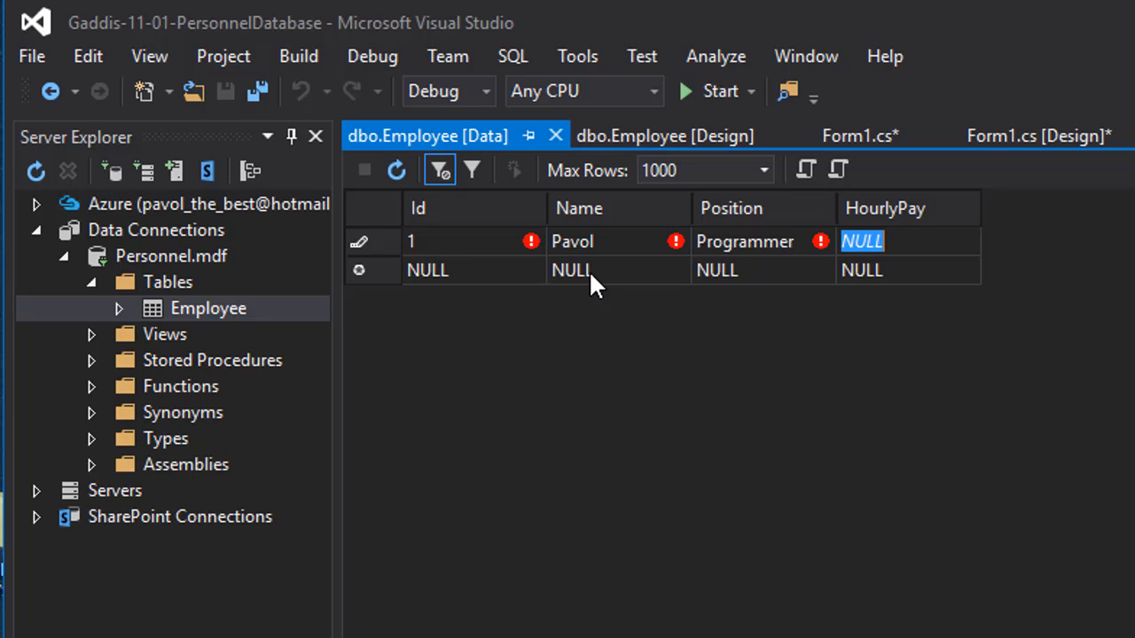
text(150)
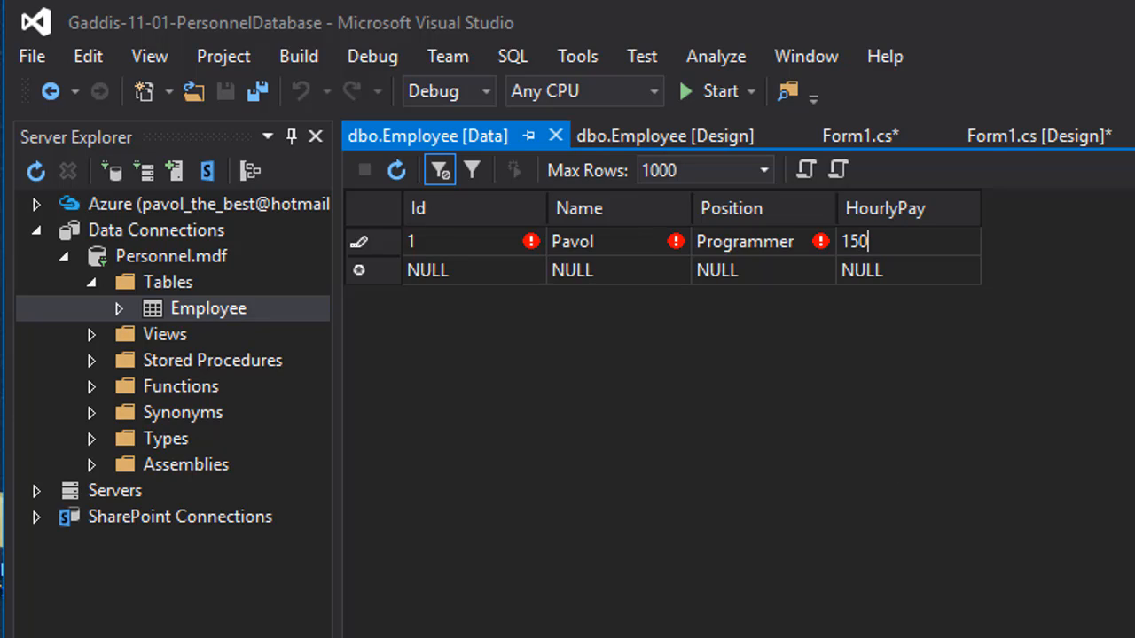
click(488, 345)
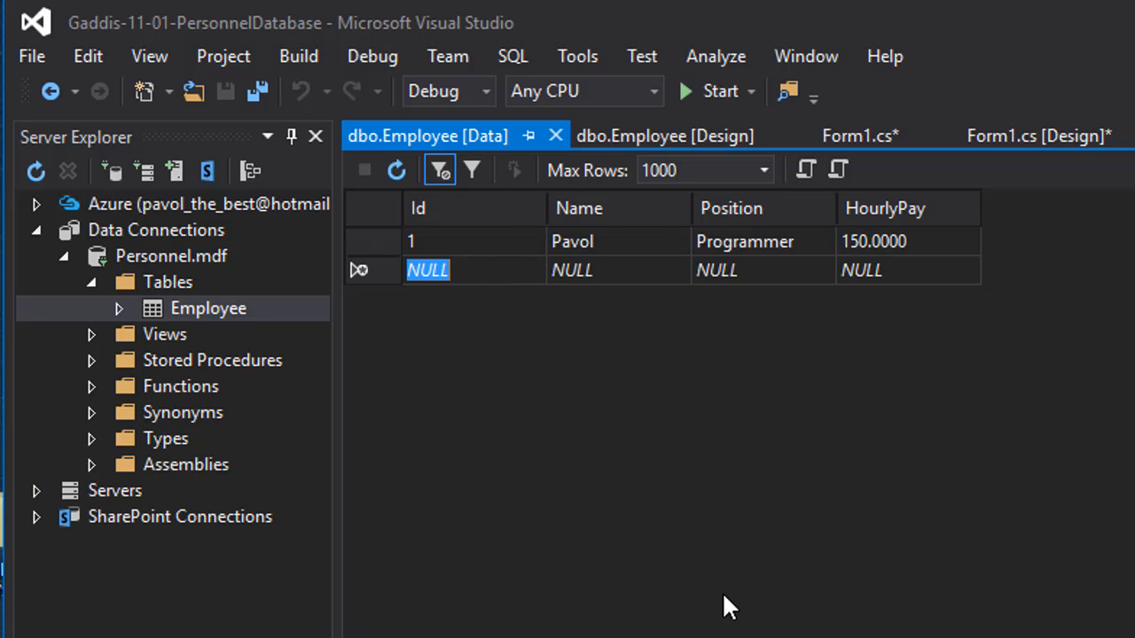
- Enter the second employee, Peter, as Intern with hourly pay 10
text(2)
click(619, 270)
text(Peter)
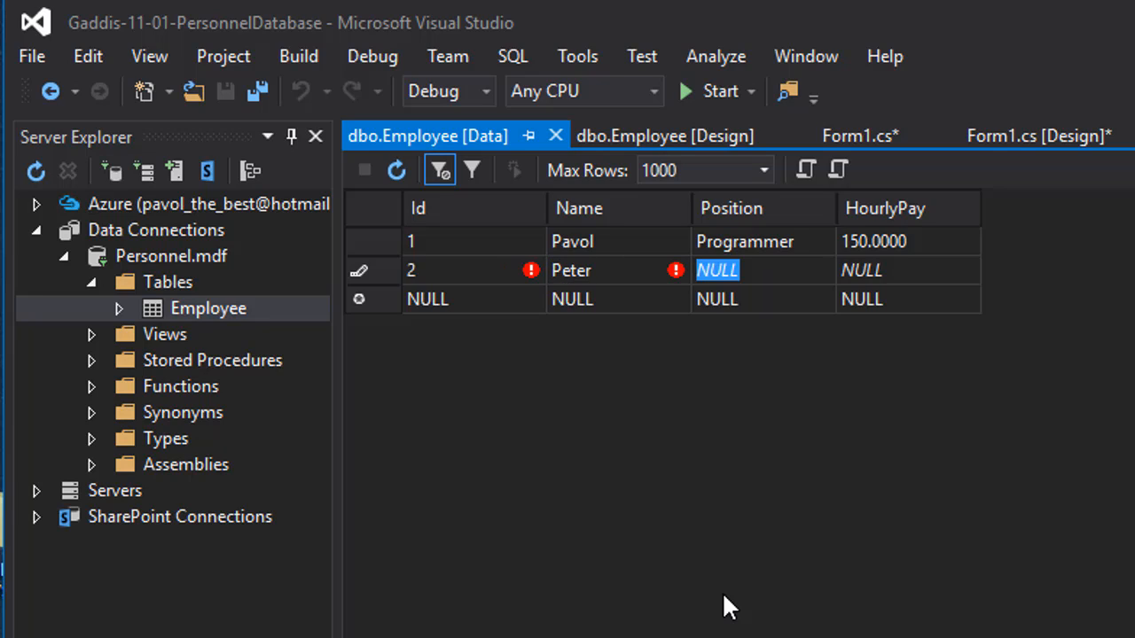
text(Intern)
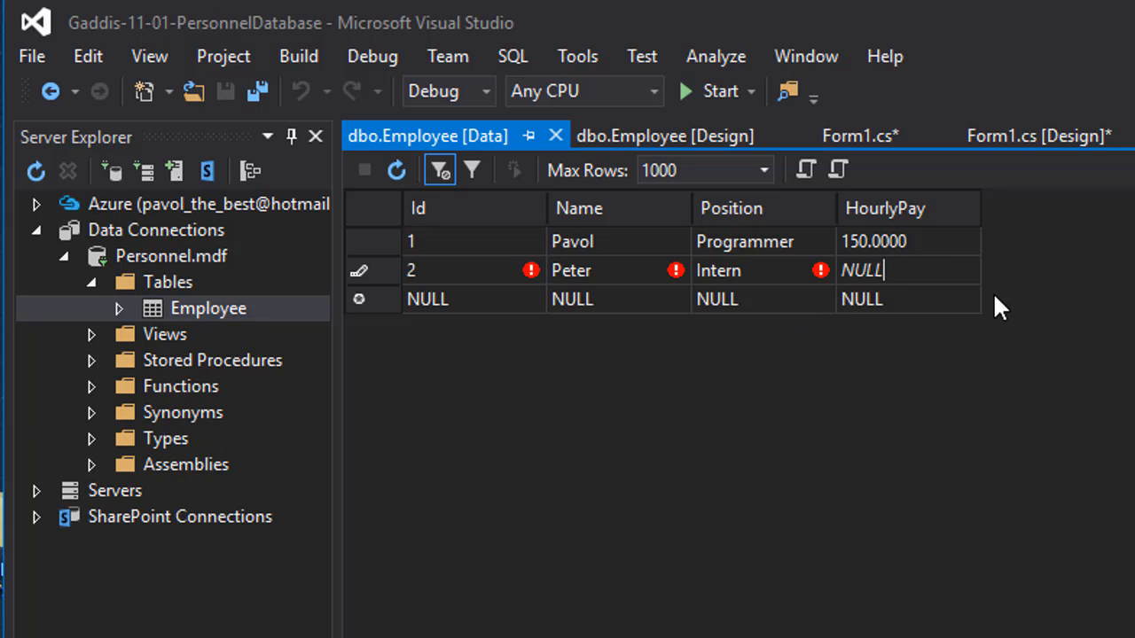
text(10.0000)
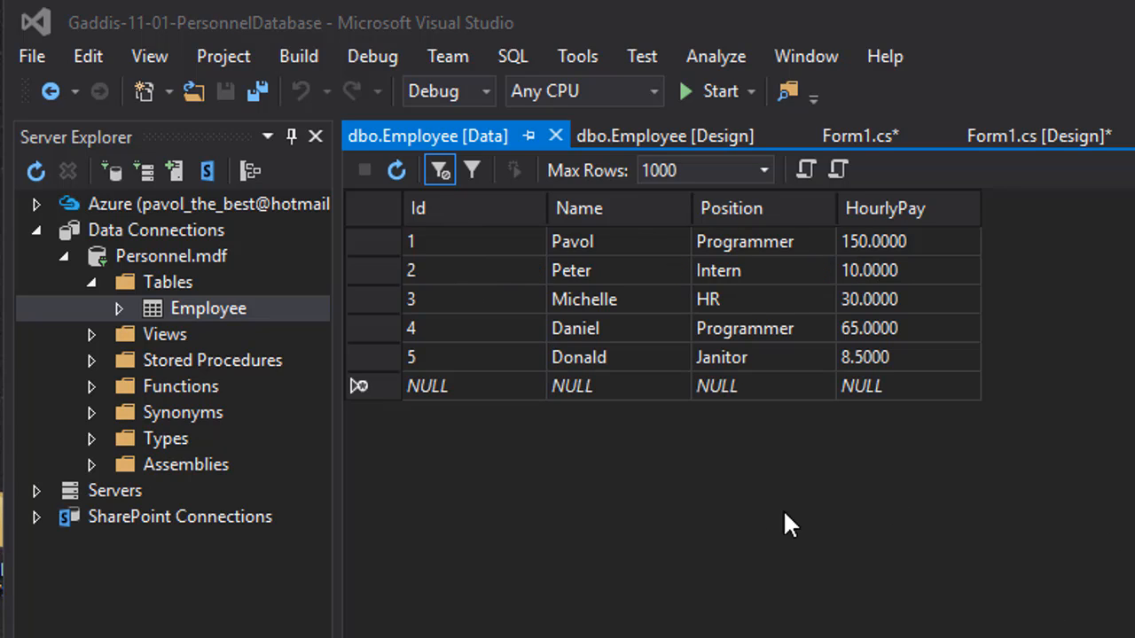
mouse_move(1071, 320)
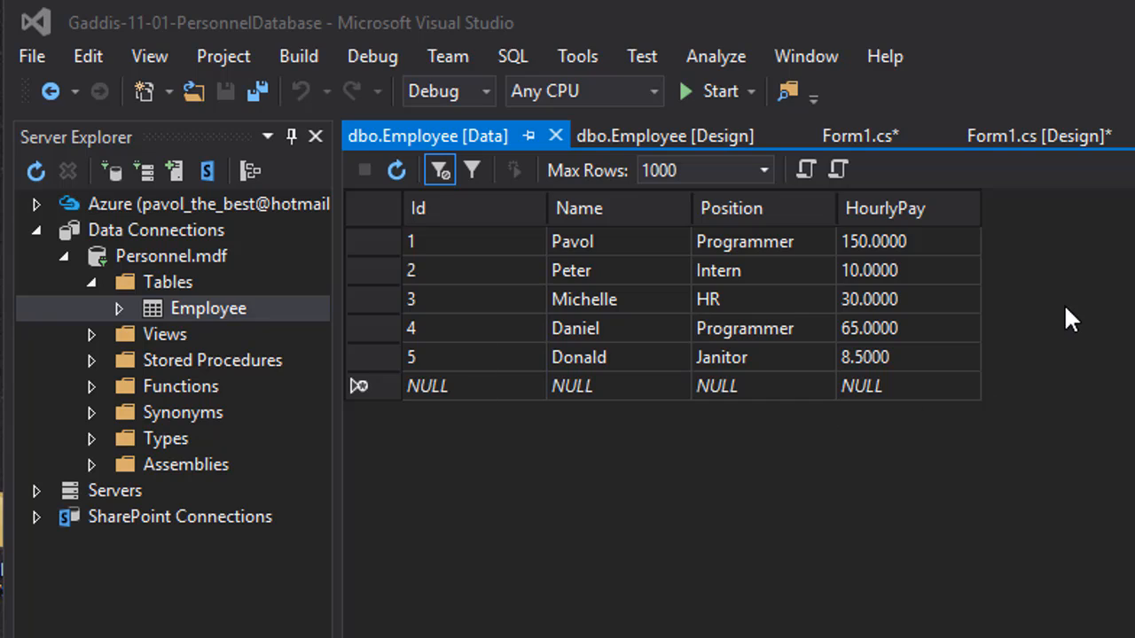
mouse_move(794, 247)
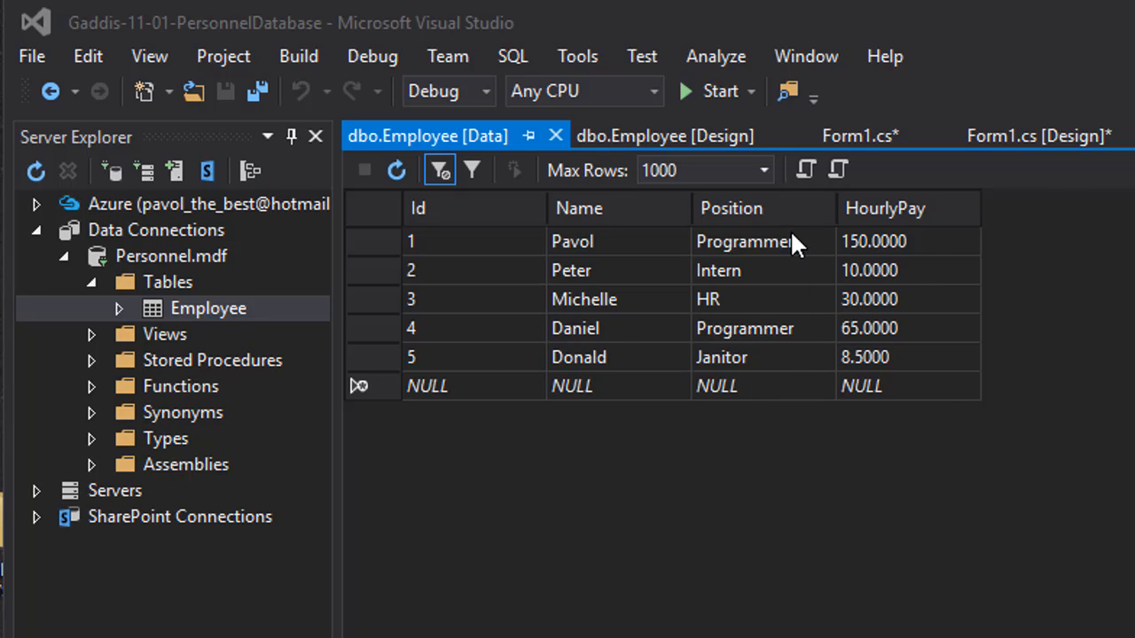
mouse_move(927, 275)
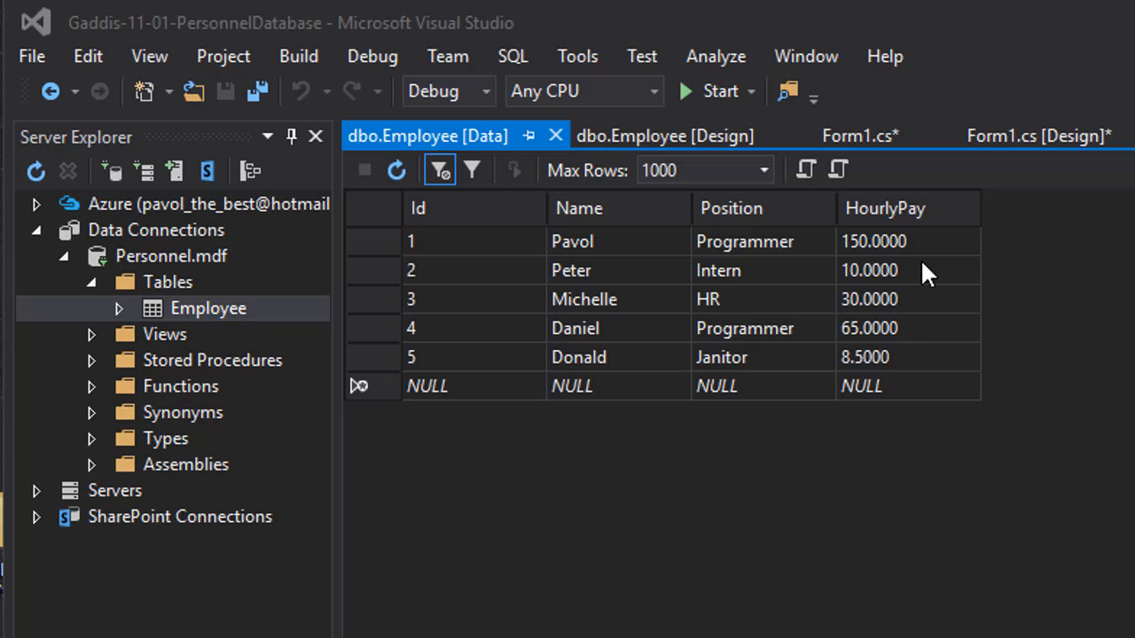
mouse_move(925, 328)
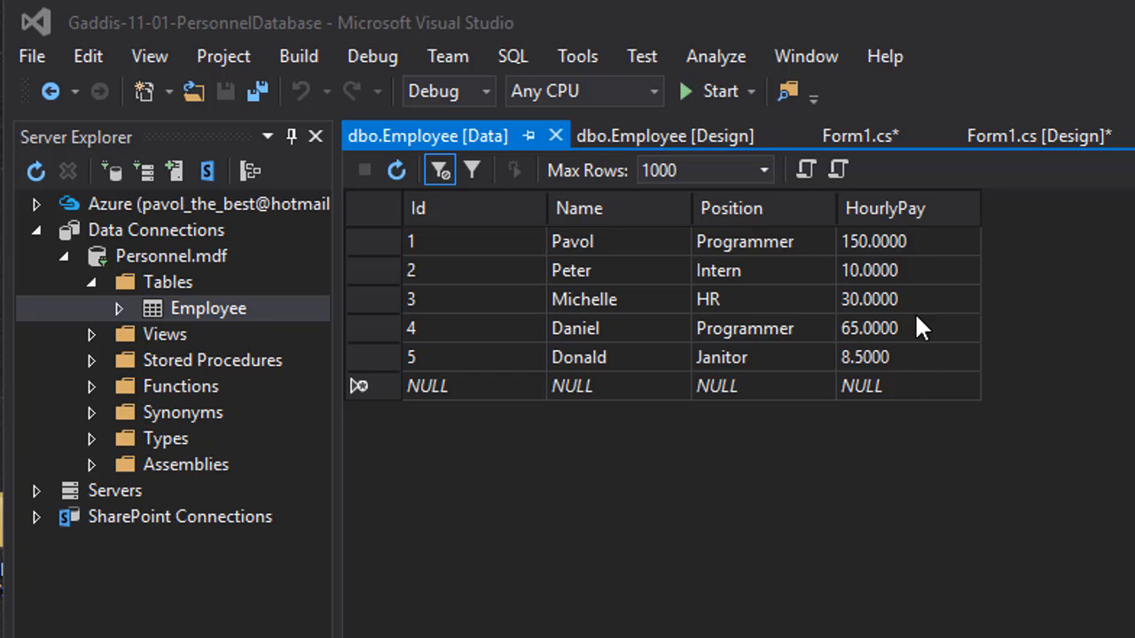
mouse_move(998, 249)
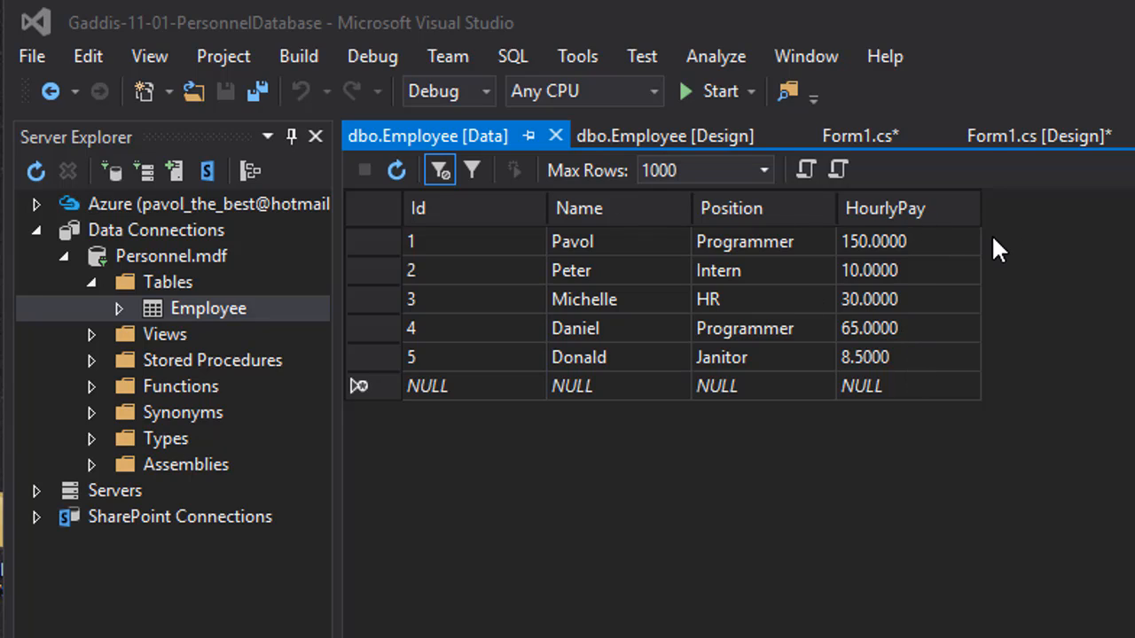
mouse_move(962, 275)
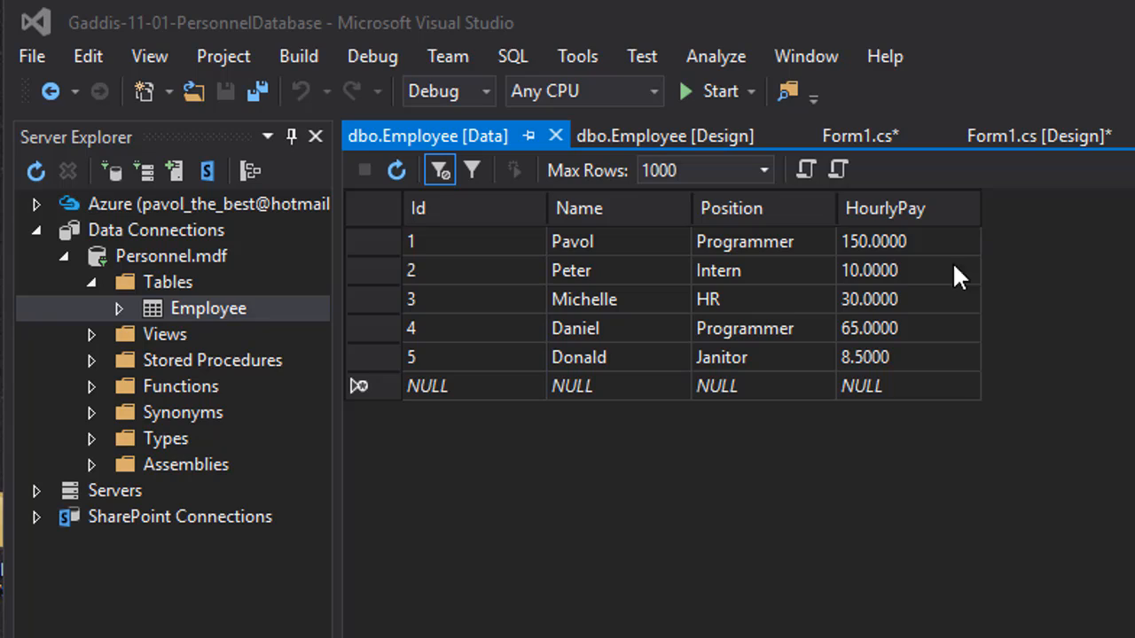
mouse_move(918, 238)
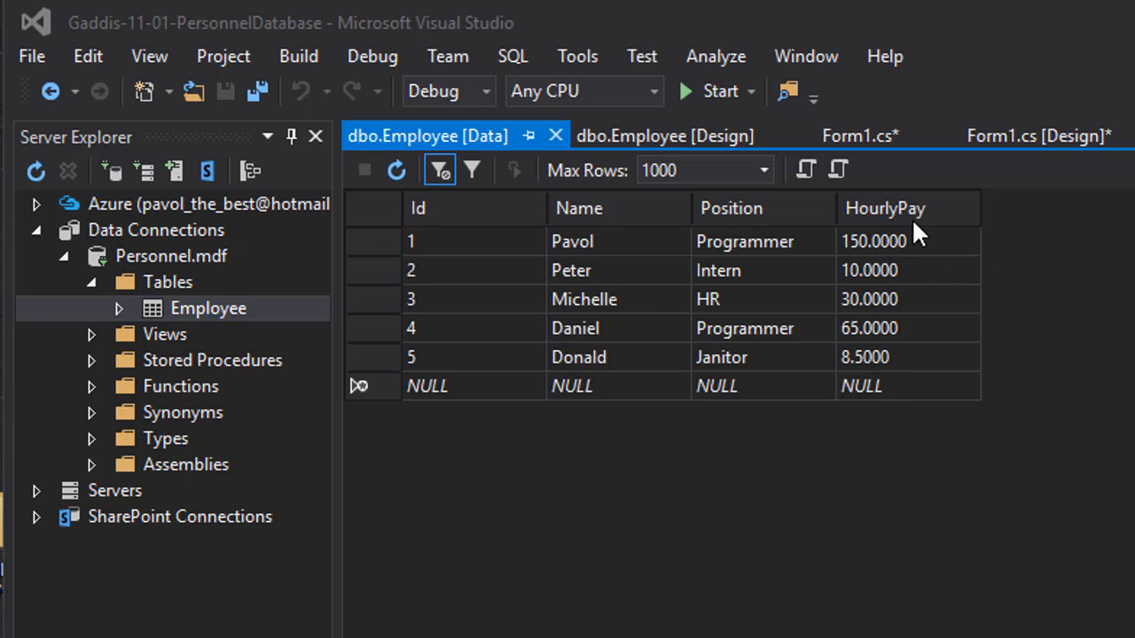
mouse_move(818, 308)
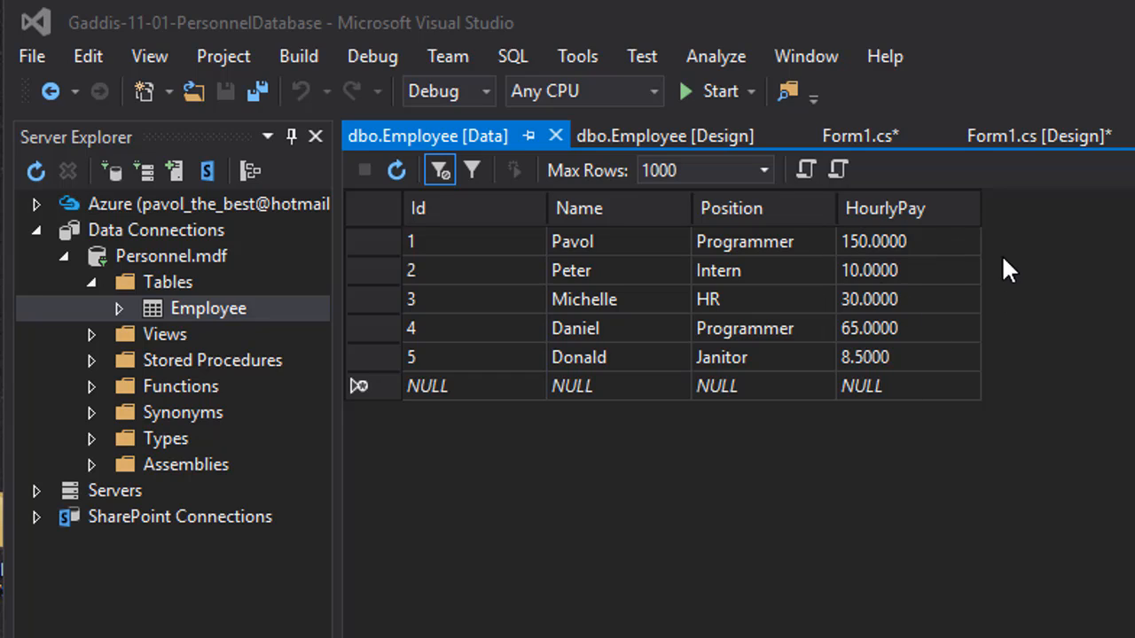
mouse_move(625, 350)
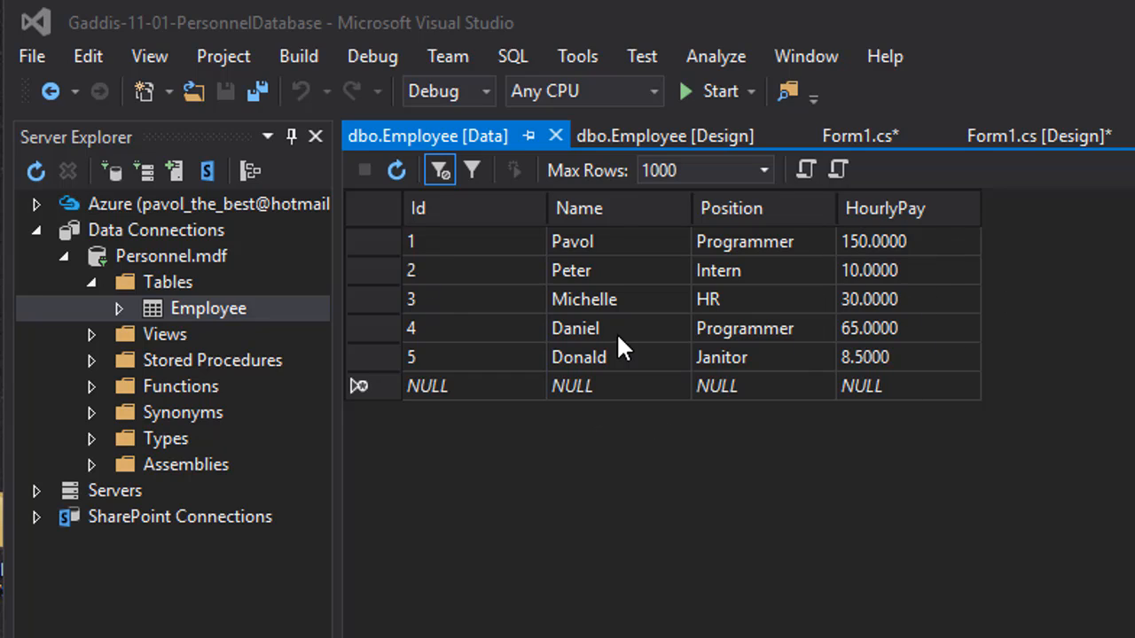
mouse_move(692, 239)
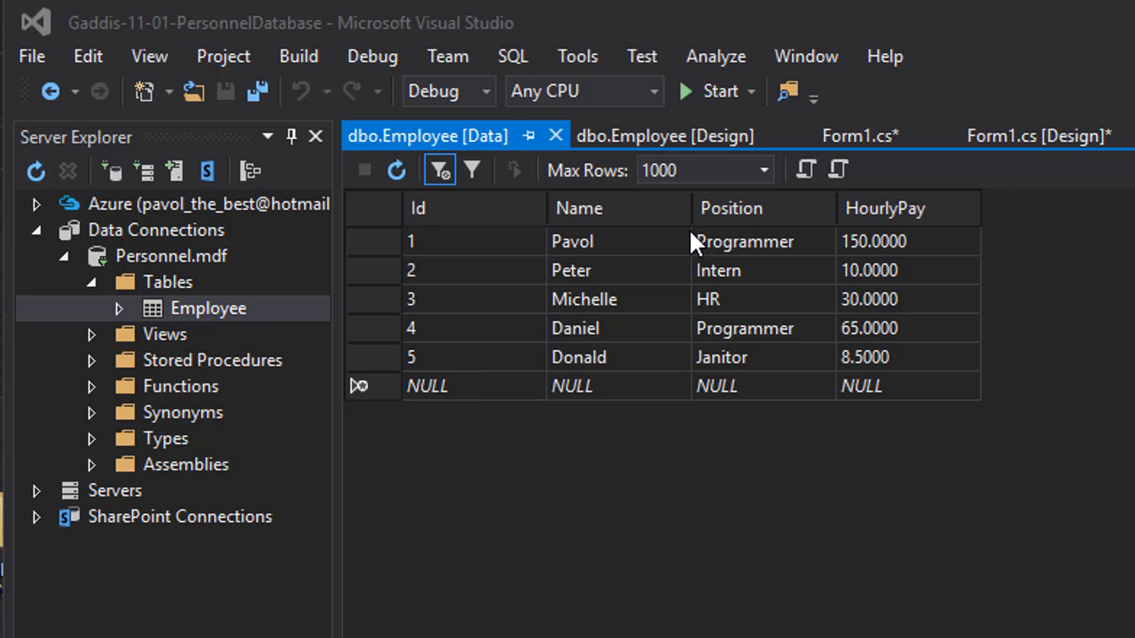
- Switch from the Employee data grid to the Form1.cs code view
click(859, 135)
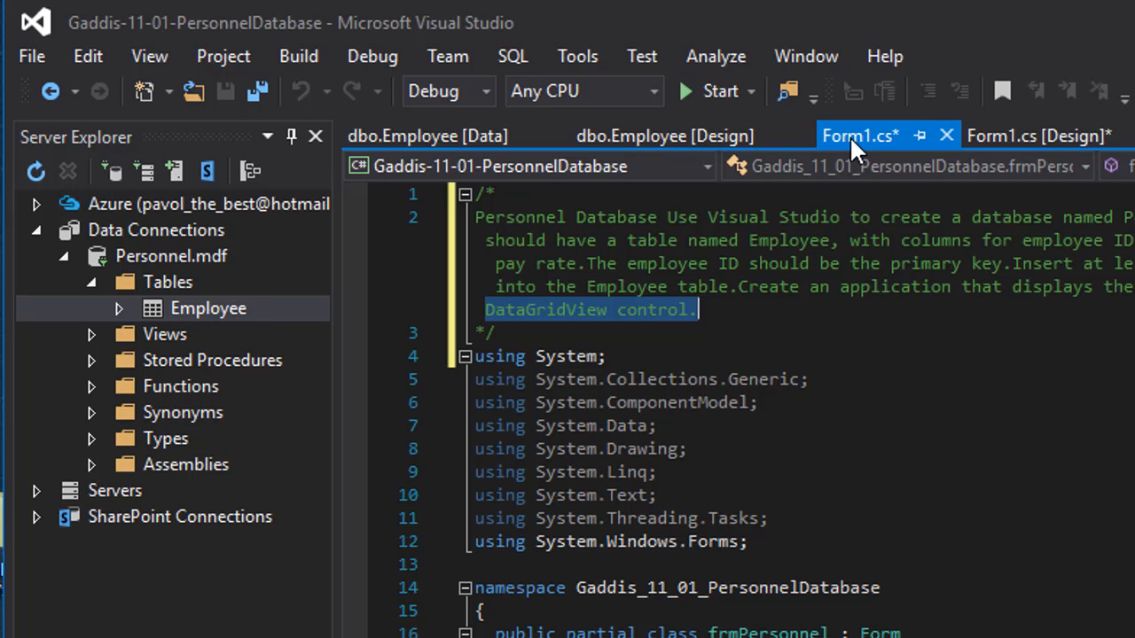
- Return to the Form1 designer and open the View menu
click(1034, 136)
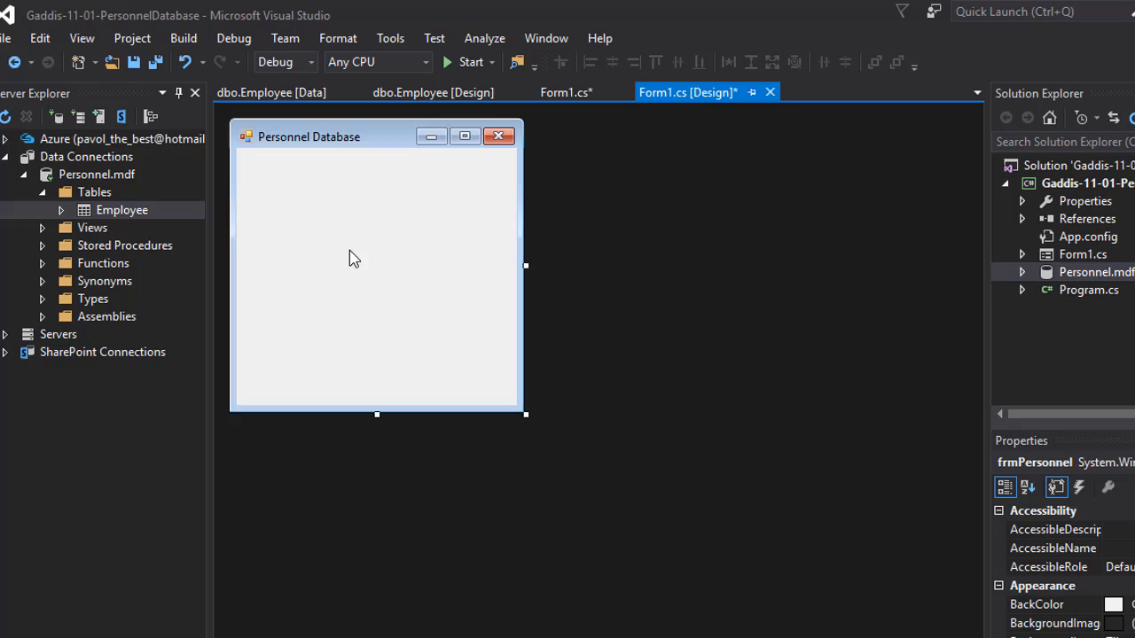
mouse_move(299, 219)
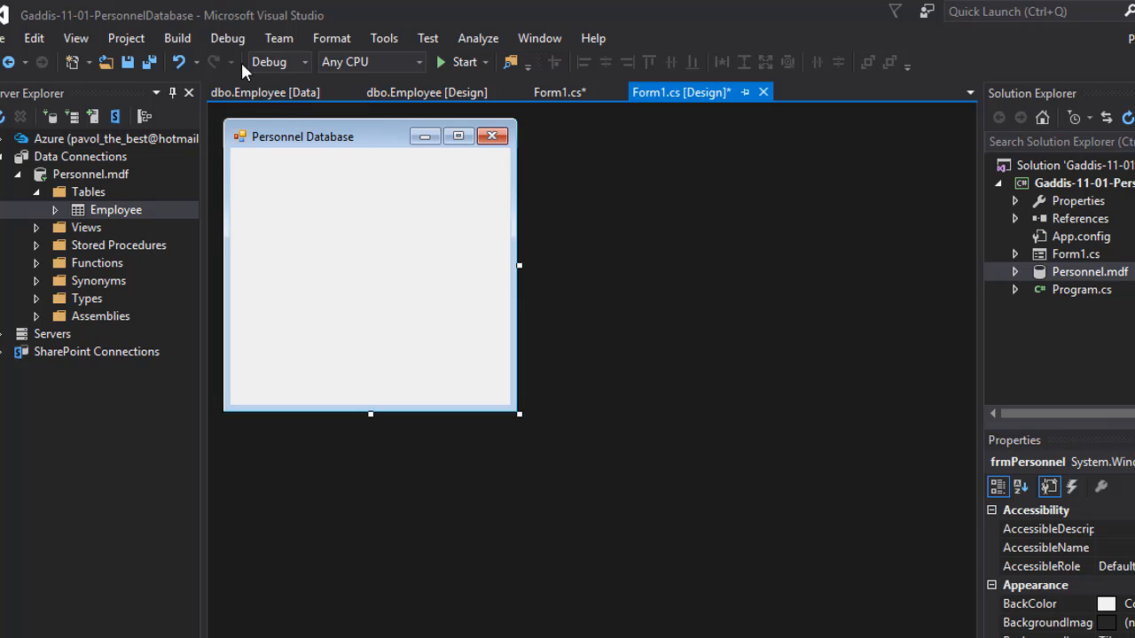
mouse_move(100, 61)
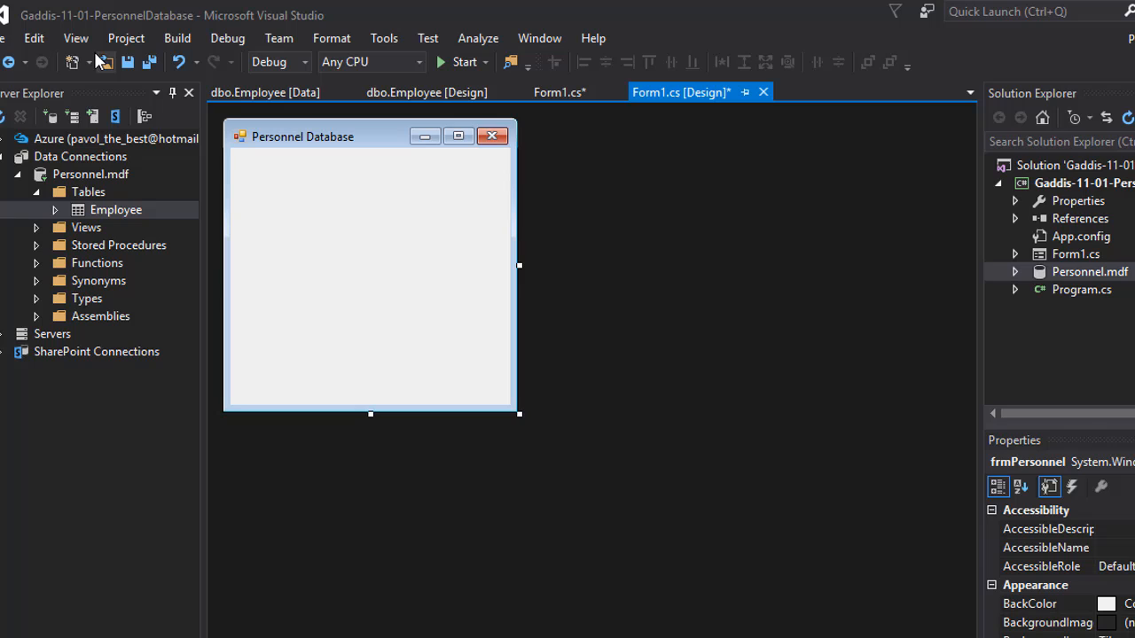
click(76, 37)
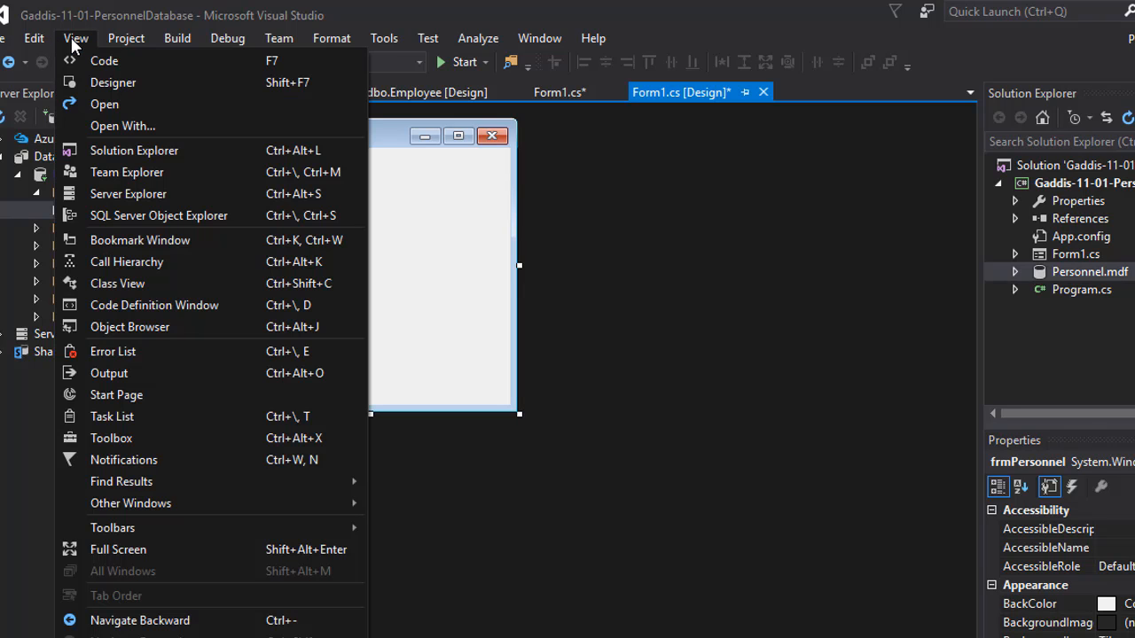
mouse_move(160, 527)
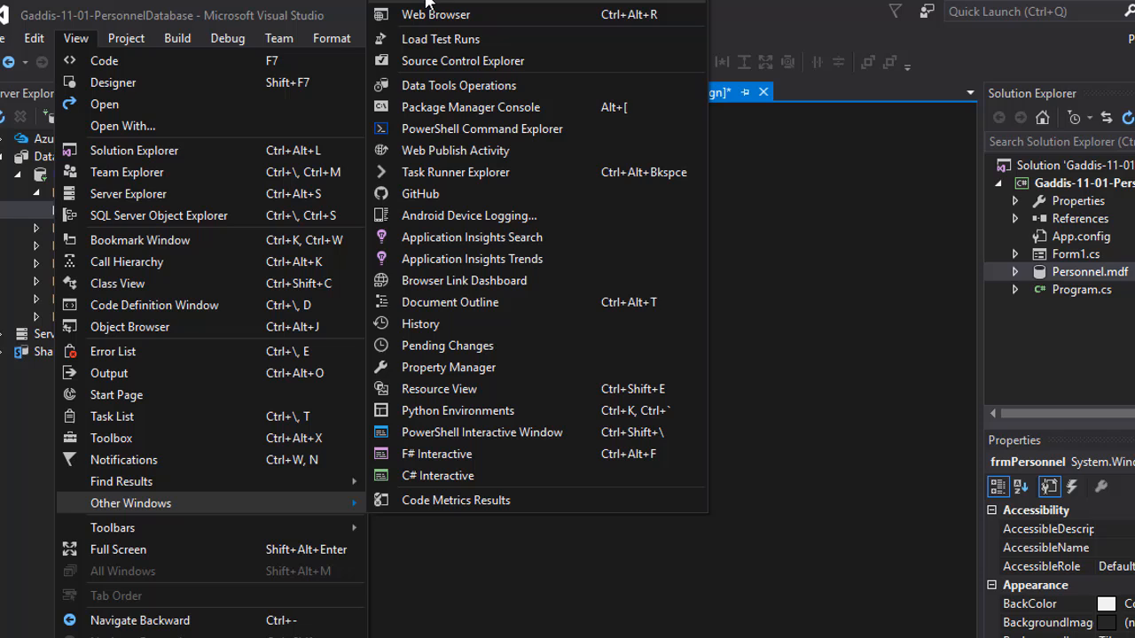
mouse_move(477, 7)
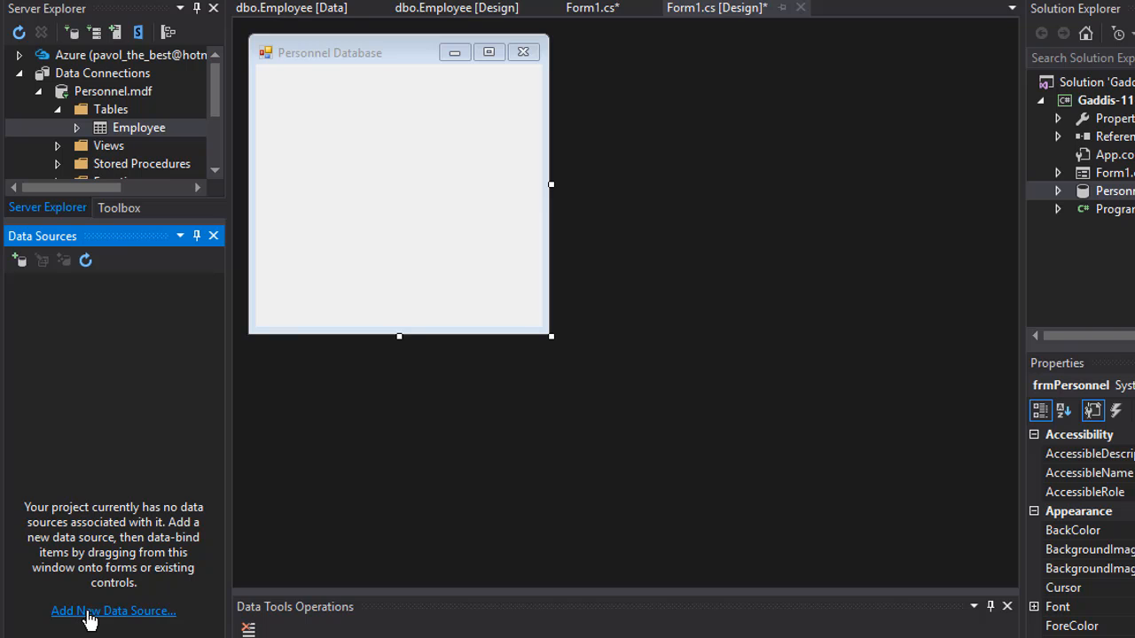
- Add a Database dataset source using the Personnel.mdf connection, saving its connection string
click(113, 611)
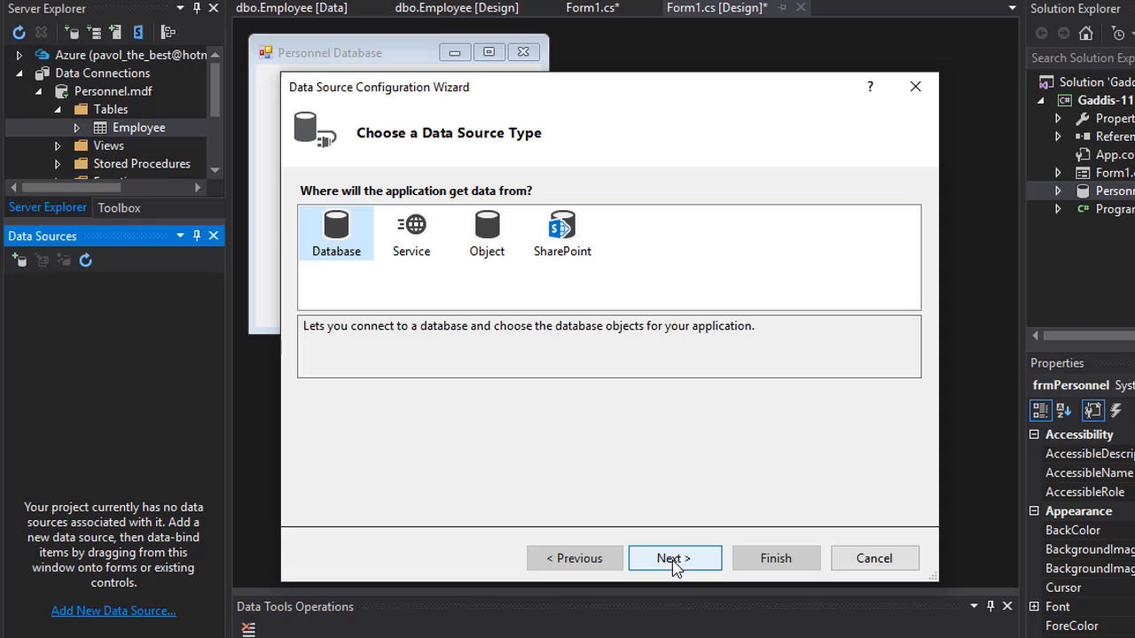
click(674, 558)
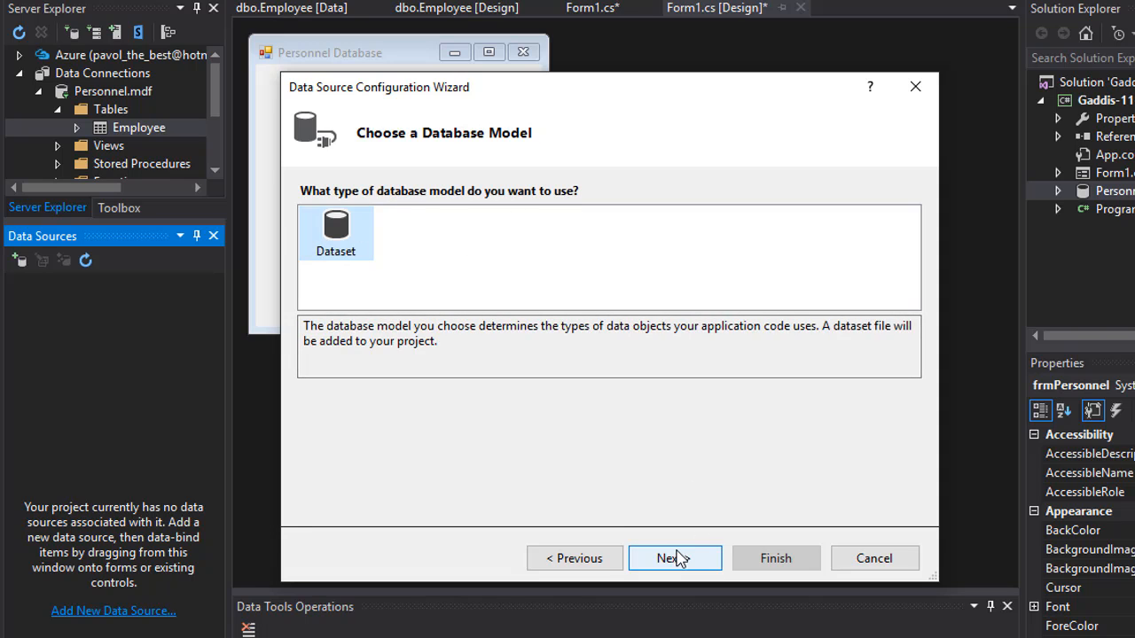
click(674, 557)
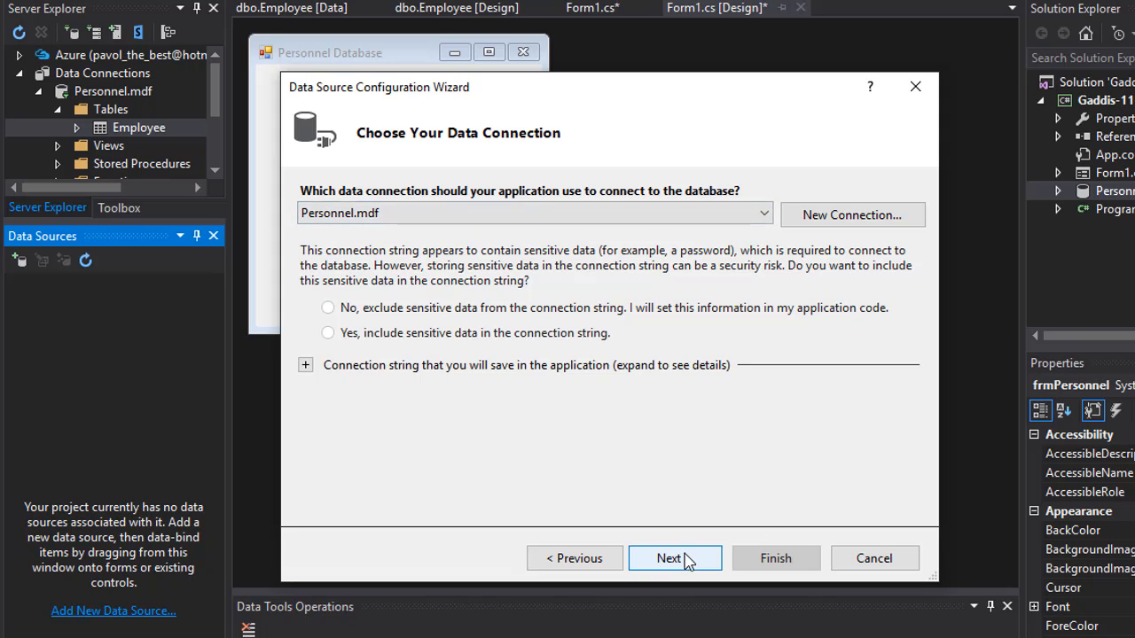
click(674, 558)
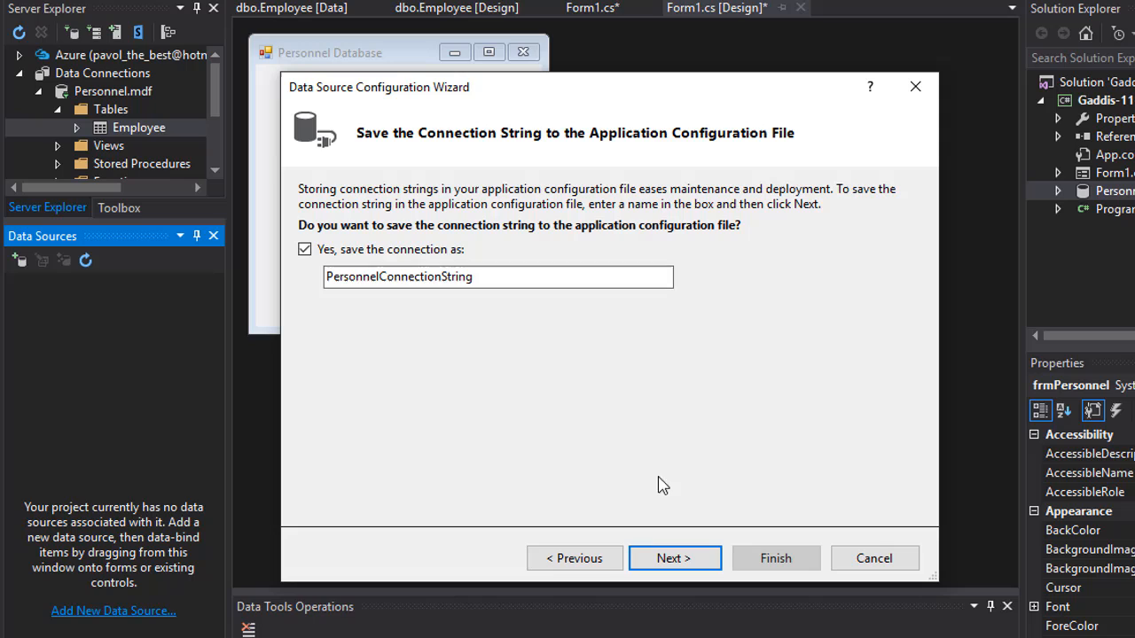
click(675, 559)
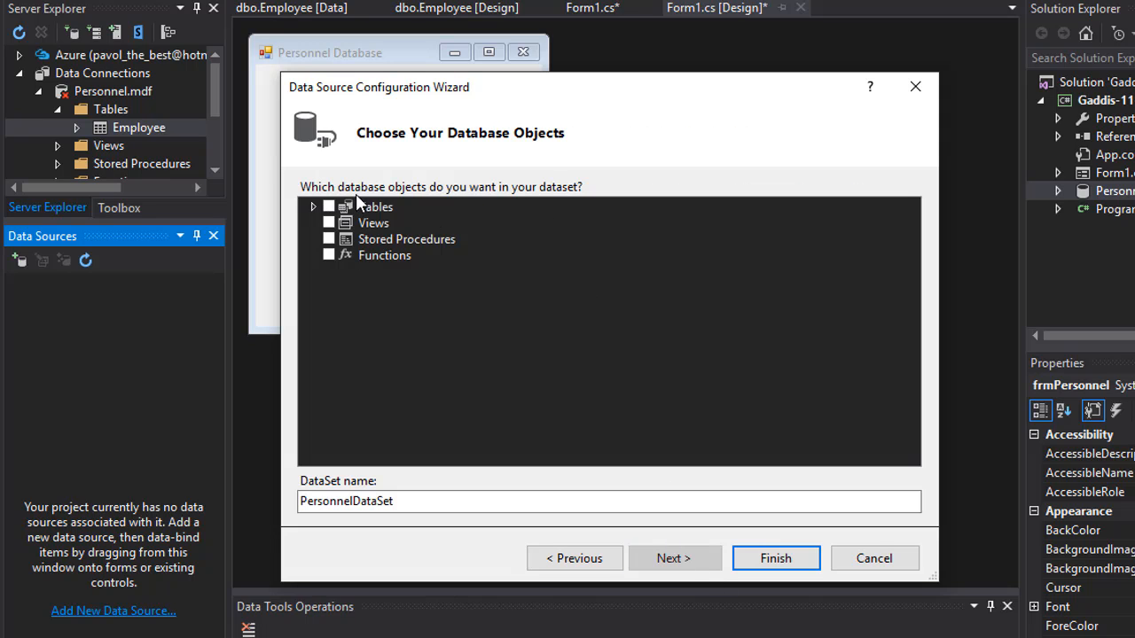
mouse_move(550, 157)
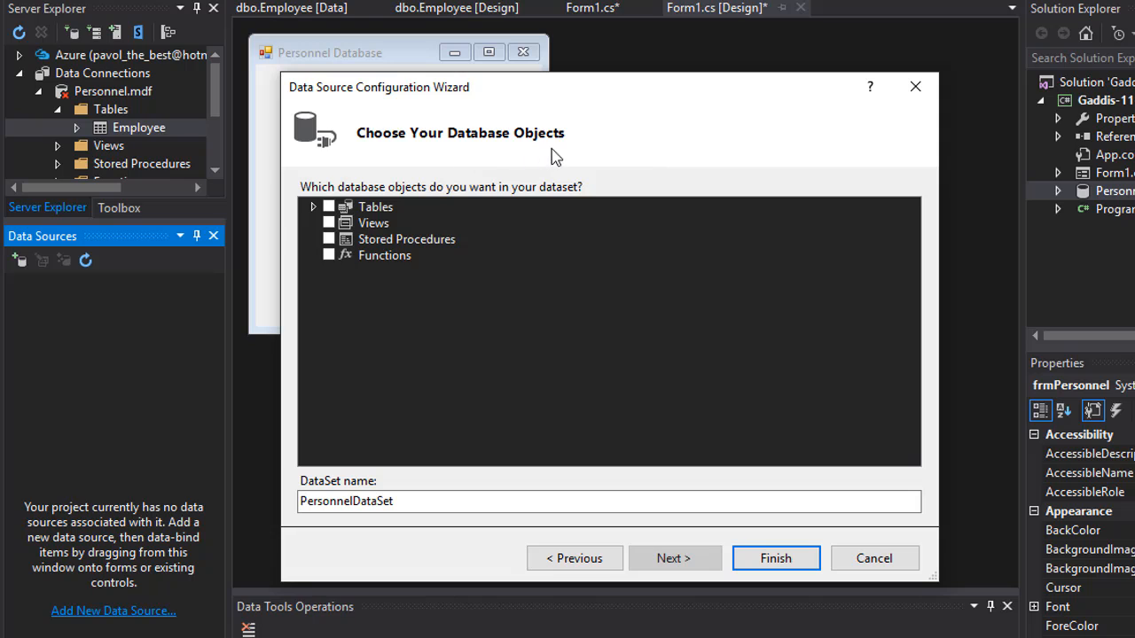
- Include the Employee table in PersonnelDataSet and finish the wizard
click(312, 207)
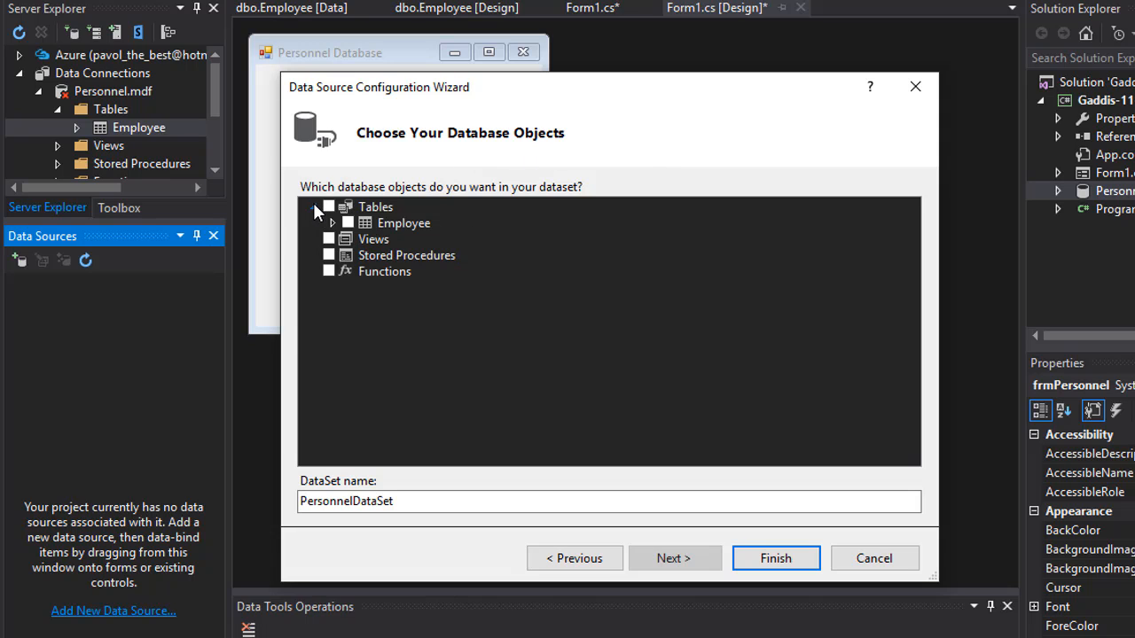
click(329, 206)
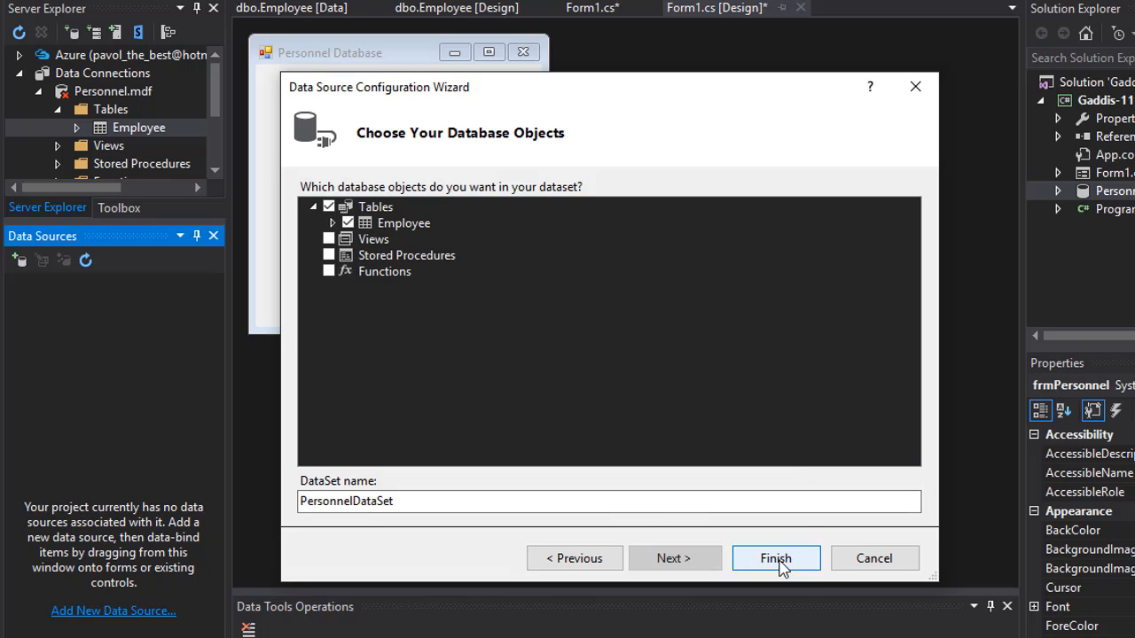
click(775, 558)
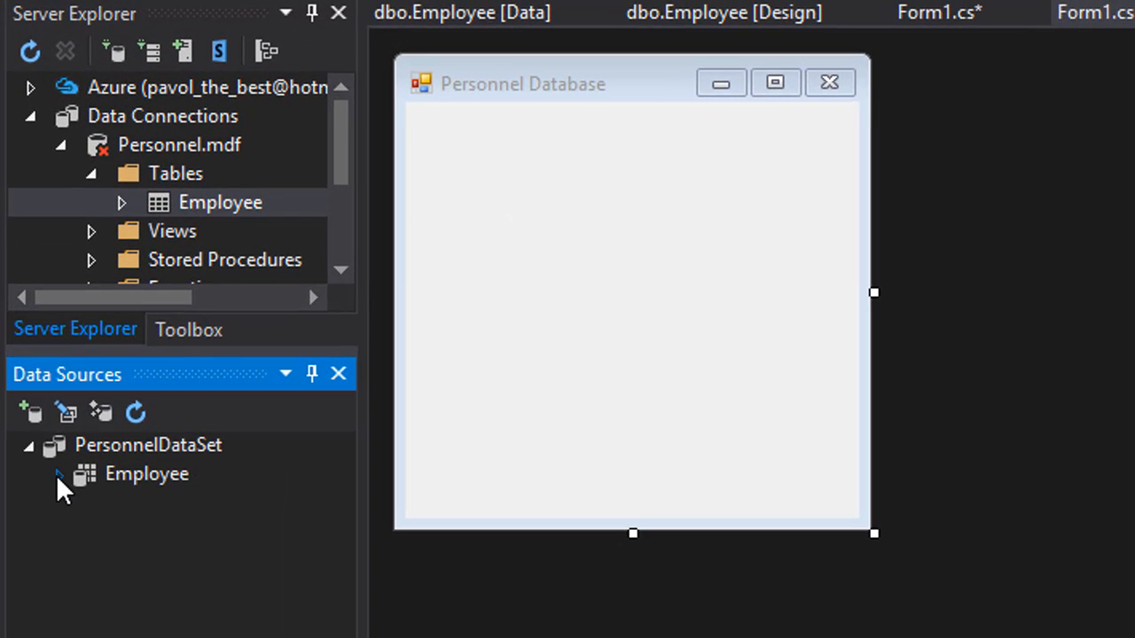
- Expand Employee in Data Sources, set it to DataGridView, and pick it up for the form
click(57, 475)
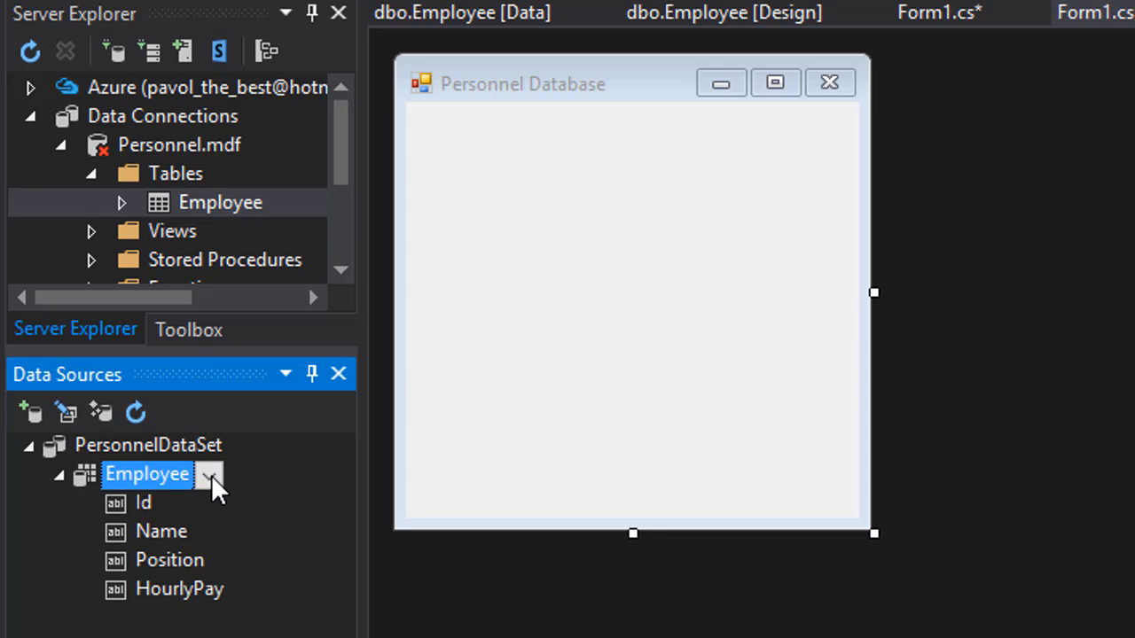
click(210, 474)
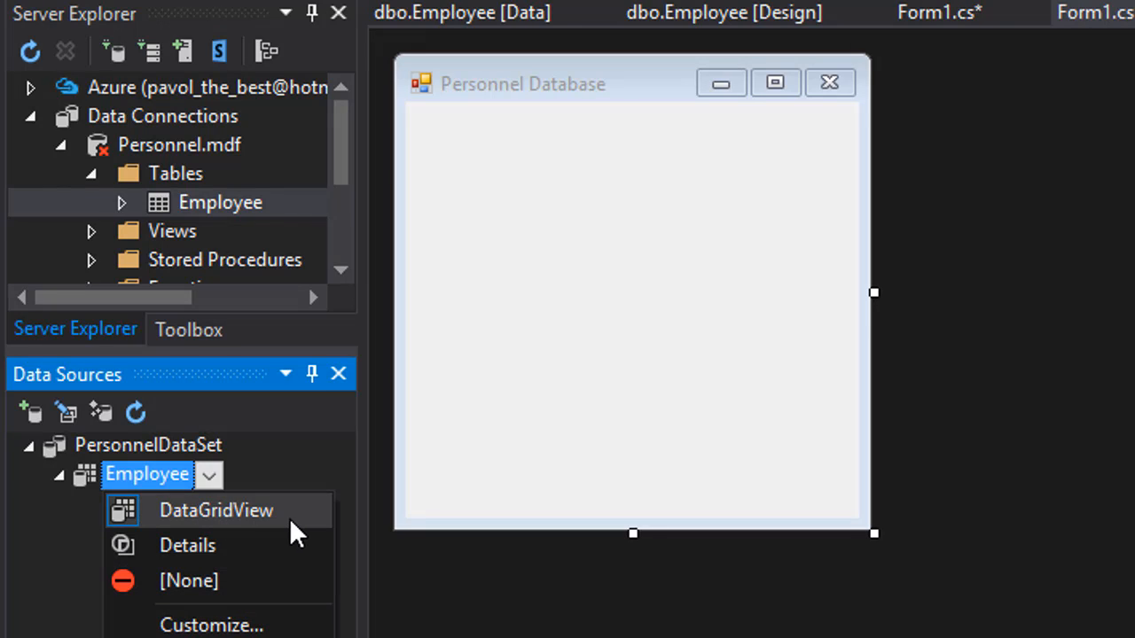
mouse_move(270, 532)
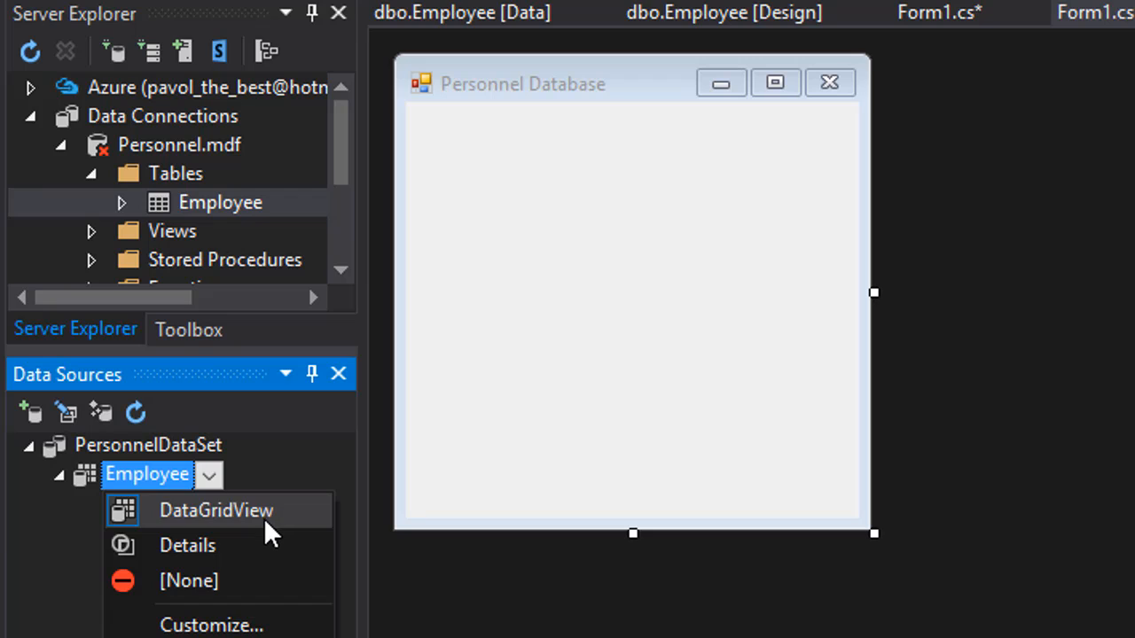
mouse_move(210, 475)
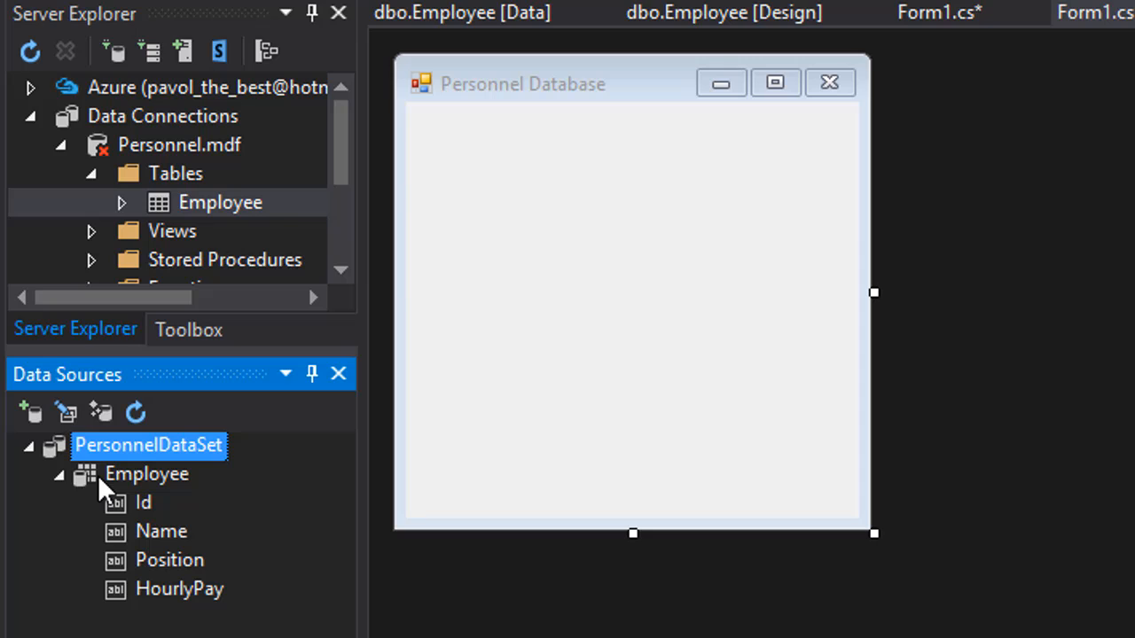
mouse_move(97, 493)
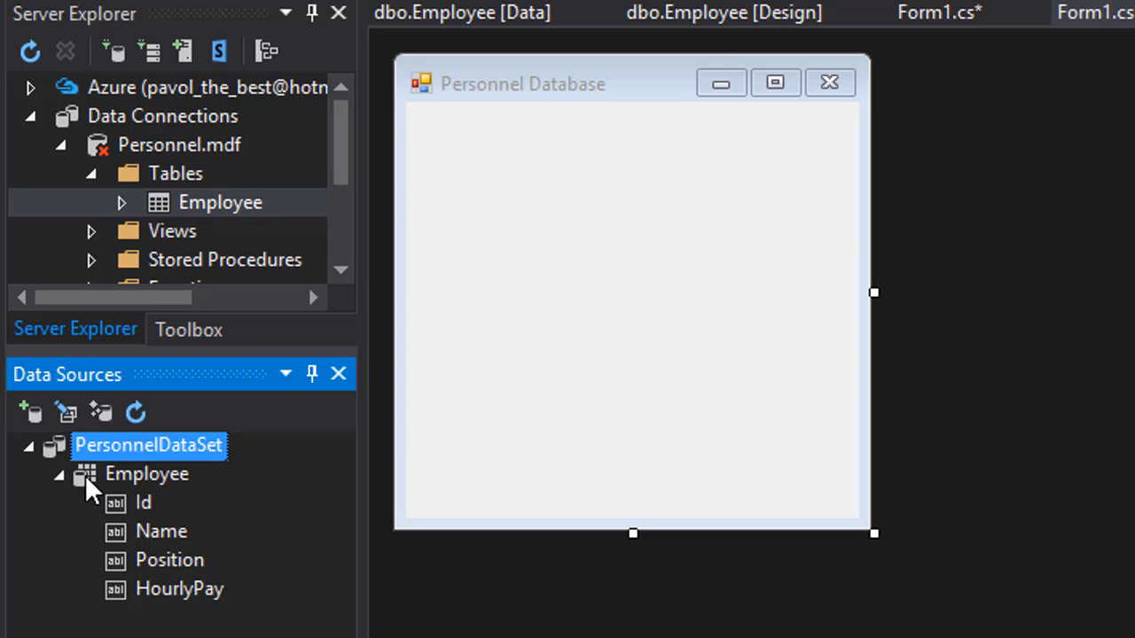
click(146, 473)
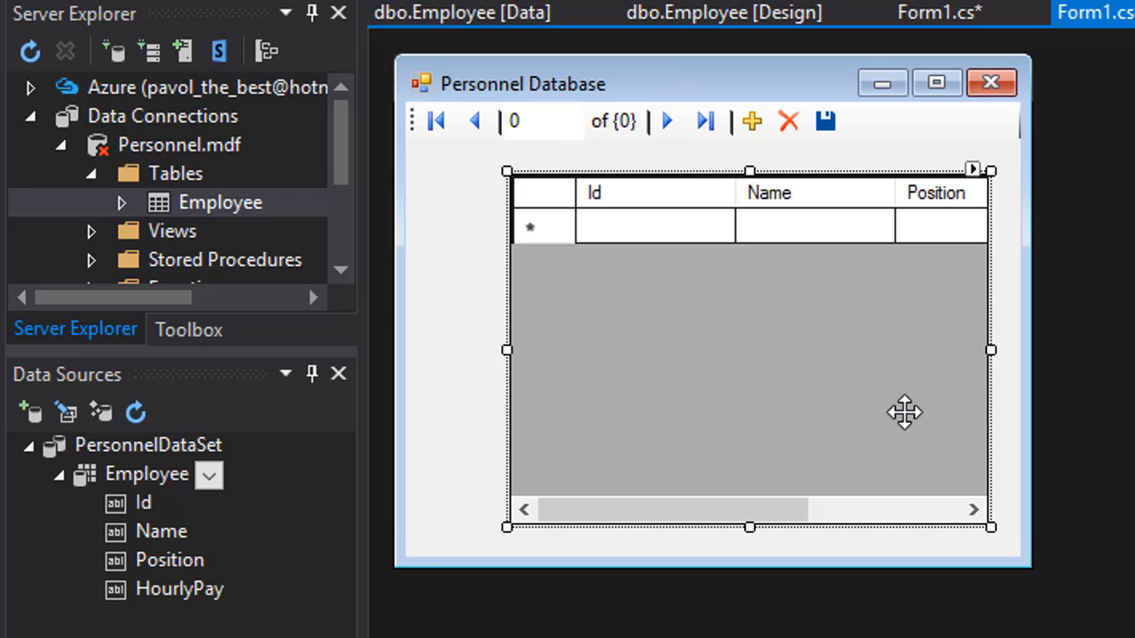
mouse_move(683, 197)
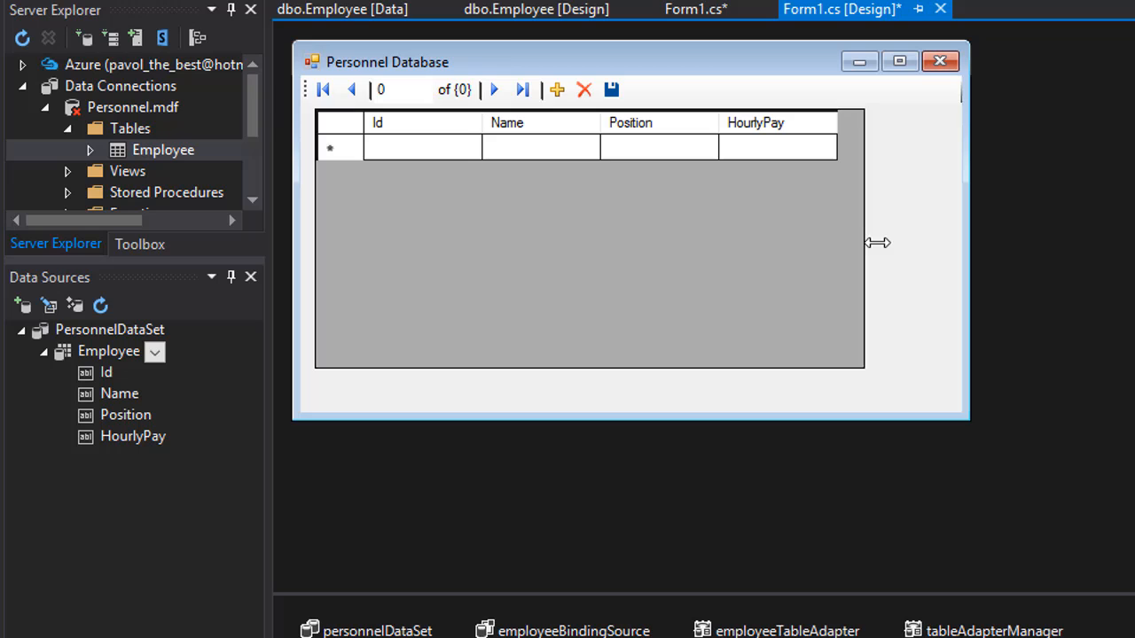
- Narrow the Personnel Database form to fit the Employee grid
drag(851, 242, 849, 242)
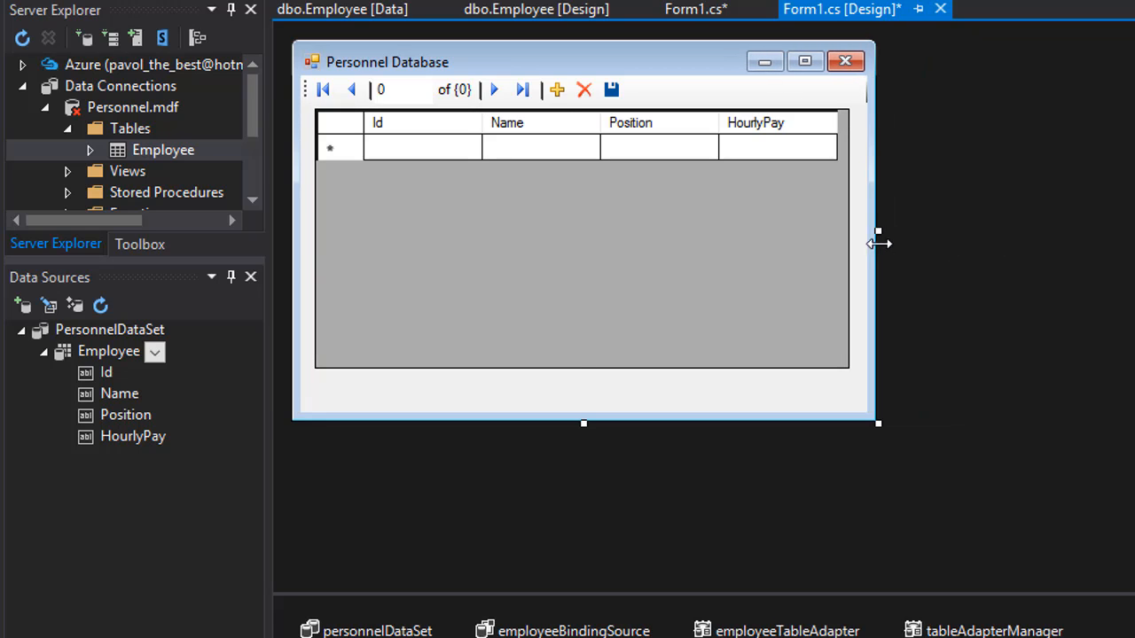
mouse_move(720, 240)
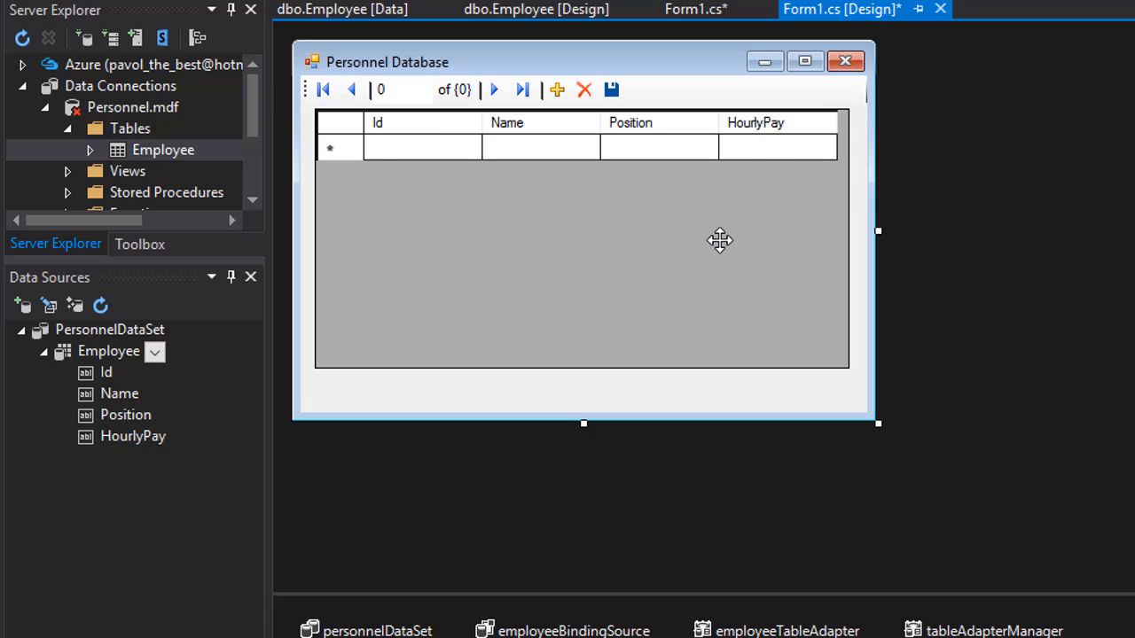
mouse_move(670, 470)
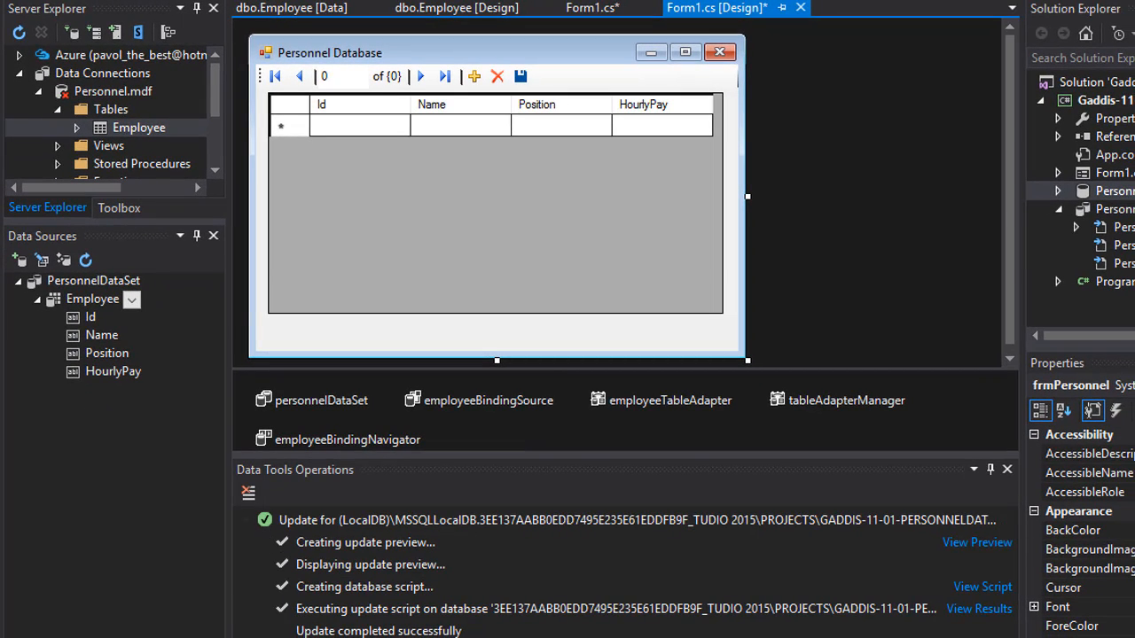
mouse_move(479, 434)
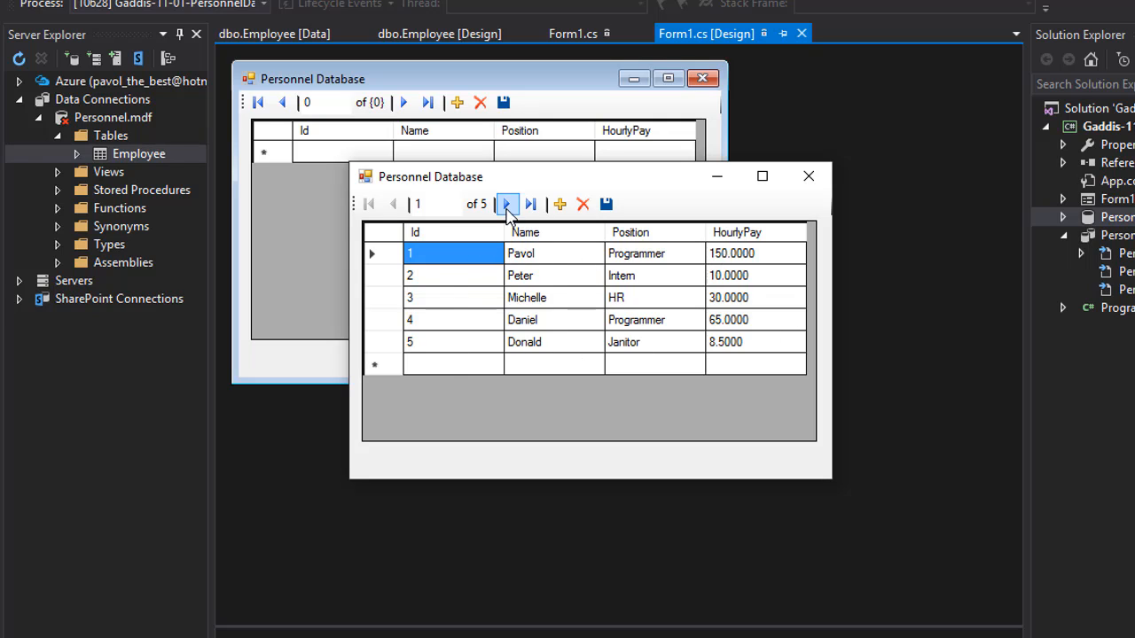
- Advance to employee record 5 of 5, then close the running app
click(508, 204)
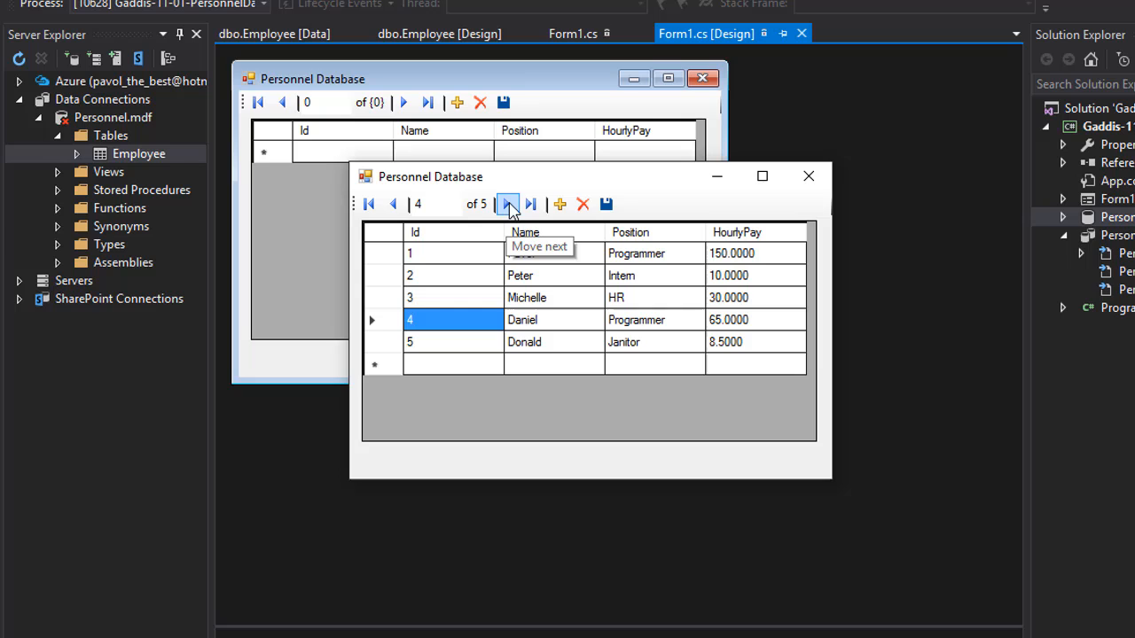
click(508, 204)
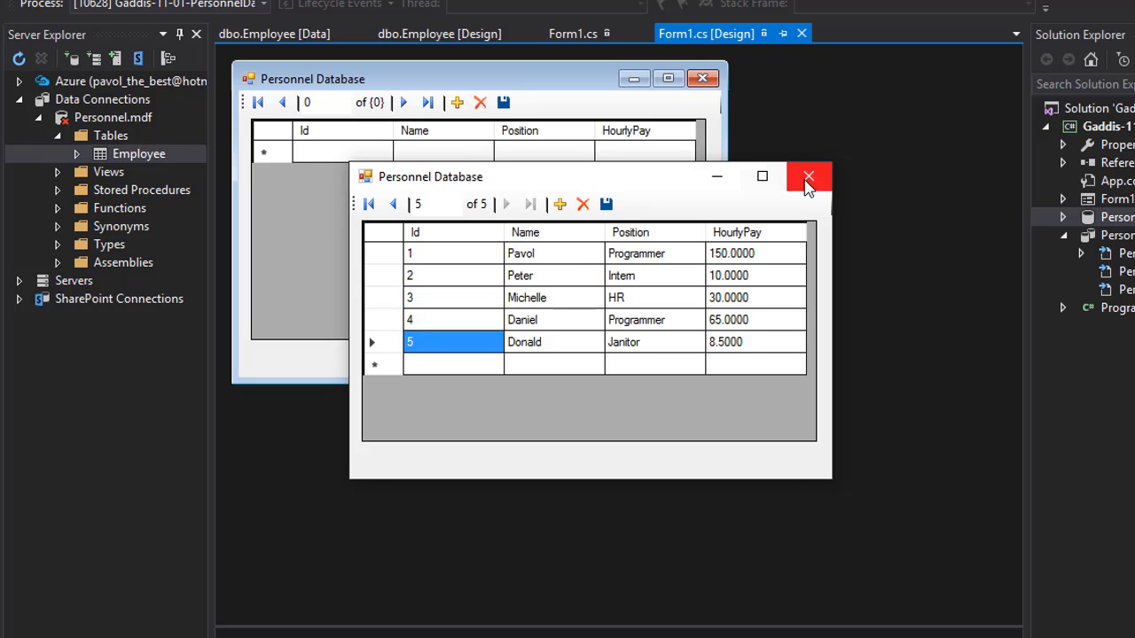
click(808, 176)
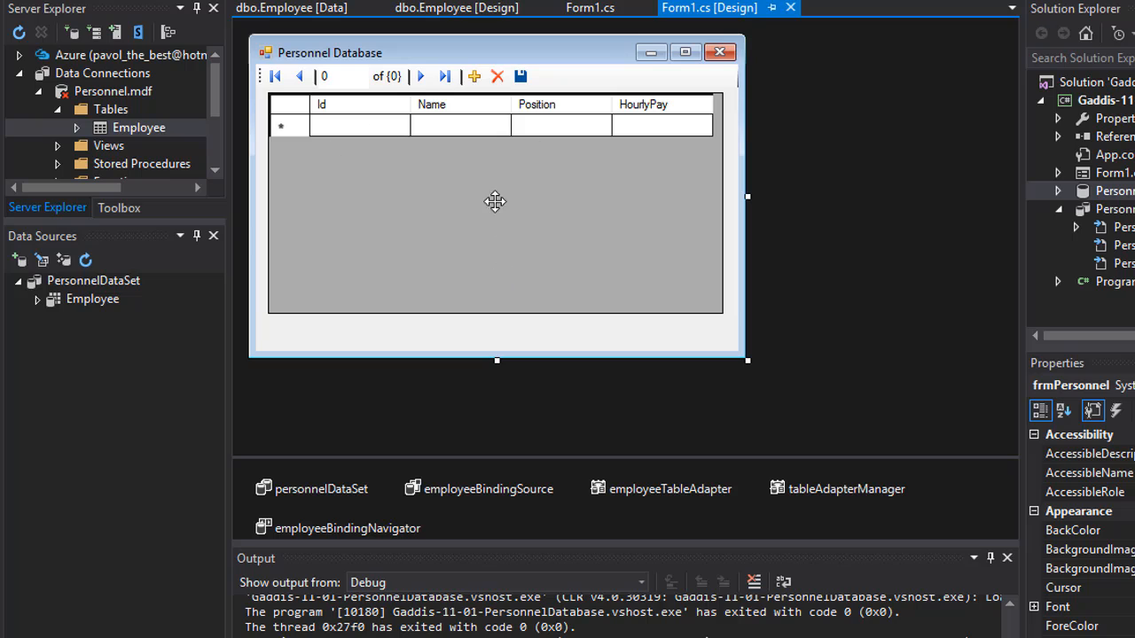
mouse_move(501, 199)
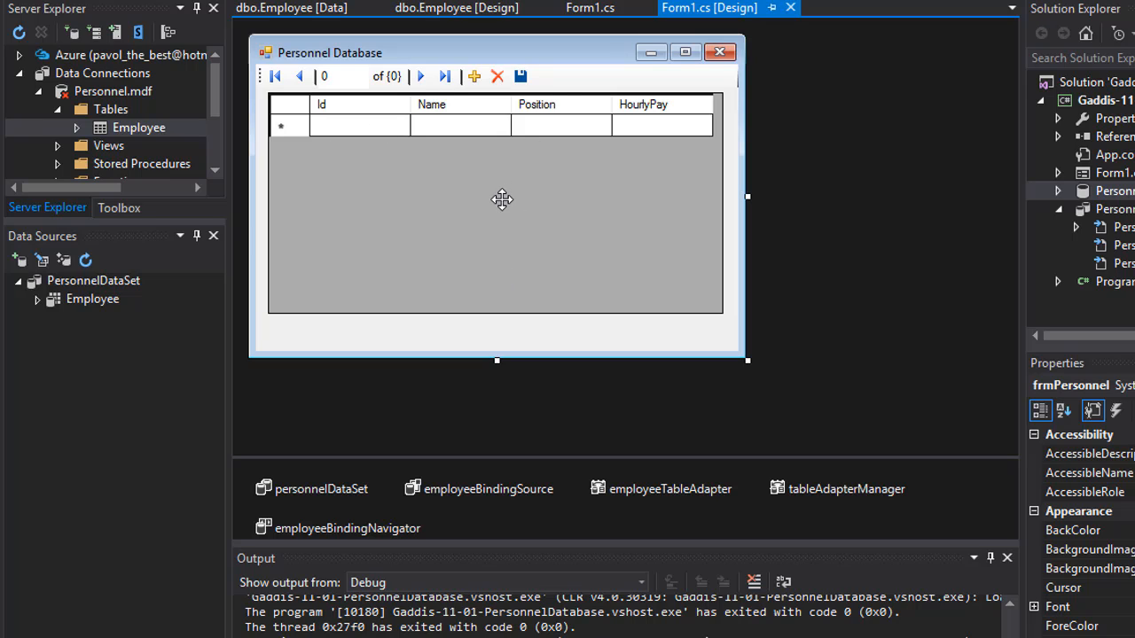